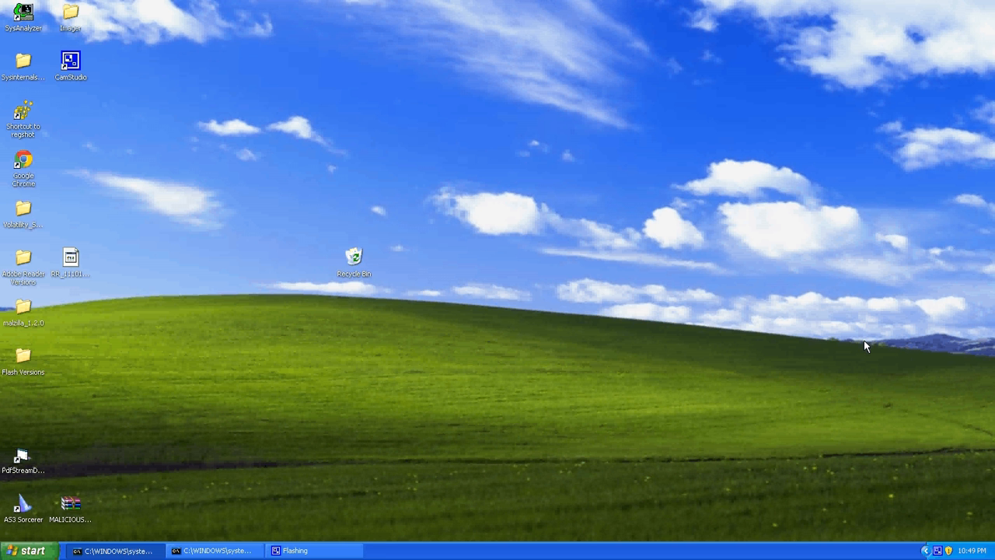
pyautogui.moveTo(21, 491)
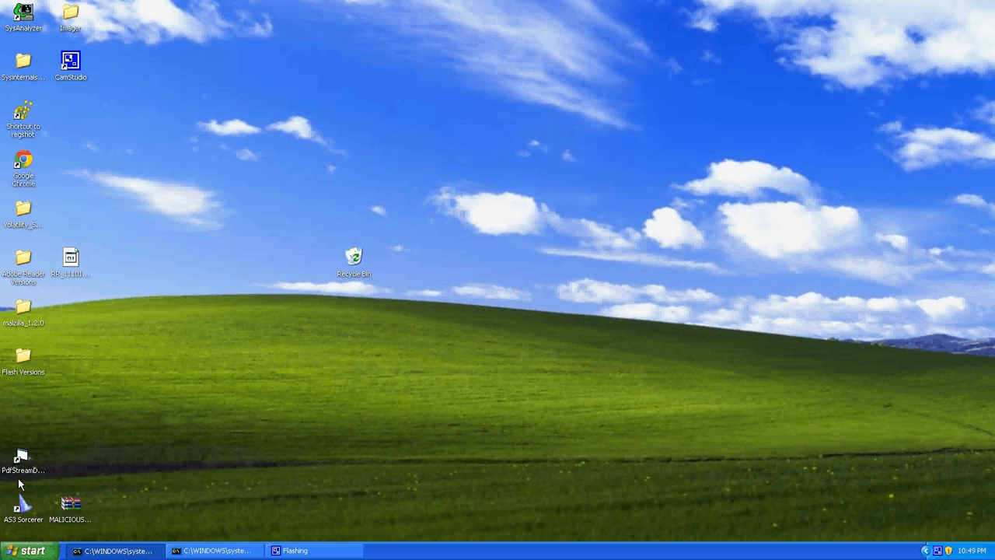
# Launch PDF Stream Dumper from its PdfStreamDumper.exe desktop icon
pyautogui.click(21, 459)
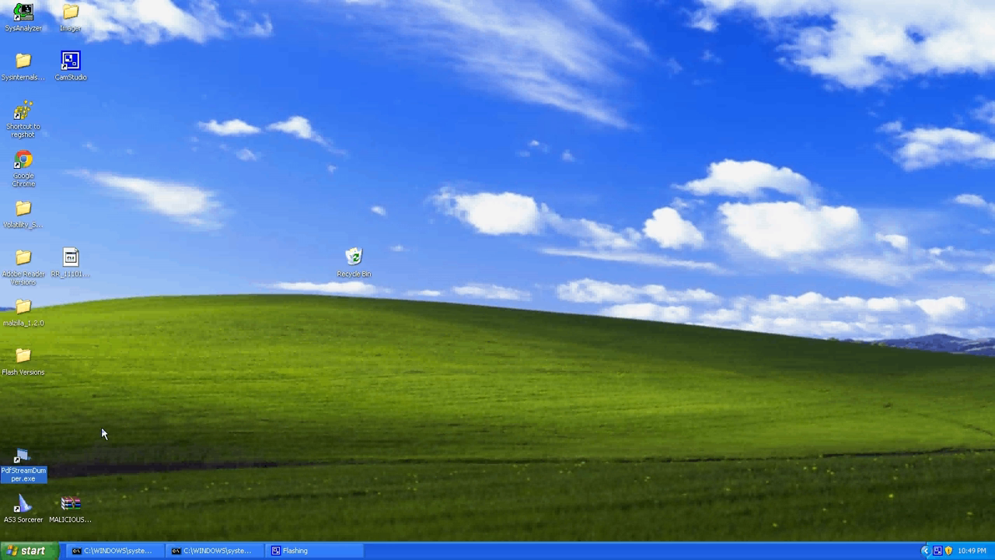
pyautogui.moveTo(344, 112)
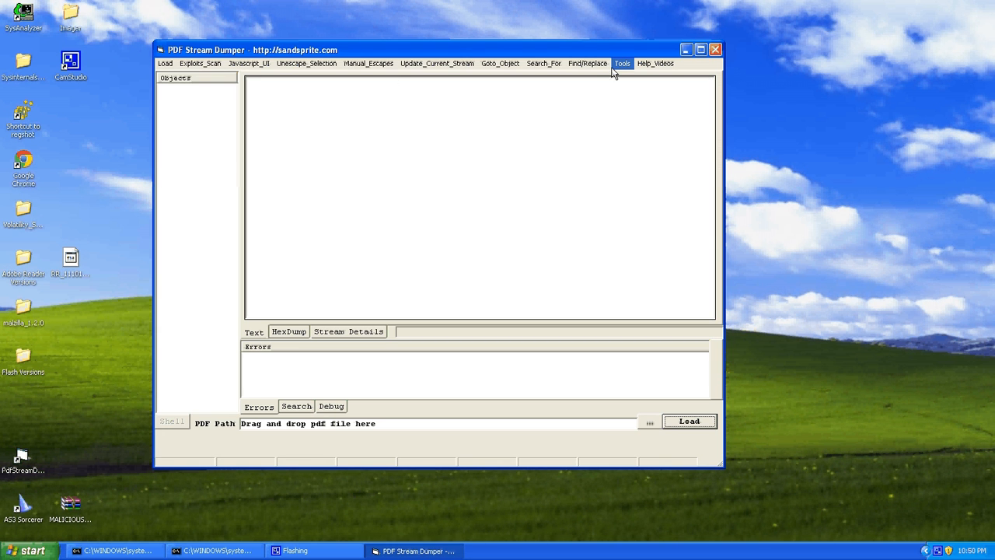
# View the About credits under Tools, then close the About dialog
pyautogui.click(628, 54)
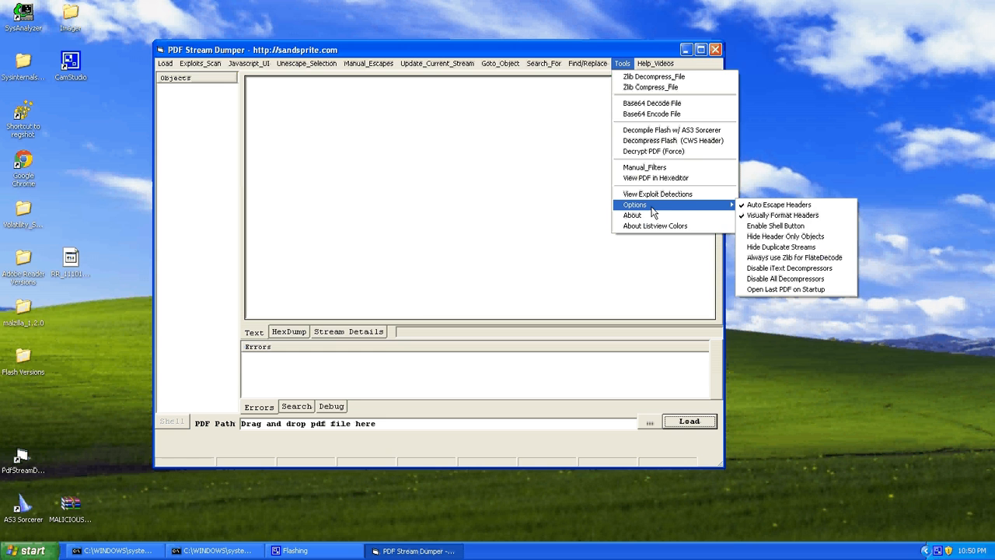
pyautogui.click(632, 215)
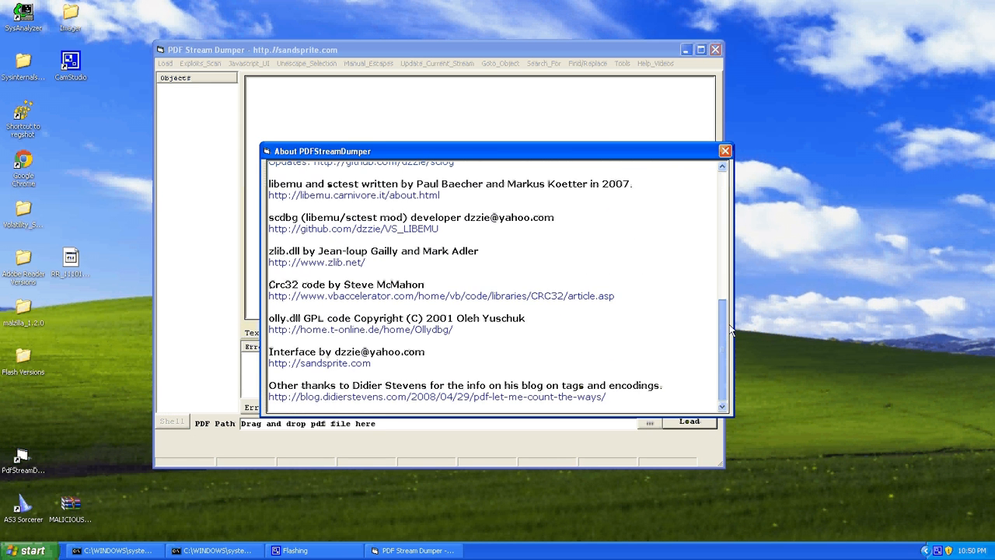
pyautogui.moveTo(724, 152)
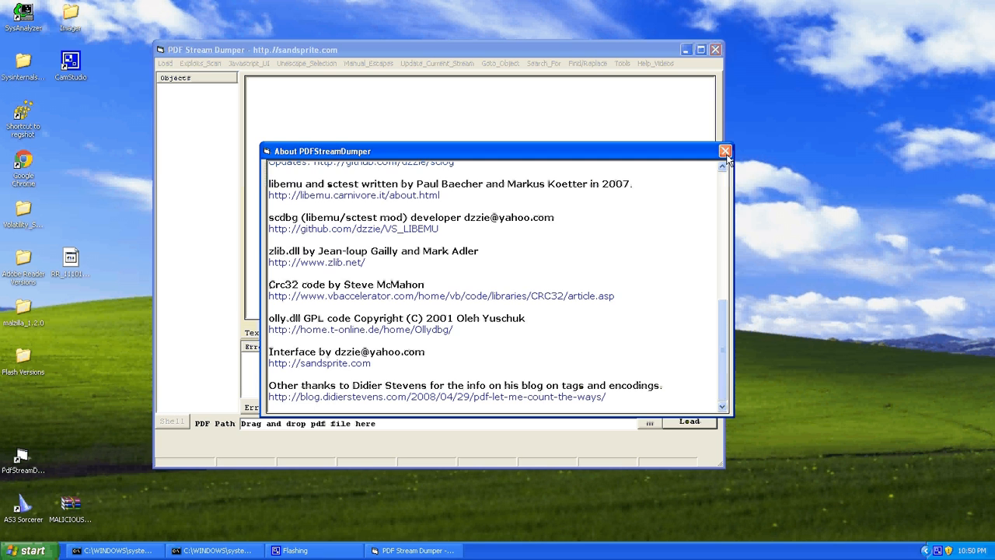
pyautogui.click(722, 150)
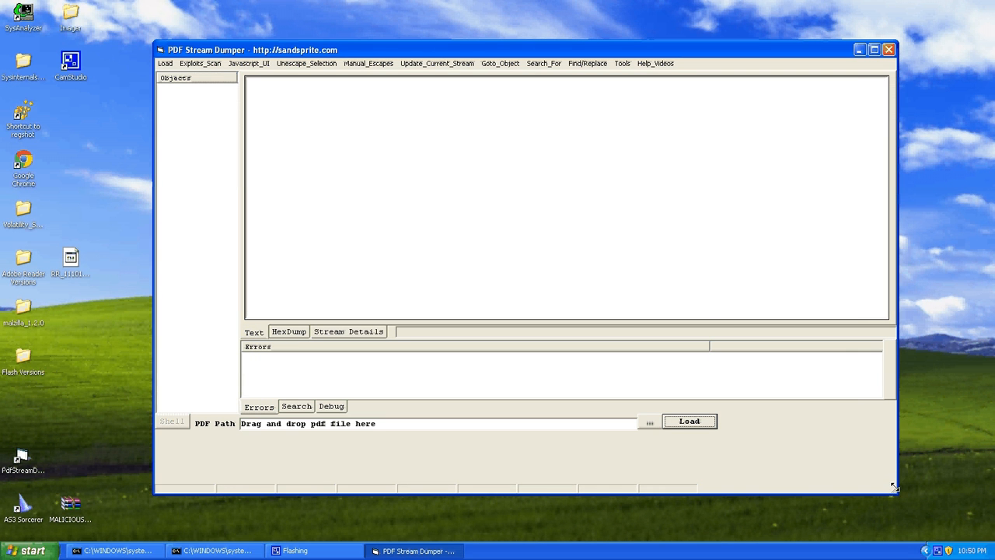
pyautogui.moveTo(65, 229)
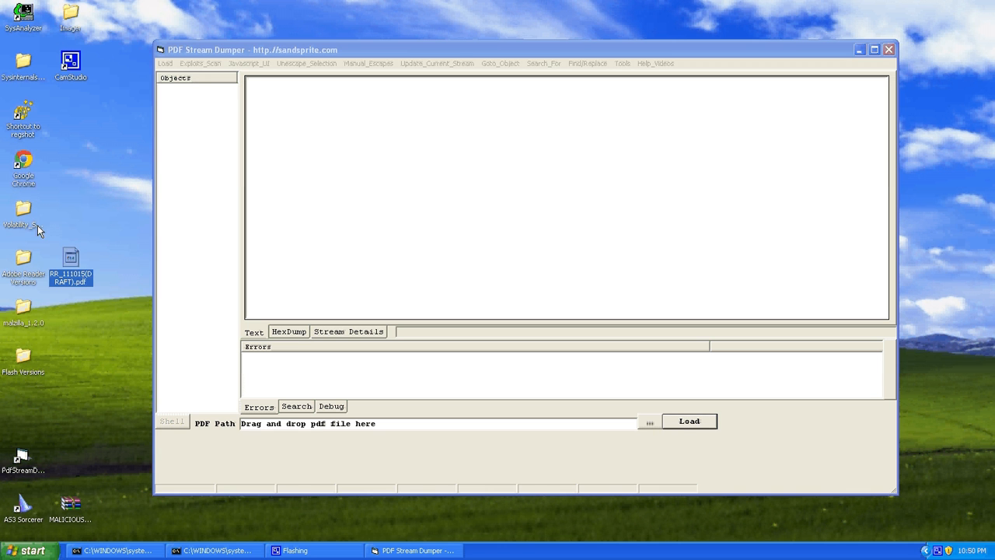
pyautogui.moveTo(70, 259)
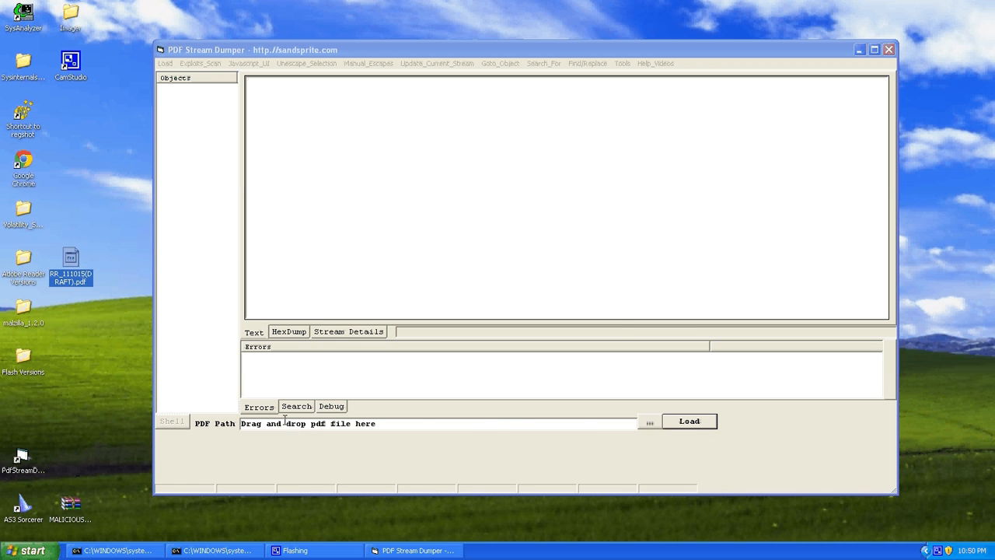
# Load RR_111015(DRAFT).pdf from the PDF Path box, listing 14 objects and one error
pyautogui.click(689, 421)
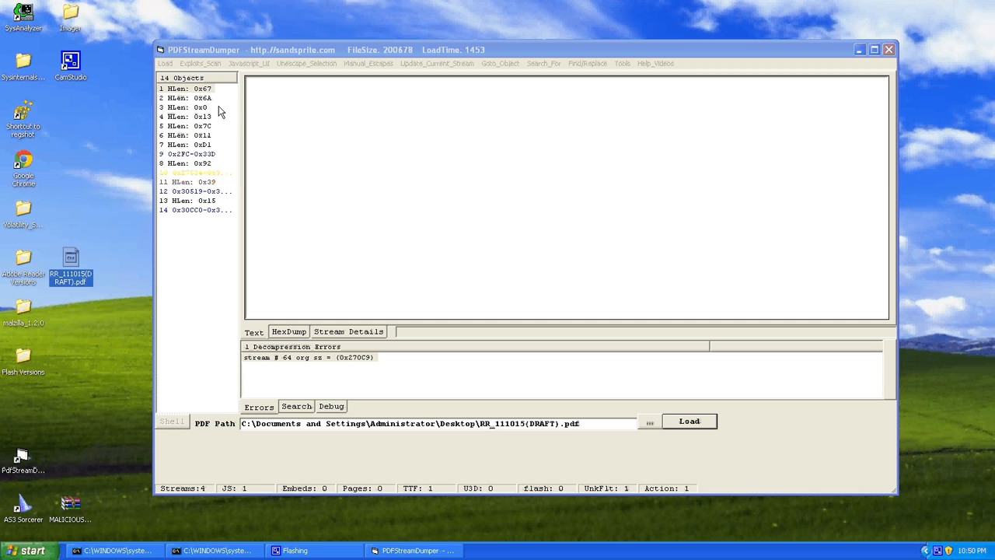
pyautogui.moveTo(192, 92)
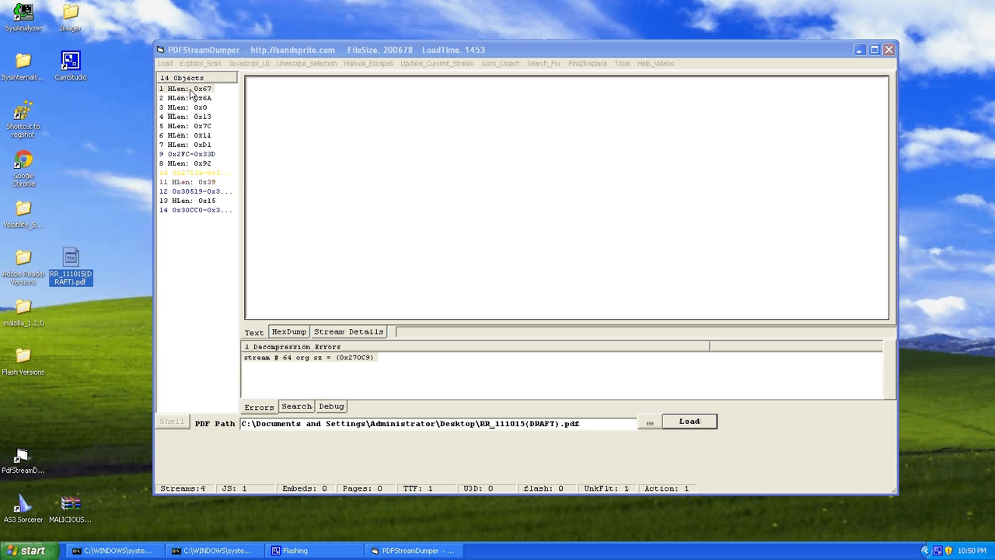
pyautogui.moveTo(184, 103)
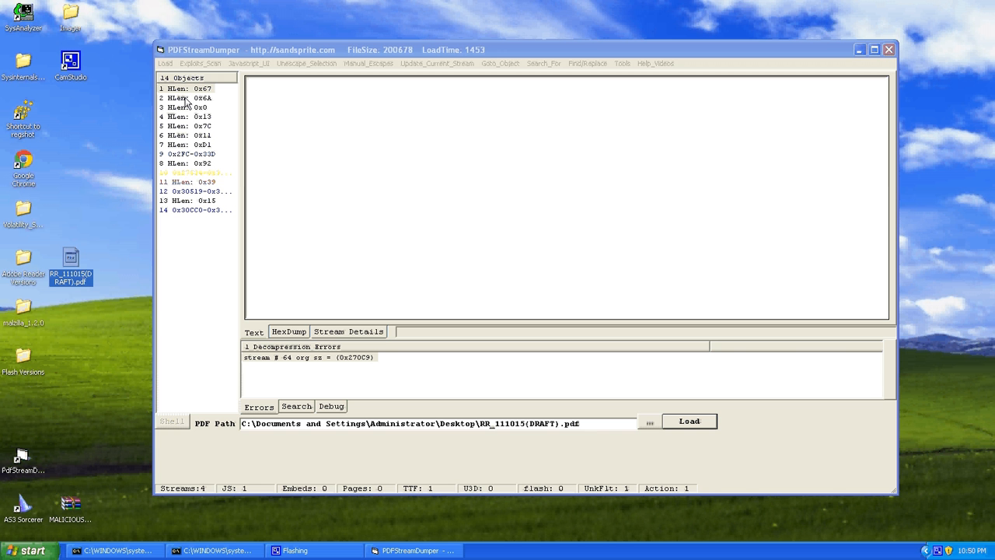
pyautogui.moveTo(191, 112)
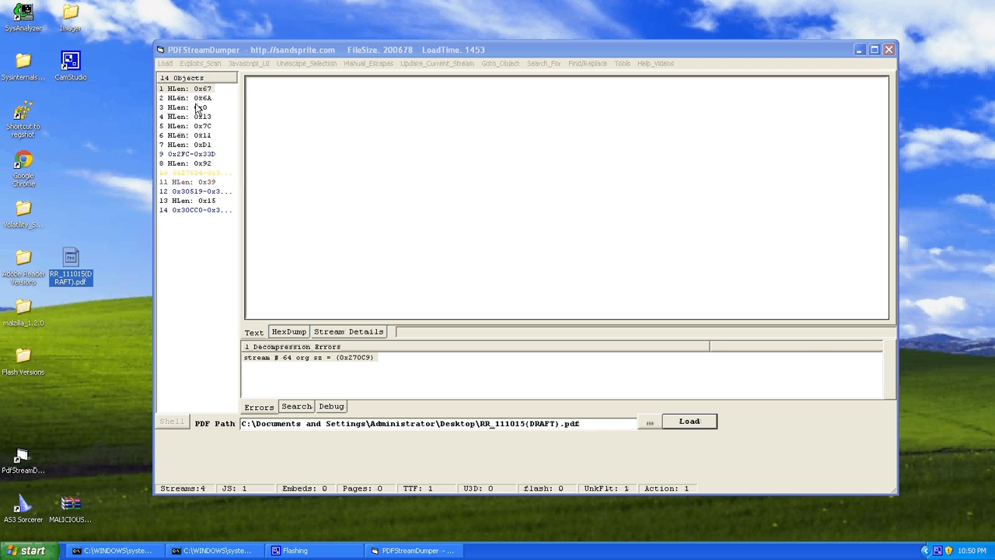
pyautogui.moveTo(197, 79)
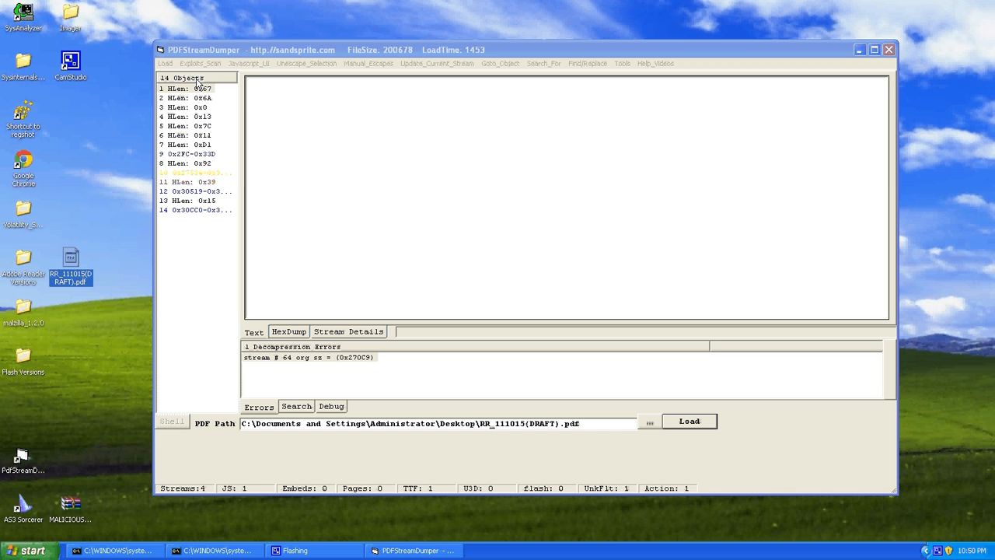
pyautogui.moveTo(212, 99)
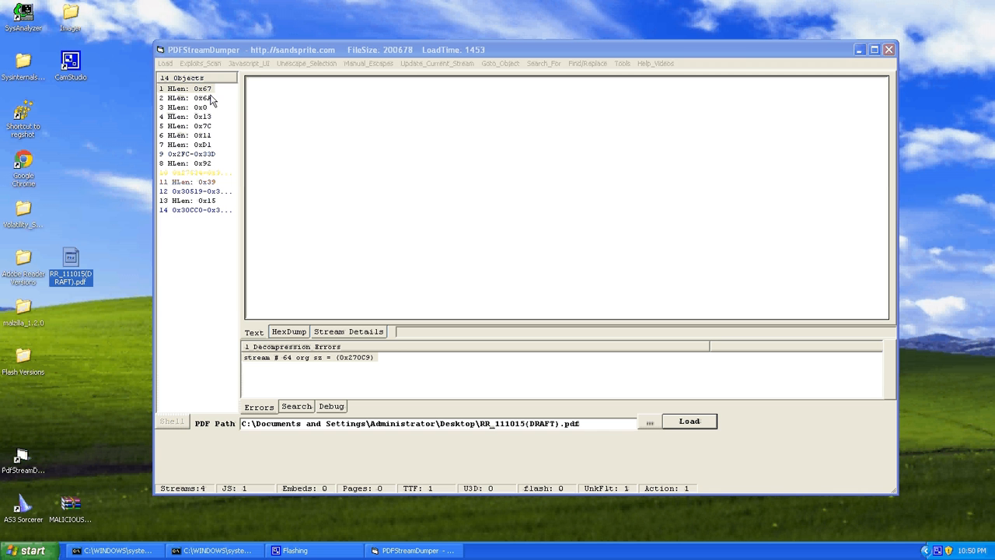
pyautogui.moveTo(315, 131)
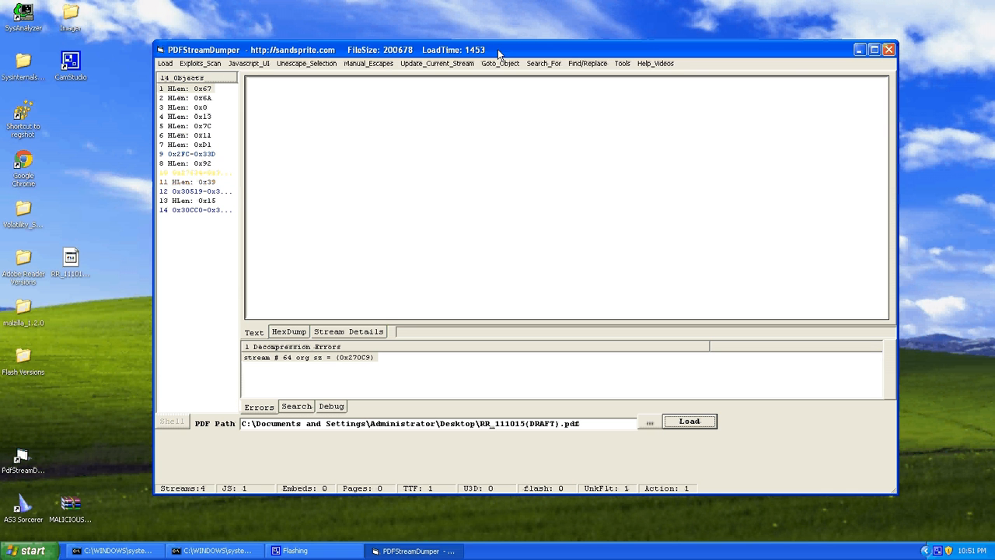
# Run Hide Duplicate Streams and acknowledge the 'Hid 0 duplicates' message
pyautogui.click(619, 63)
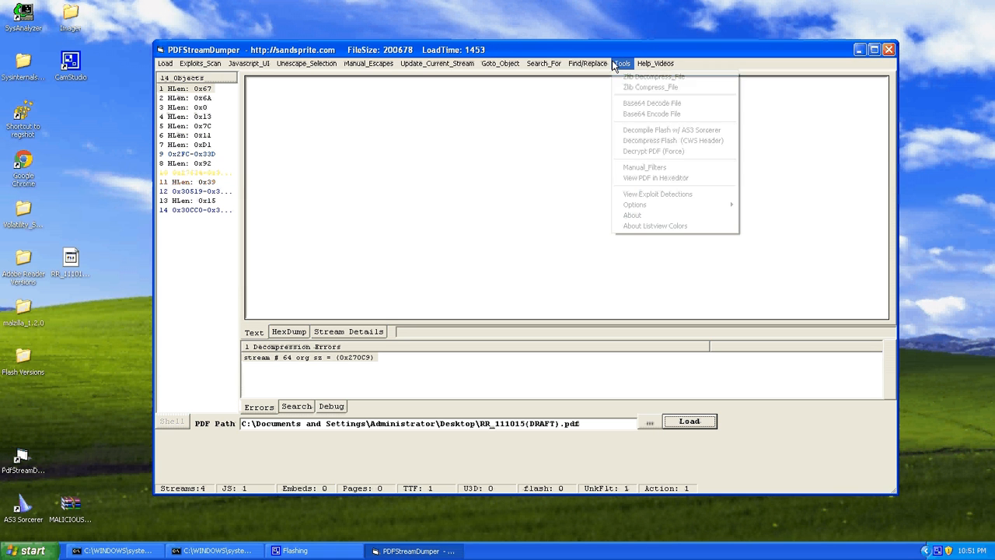
pyautogui.moveTo(635, 205)
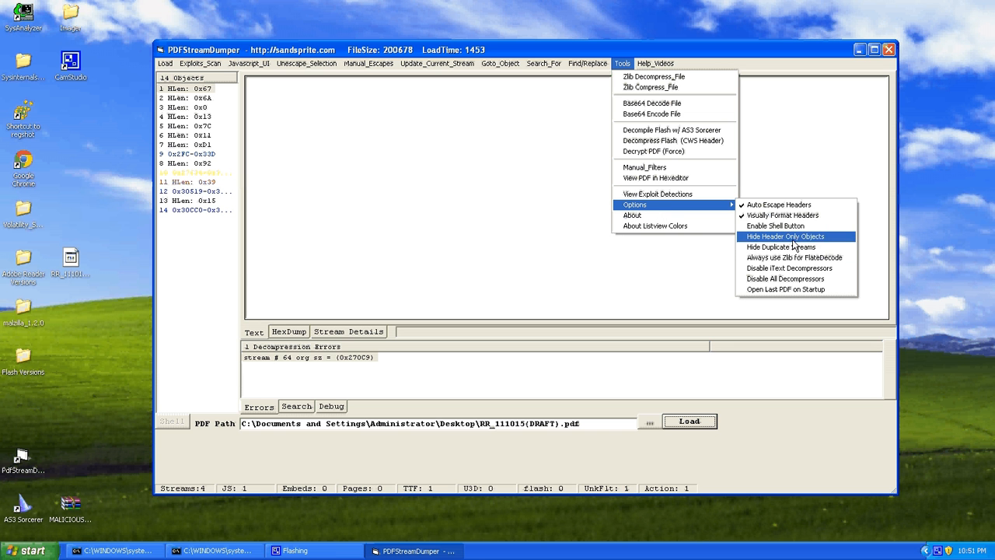
pyautogui.moveTo(789, 246)
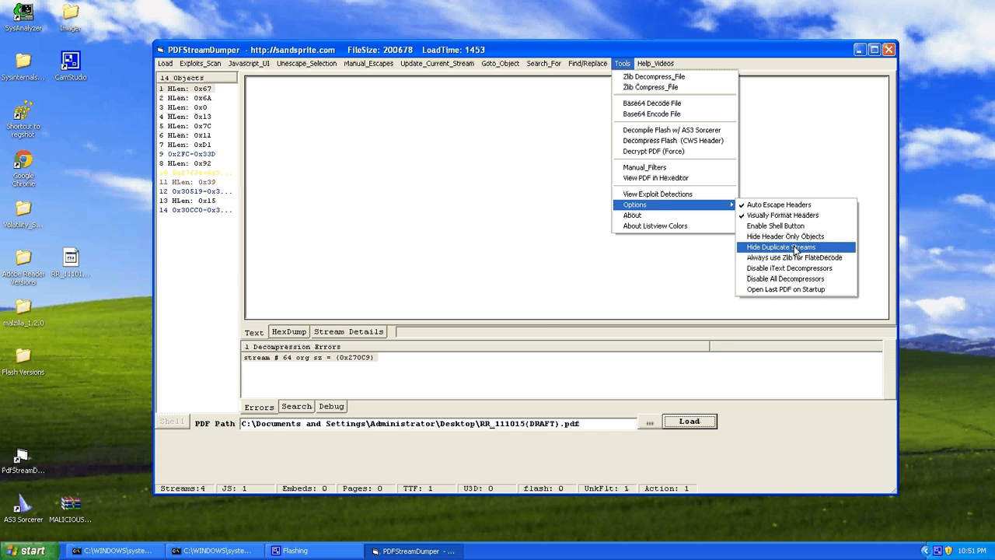
pyautogui.click(790, 247)
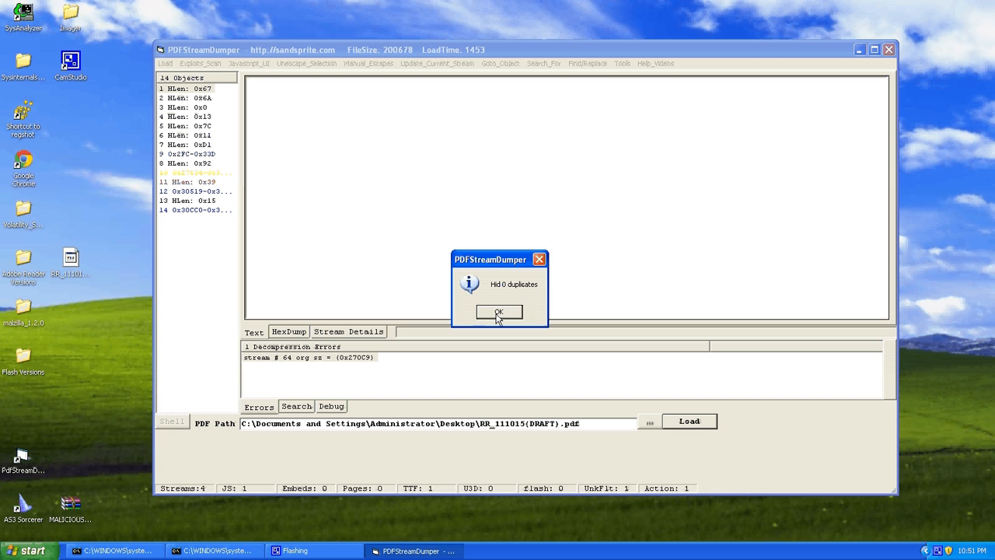
pyautogui.click(500, 311)
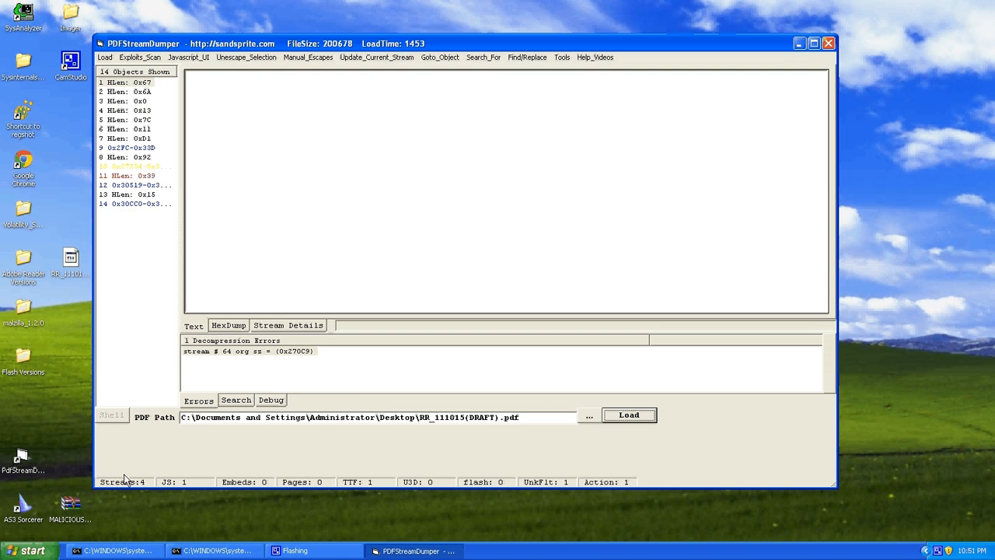
pyautogui.moveTo(92, 466)
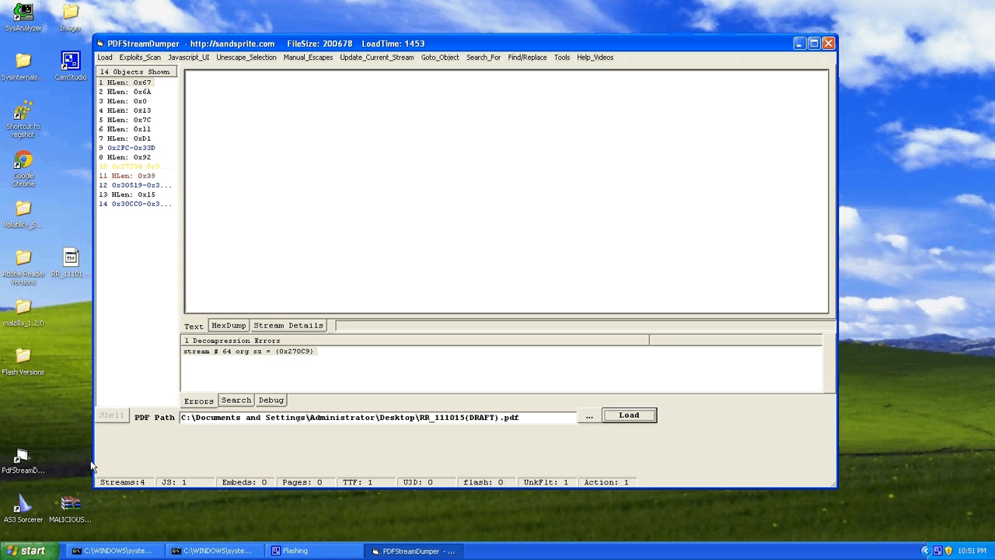
pyautogui.moveTo(138, 487)
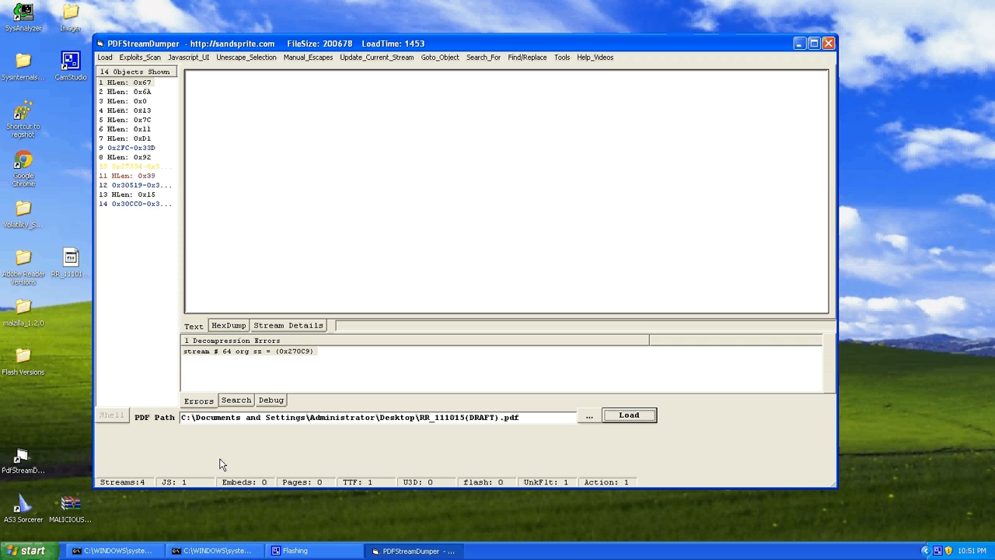
pyautogui.moveTo(609, 504)
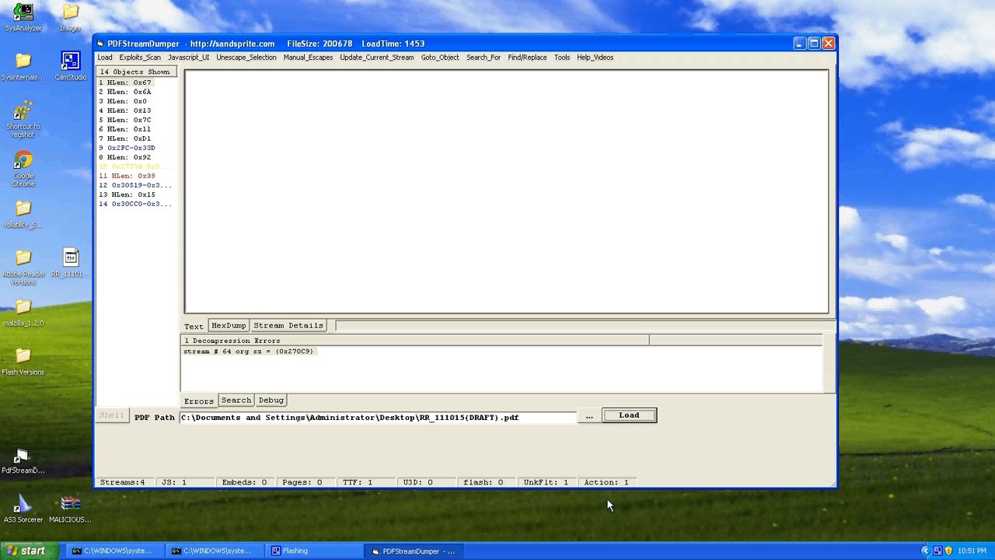
pyautogui.moveTo(638, 479)
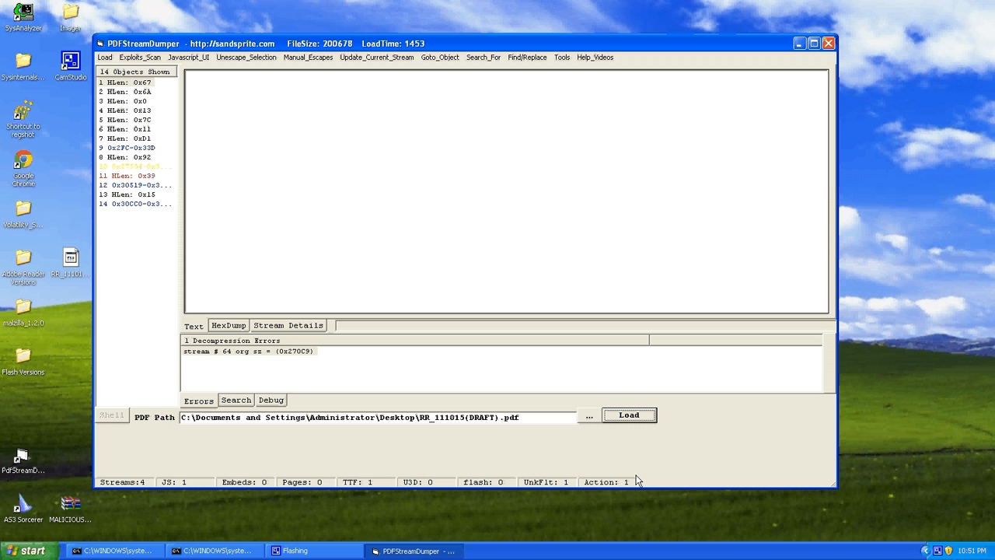
pyautogui.moveTo(599, 488)
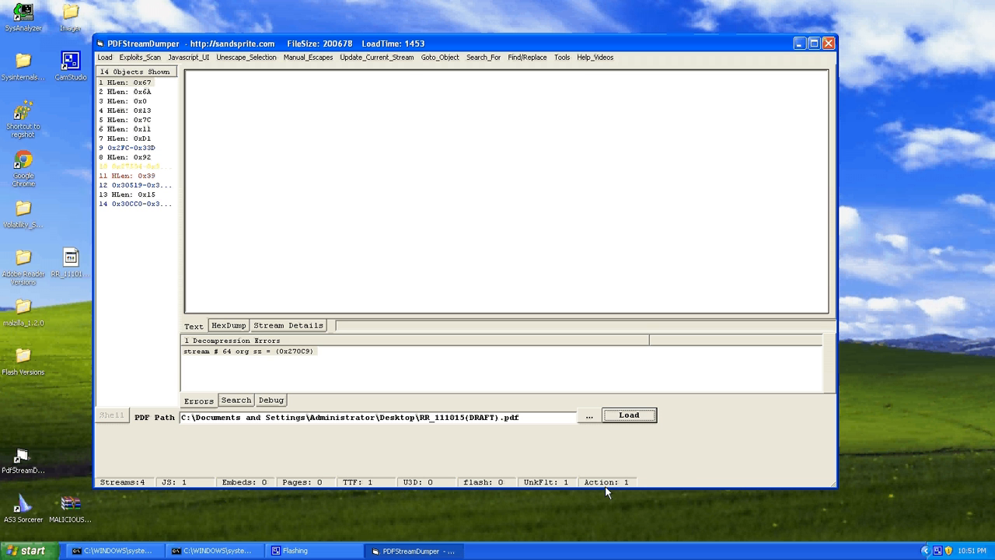
pyautogui.moveTo(594, 484)
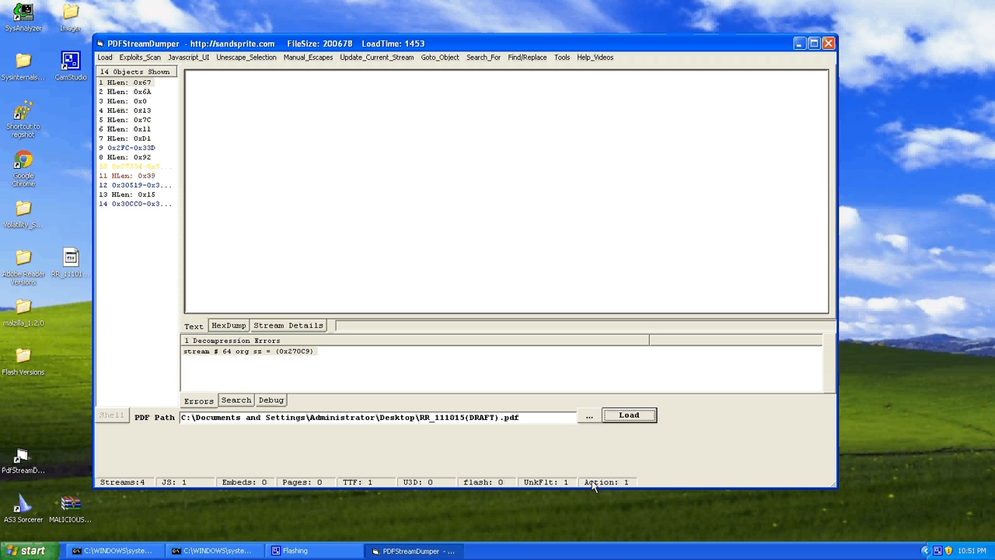
pyautogui.moveTo(361, 499)
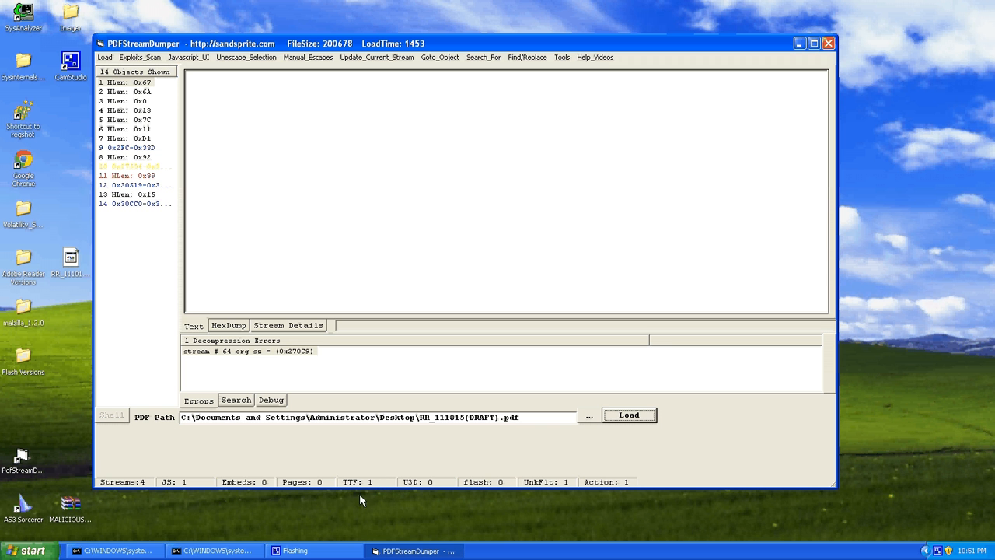
pyautogui.moveTo(370, 491)
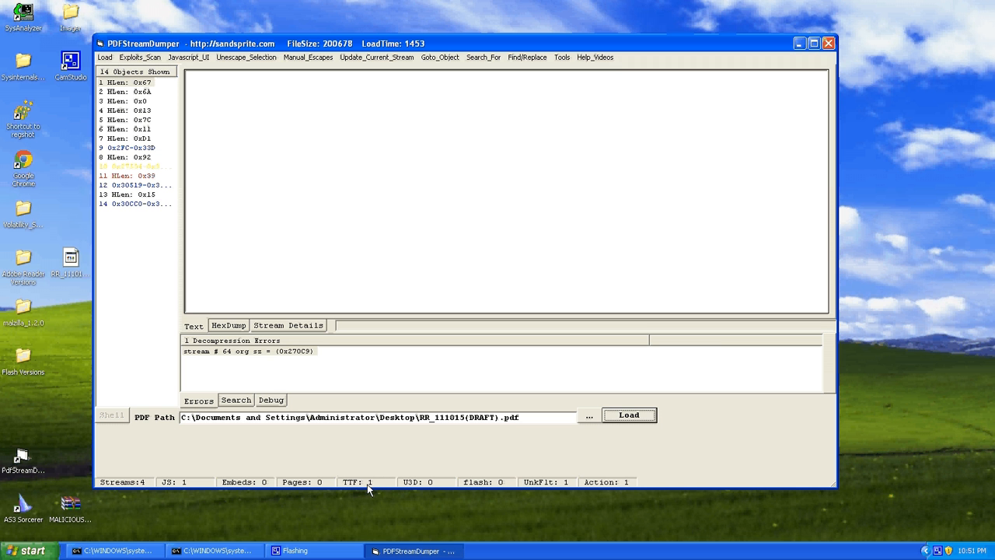
pyautogui.moveTo(163, 483)
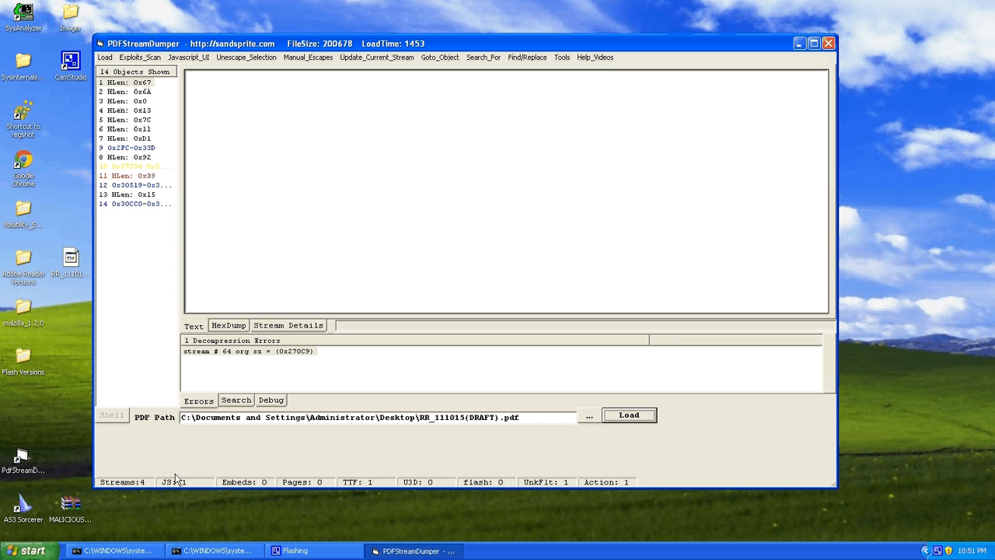
pyautogui.moveTo(149, 491)
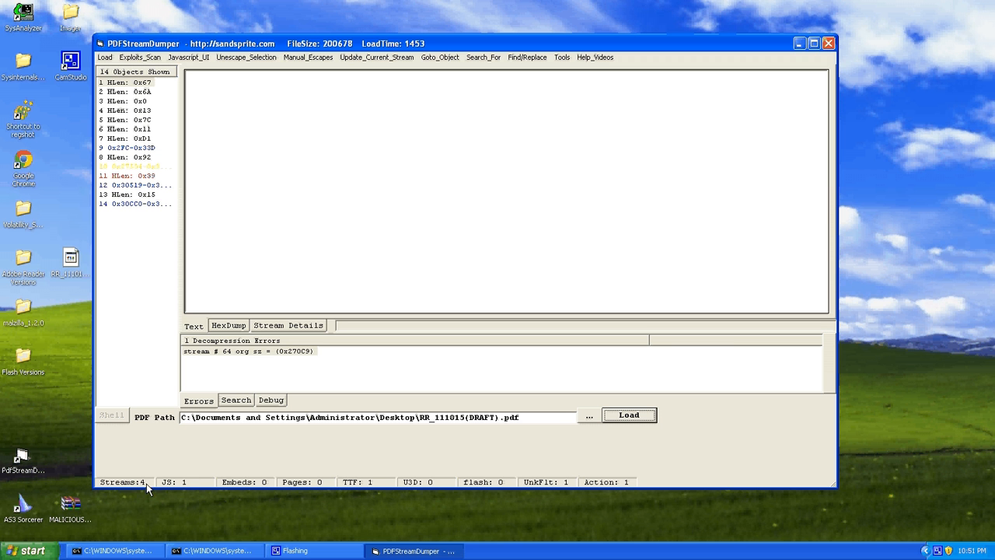
pyautogui.moveTo(151, 485)
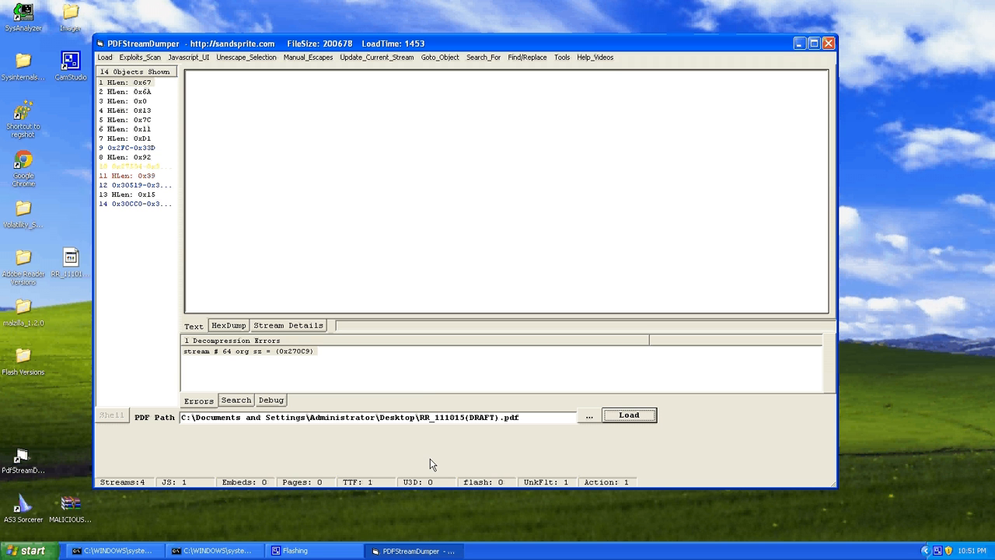
pyautogui.moveTo(421, 396)
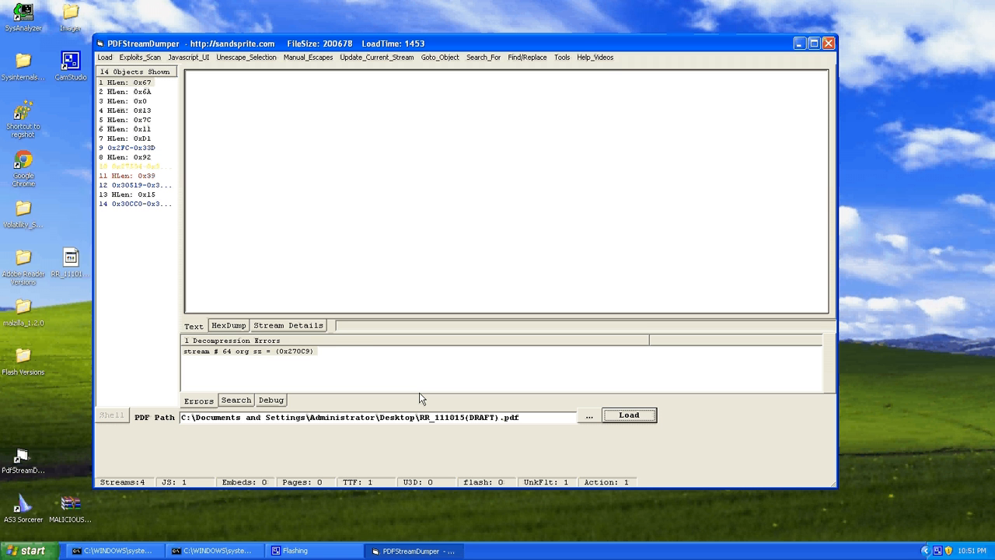
pyautogui.moveTo(316, 476)
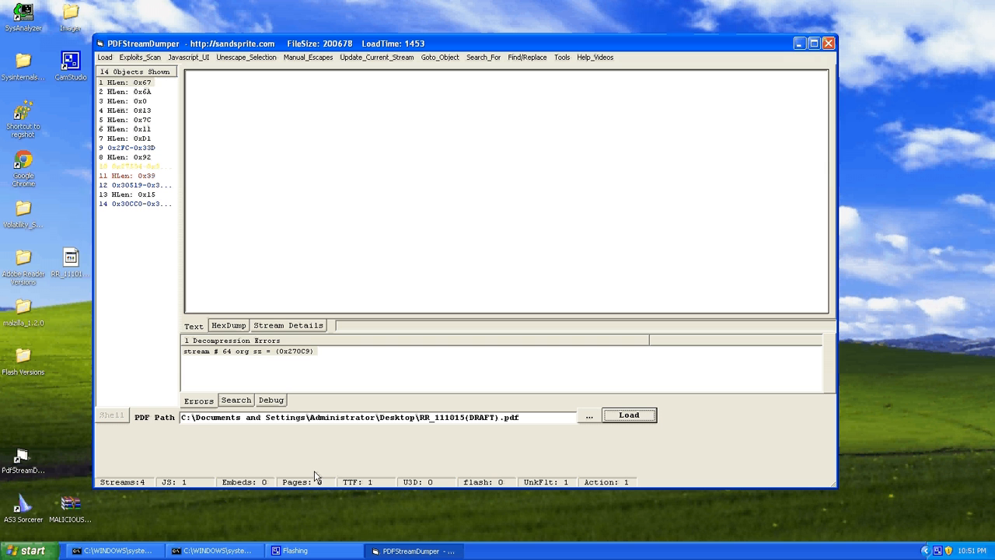
pyautogui.moveTo(372, 49)
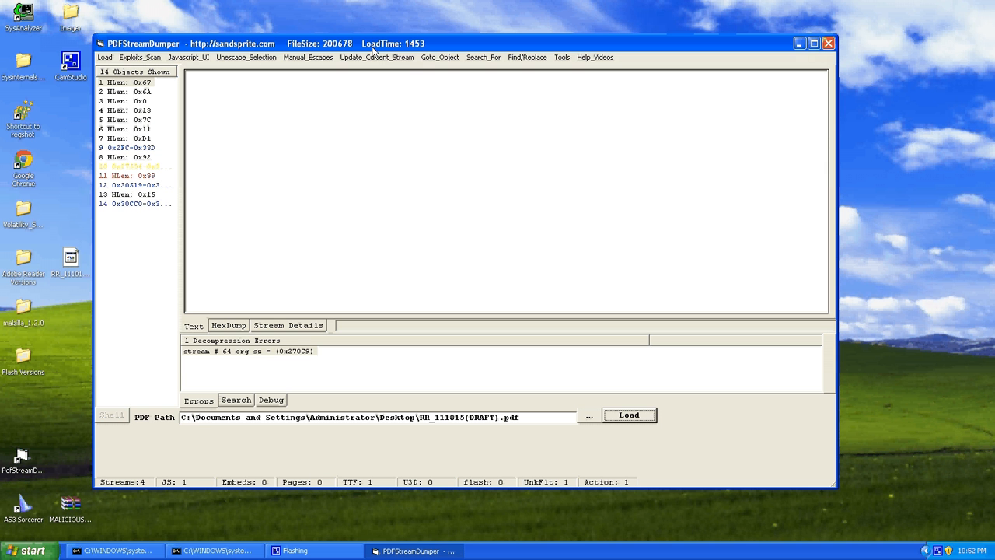
pyautogui.moveTo(367, 60)
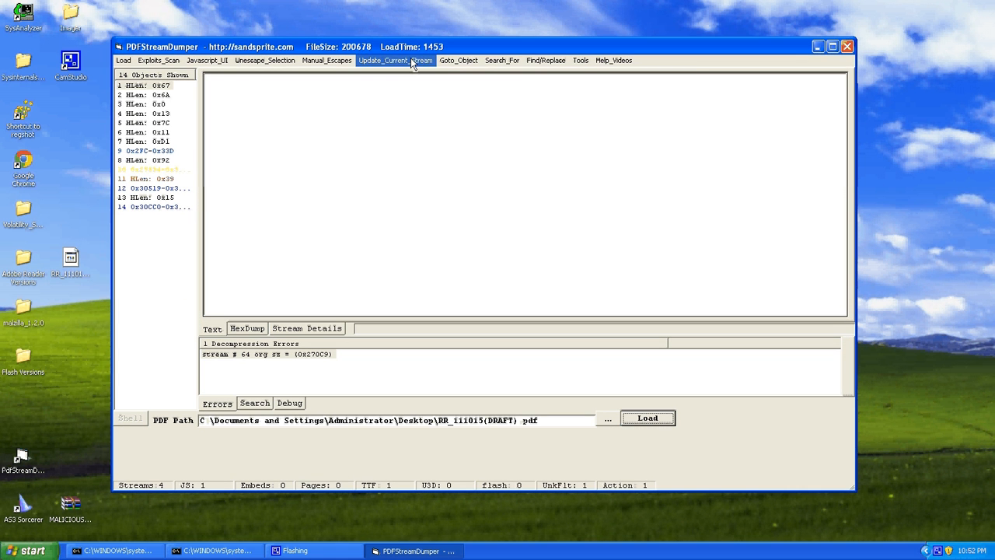
# Run Hide Header Only Objects and dismiss the notice reporting ten objects hidden
pyautogui.click(584, 60)
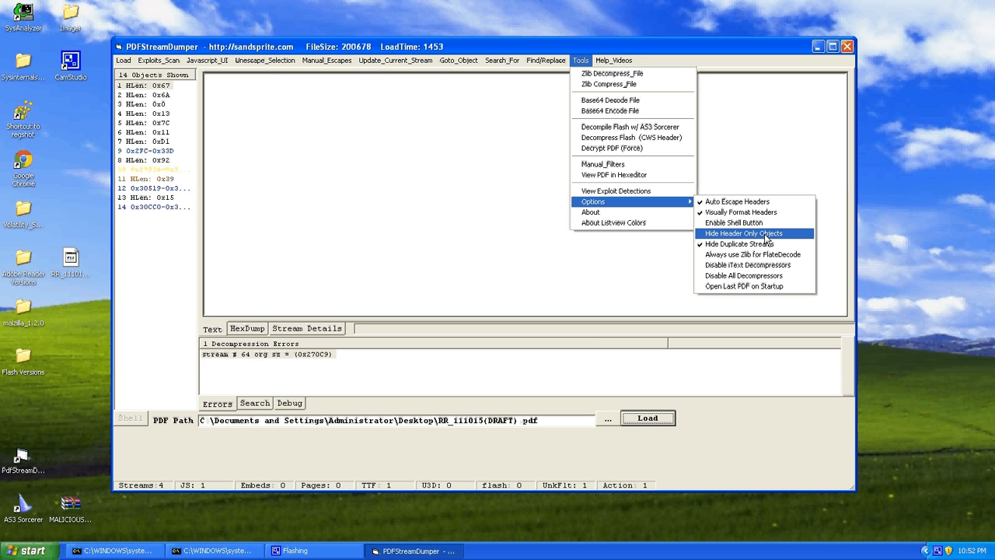
pyautogui.click(738, 233)
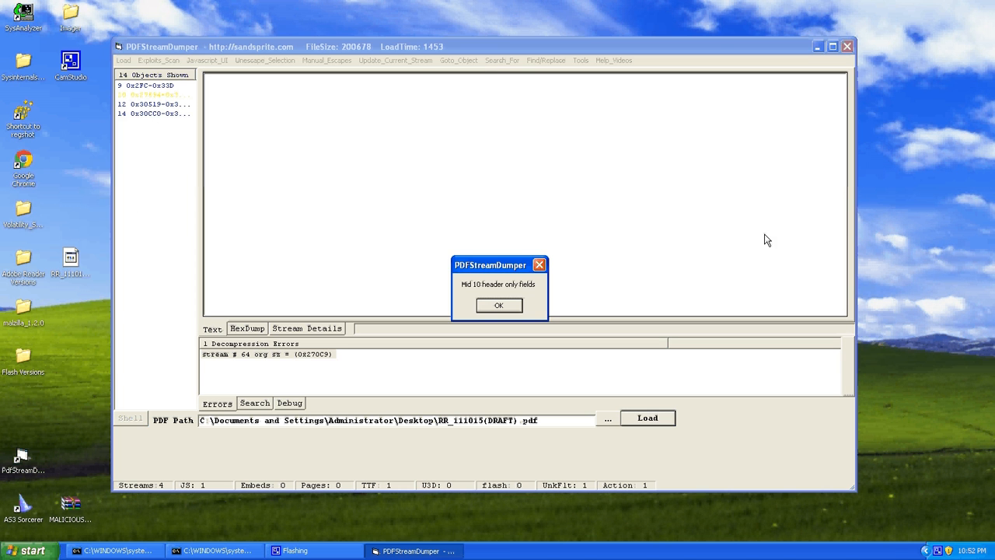
pyautogui.moveTo(177, 167)
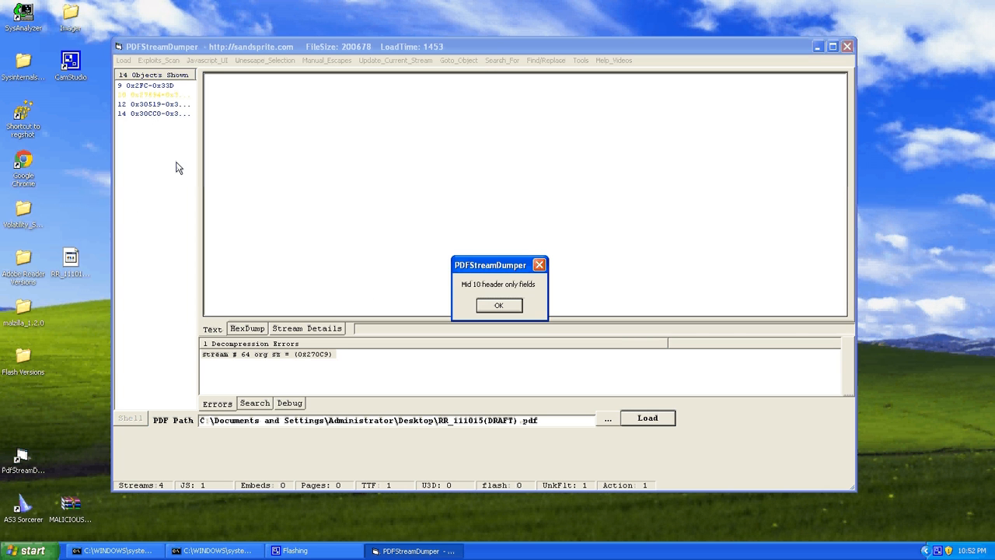
pyautogui.click(498, 305)
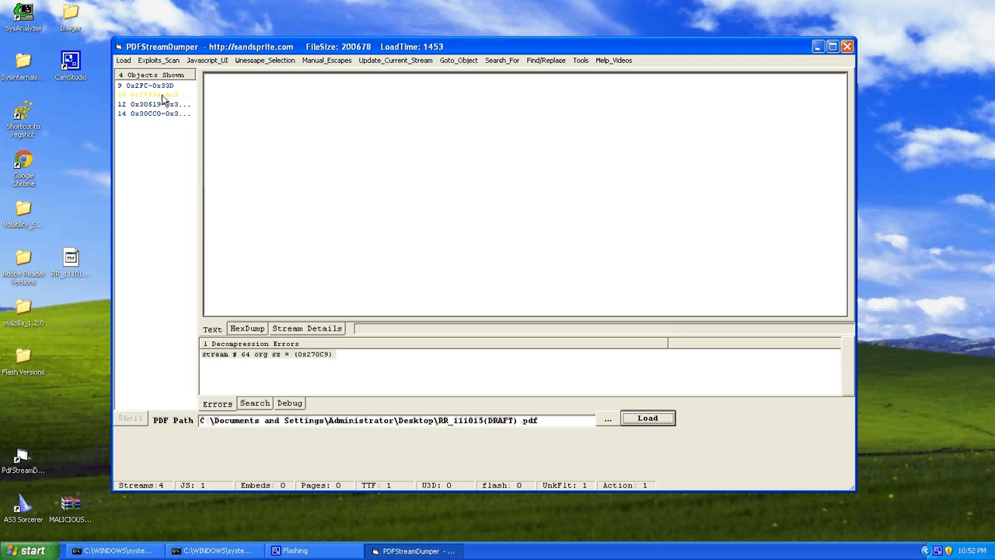
# Display streams of objects 14 (XFA XML), 9 (text commands) and 10 (binary font data)
pyautogui.click(153, 112)
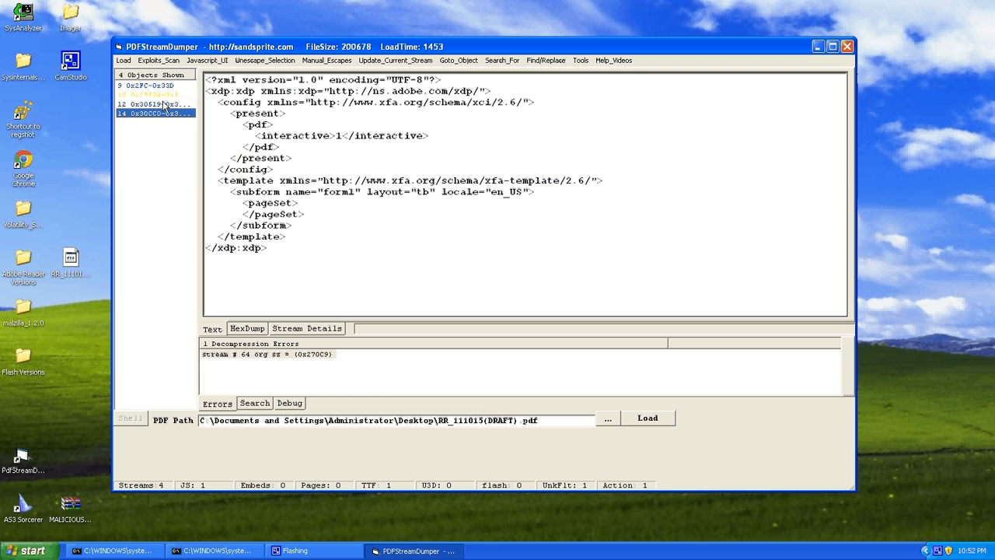
pyautogui.click(144, 86)
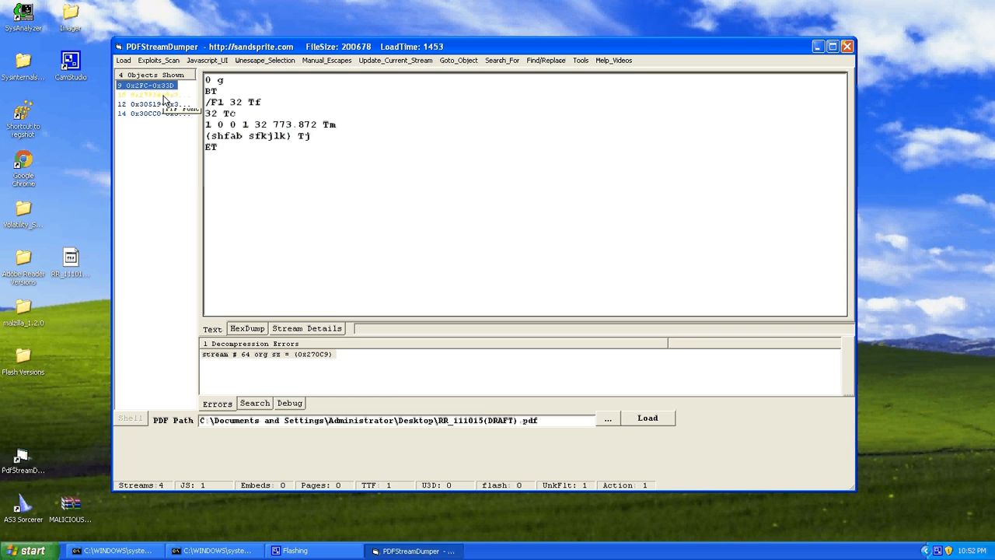
pyautogui.click(155, 94)
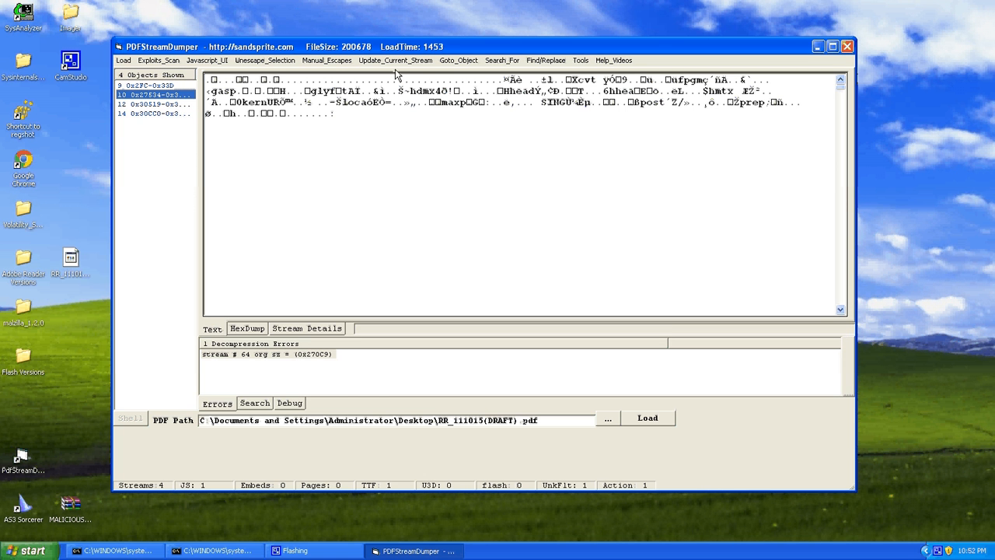
# Cancel Goto_Object, then search for U3D Objects and Obfuscated Headers
pyautogui.click(464, 60)
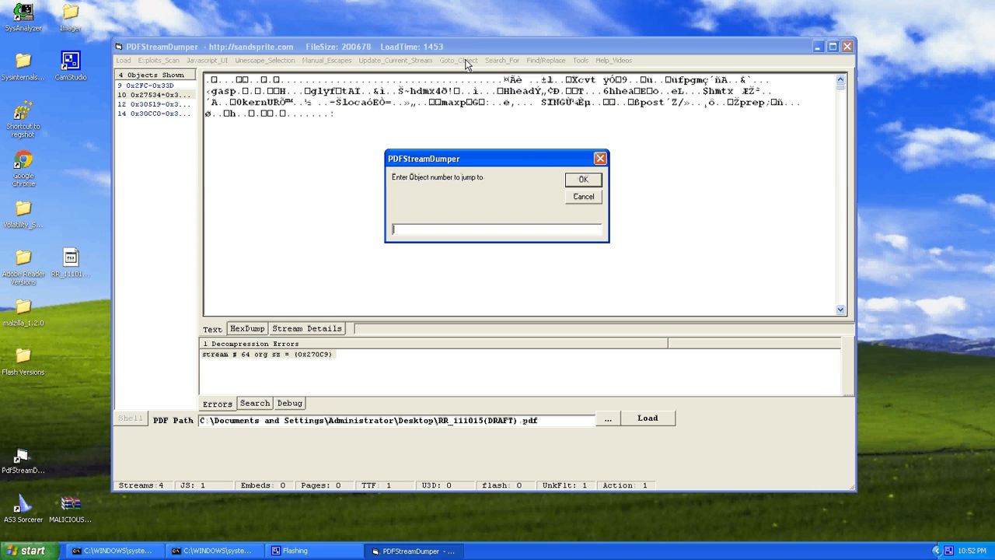
pyautogui.click(582, 180)
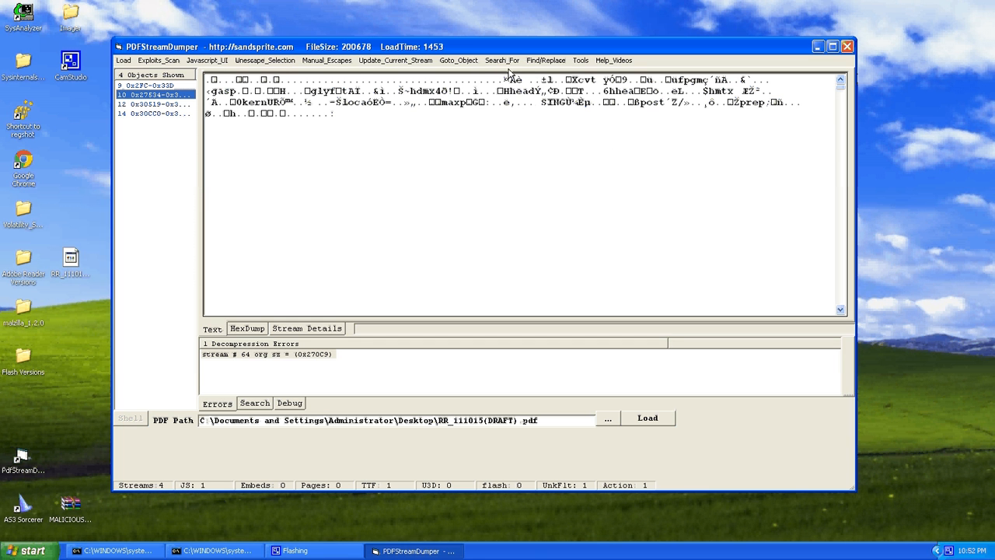
pyautogui.click(500, 61)
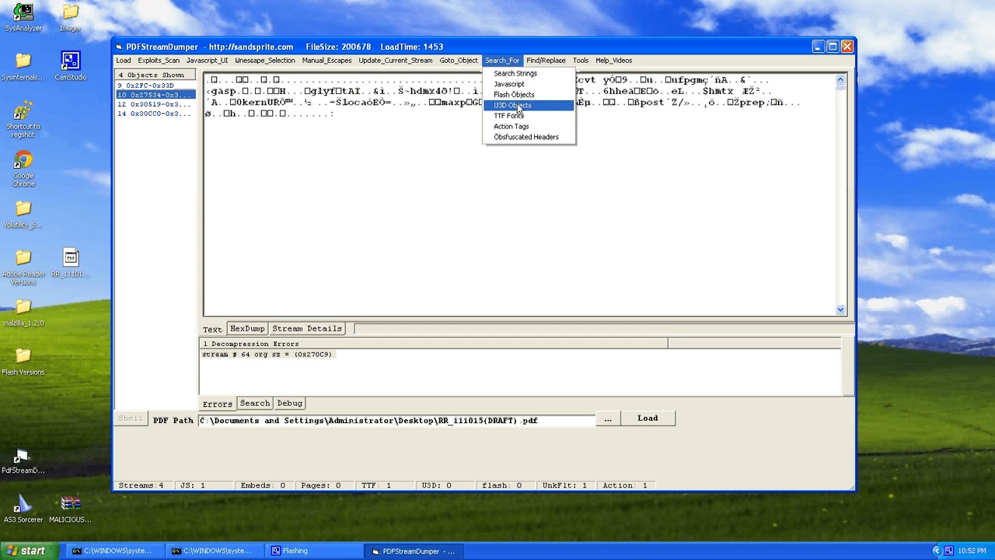
pyautogui.click(524, 105)
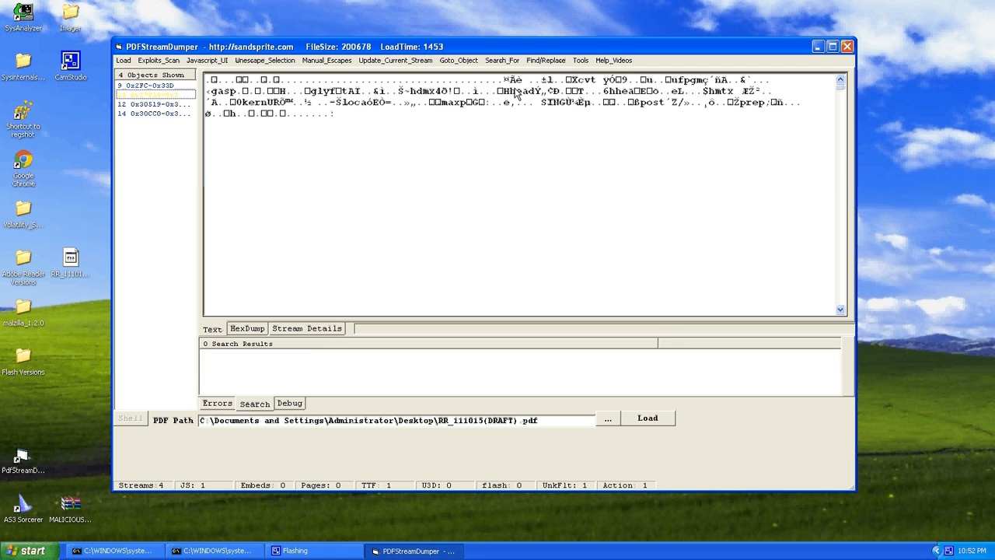
pyautogui.click(501, 61)
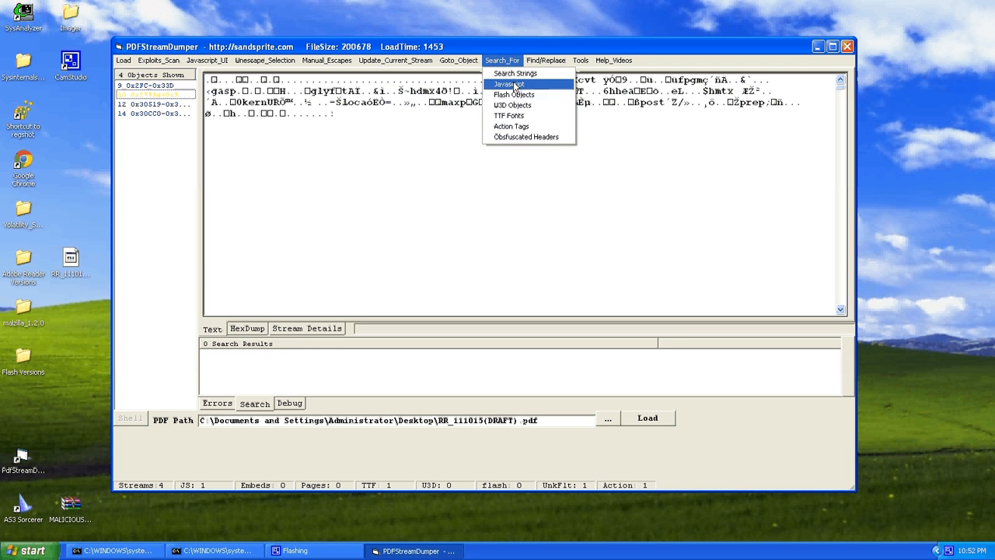
pyautogui.click(516, 84)
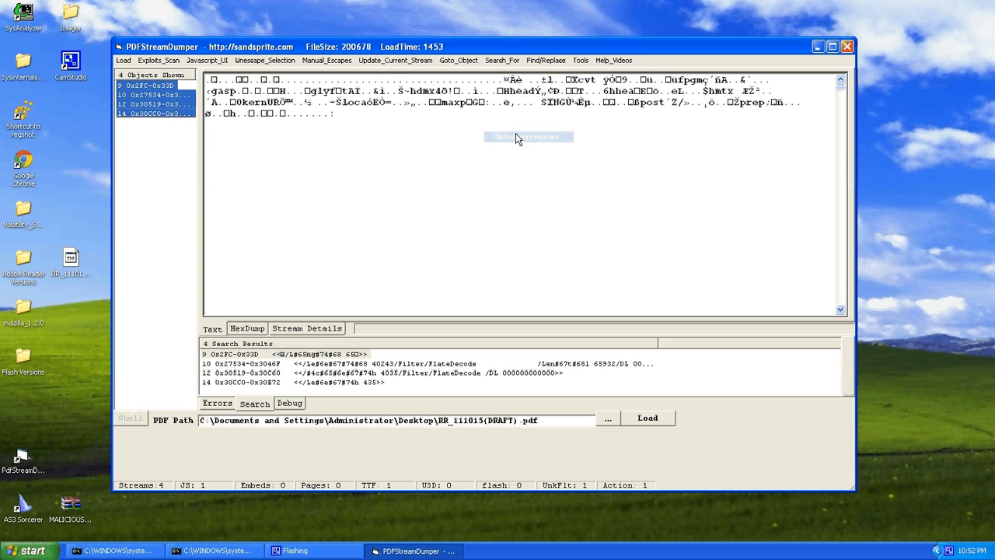
# Show object 14, then object 12's obfuscated JavaScript in a maximised window
pyautogui.click(152, 114)
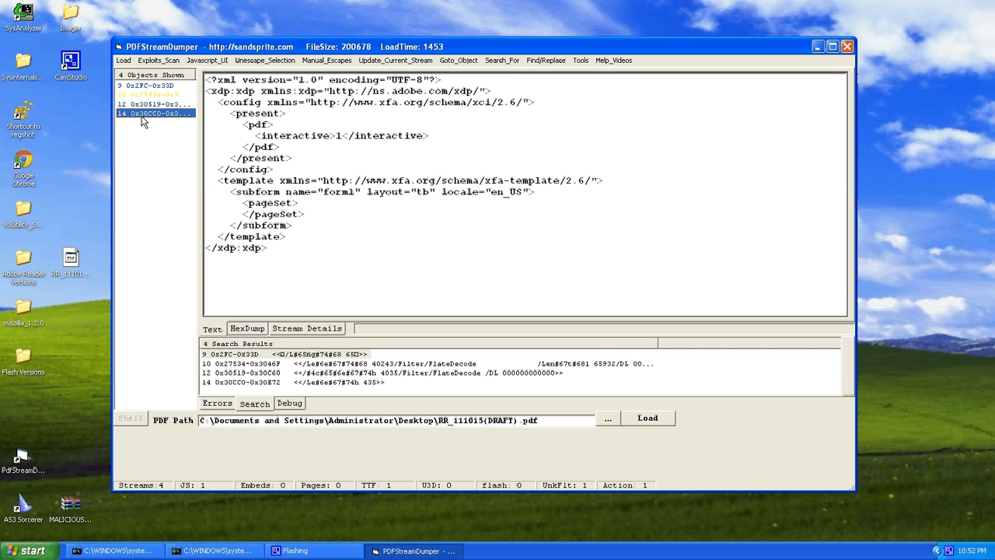
pyautogui.click(153, 104)
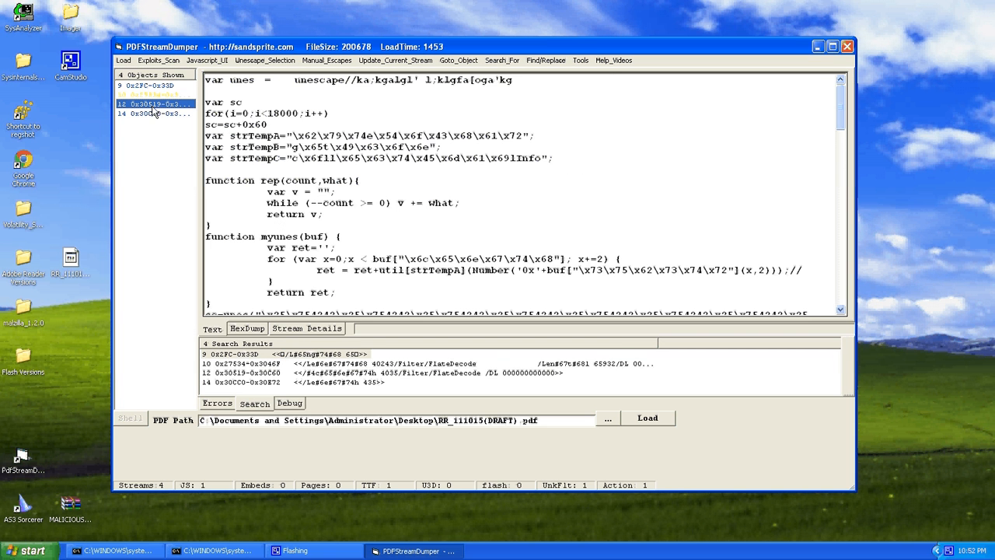
pyautogui.click(831, 45)
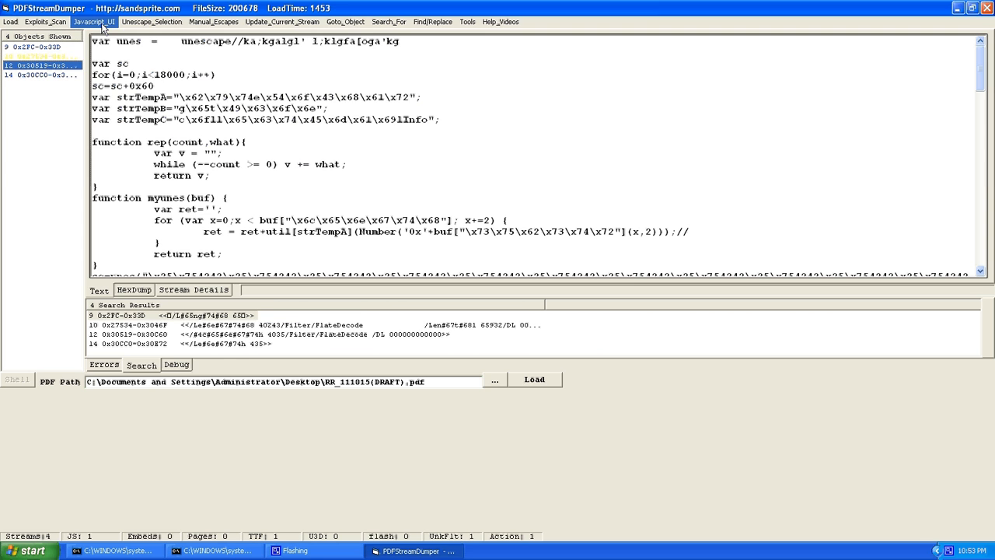
# Send object 12's script to the maximised Javascript_UI and select the escaped strTempB string
pyautogui.click(93, 21)
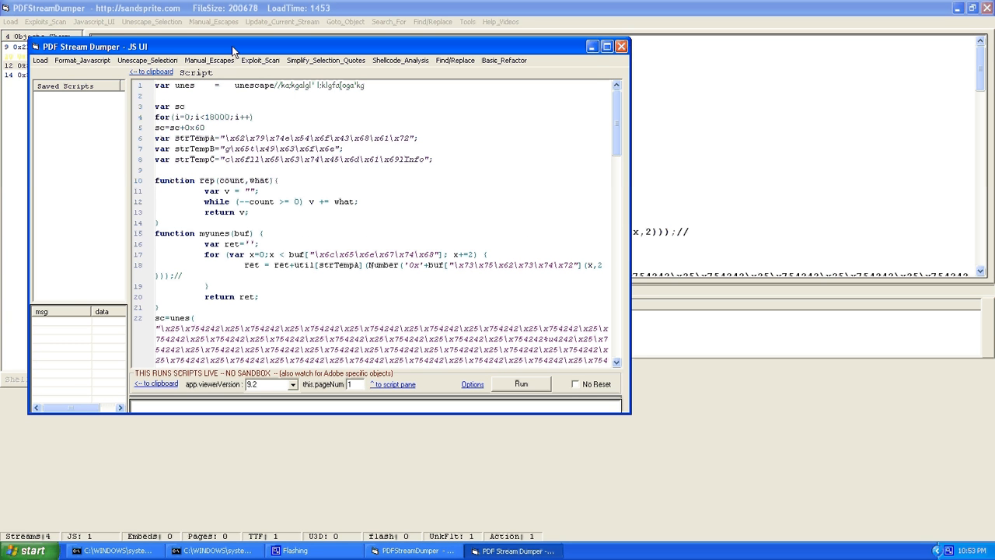
pyautogui.click(621, 46)
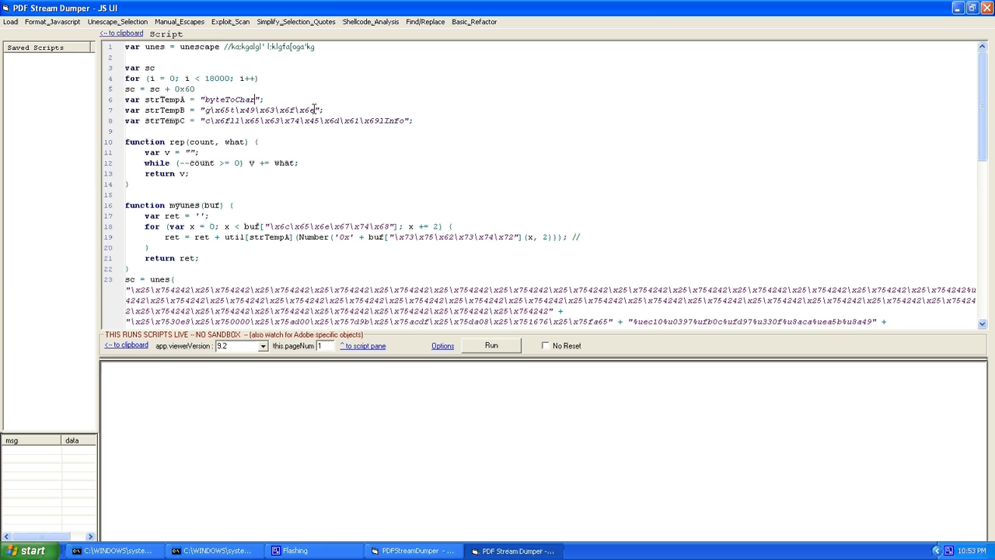
pyautogui.moveTo(204, 109); pyautogui.dragTo(318, 109)
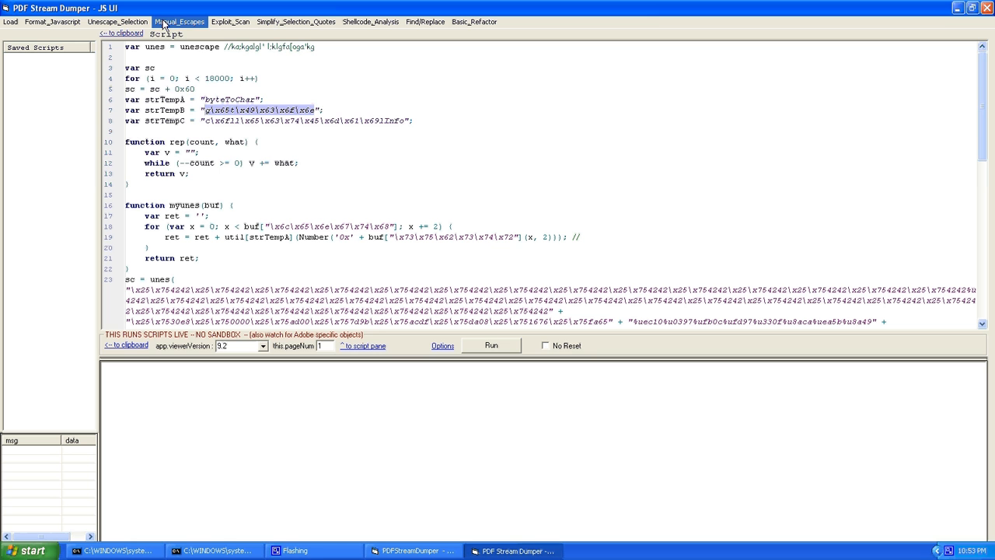
# Decode the escaped names to getIcon, collectEmailInfo, length and substr throughout the script
pyautogui.click(179, 20)
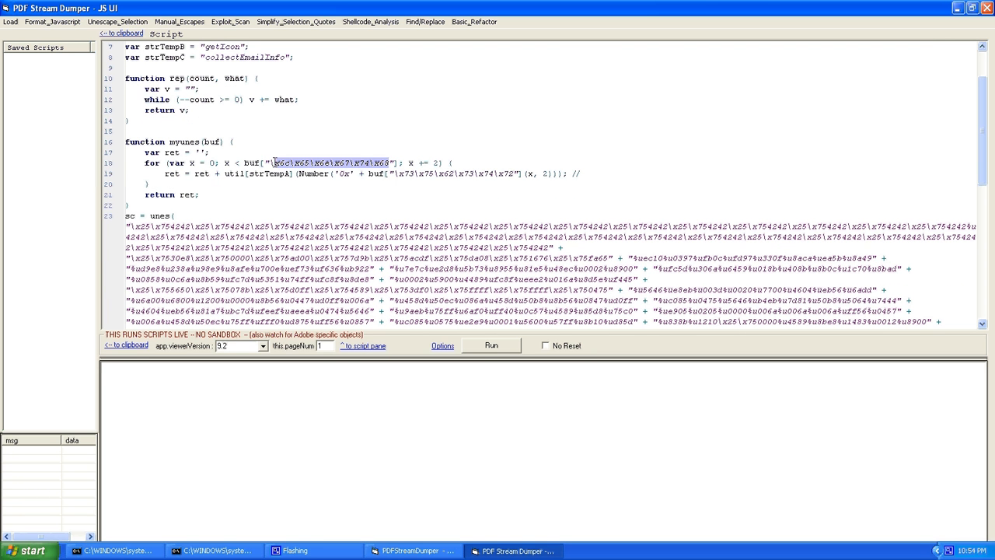
pyautogui.write('length')
pyautogui.click(354, 173)
pyautogui.write('substr')
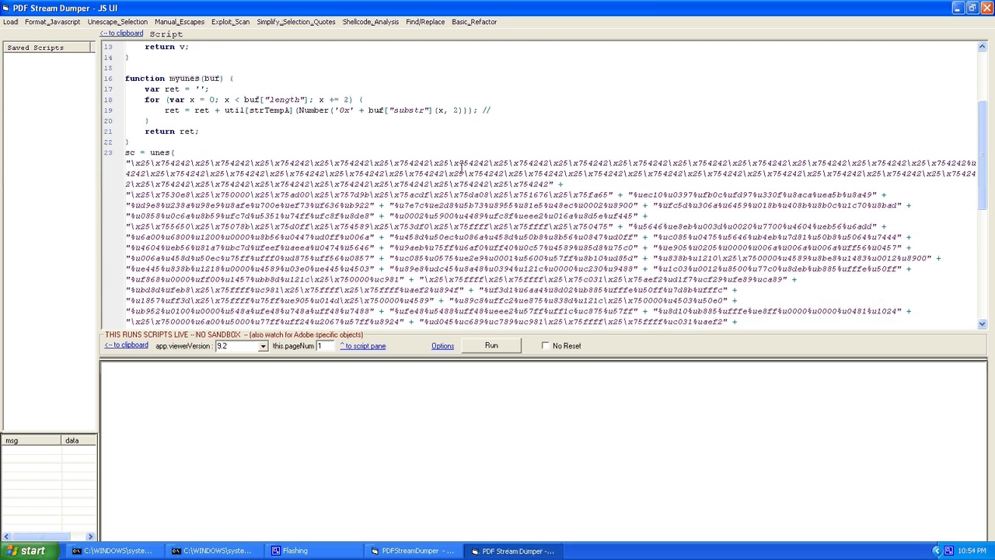
pyautogui.scroll(-3)
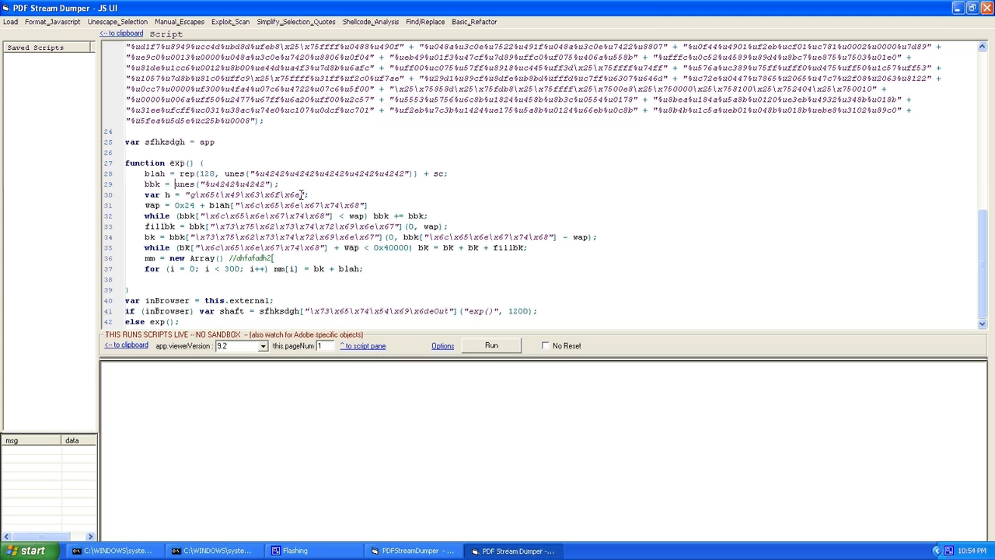
pyautogui.doubleClick(241, 194)
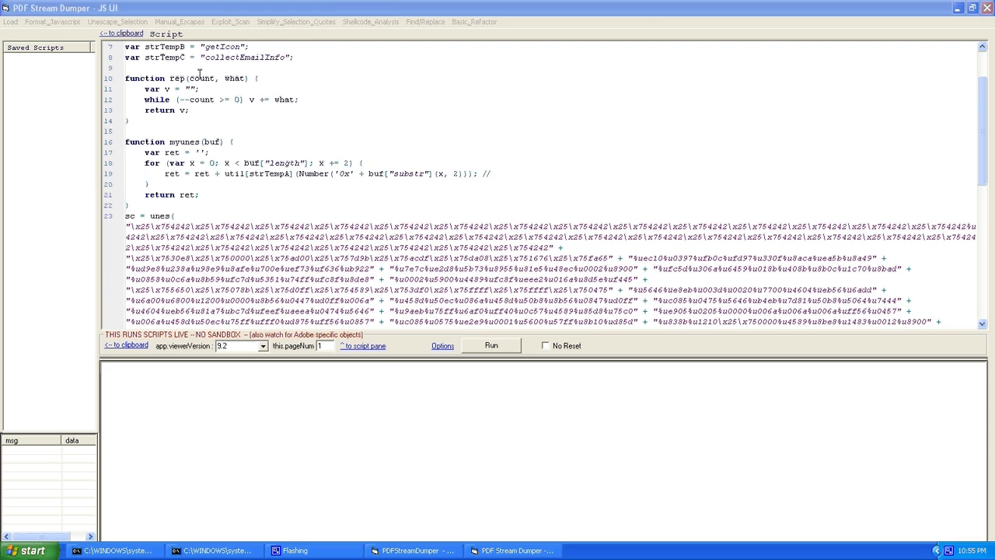
pyautogui.scroll(-3)
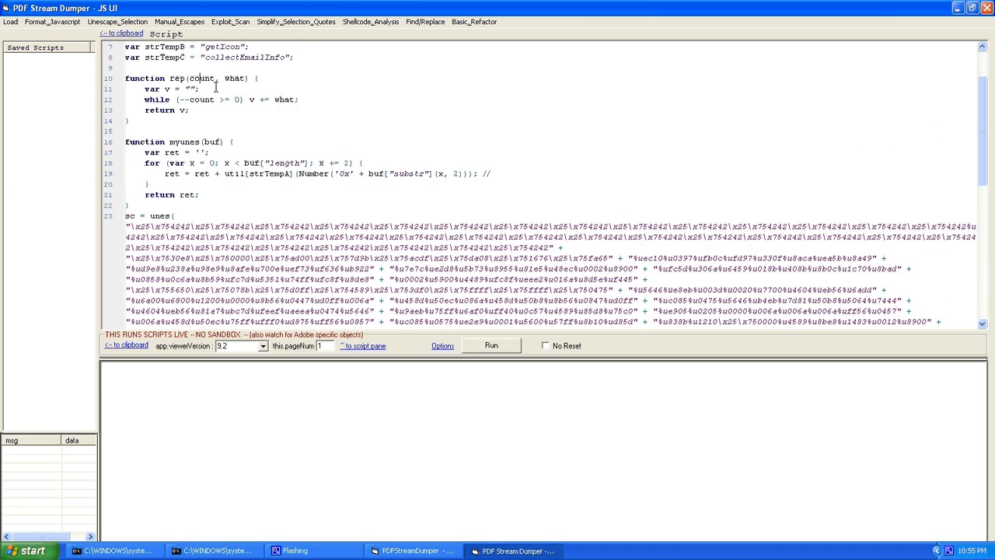
pyautogui.click(115, 23)
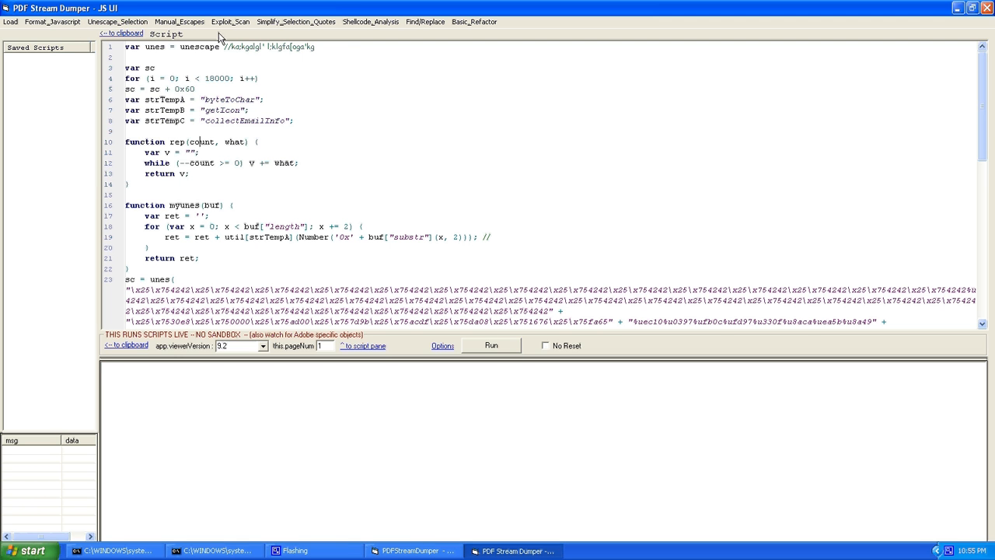
# Browse the script to line 23's sc = unes(...) shellcode string
pyautogui.click(229, 21)
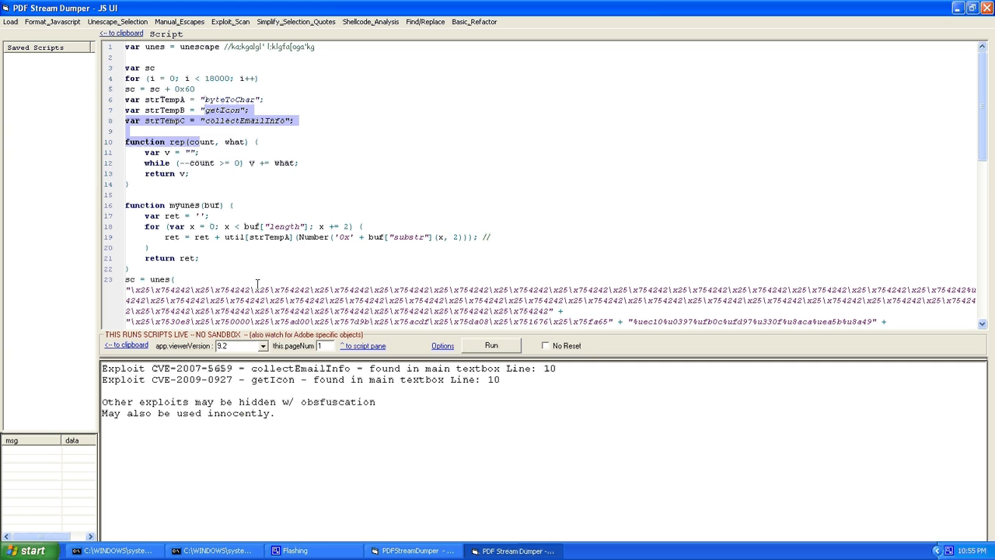
pyautogui.click(237, 121)
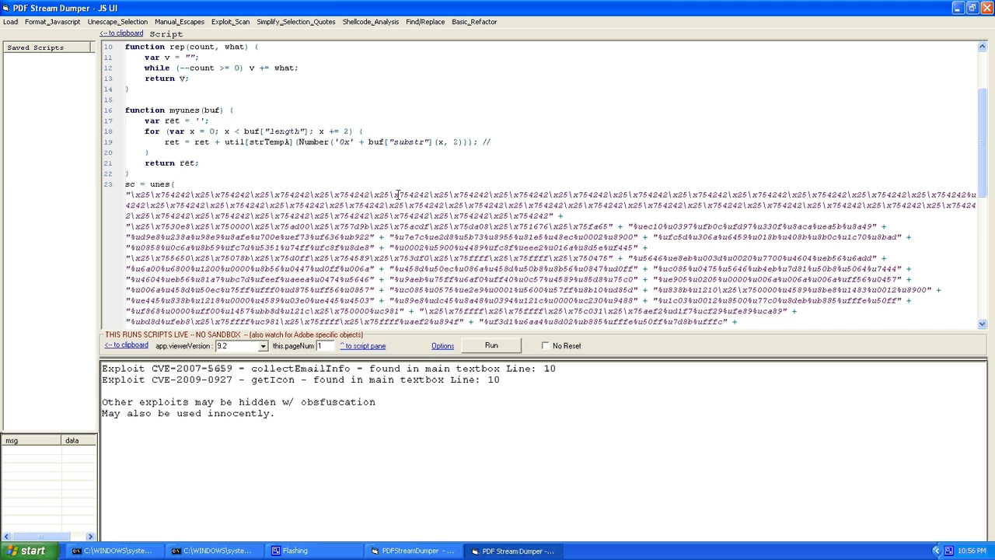
# Select line 23's plus-joined shellcode and merge its quoted pieces with Simplify_Selection_Quotes
pyautogui.scroll(-3)
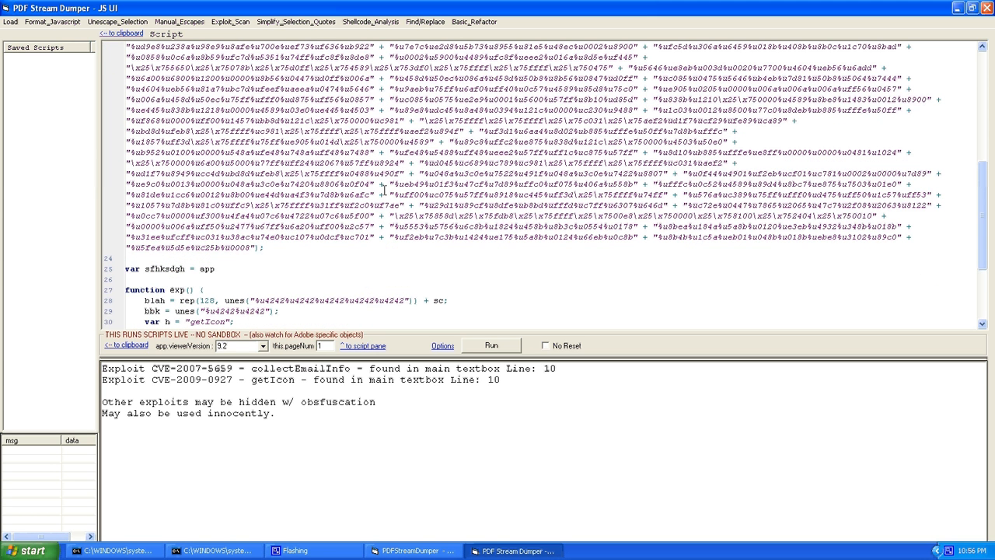
pyautogui.moveTo(451, 224)
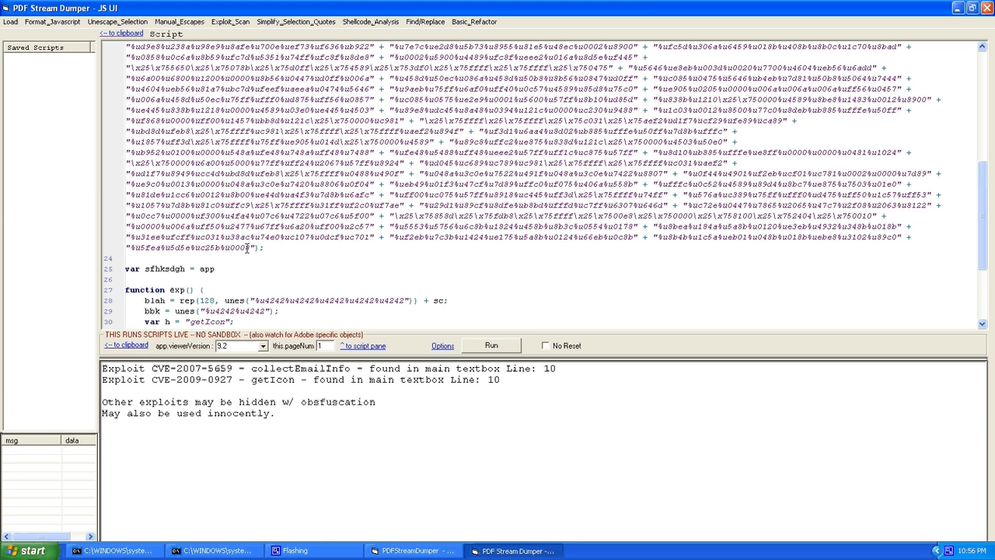
pyautogui.moveTo(155, 56); pyautogui.dragTo(265, 247)
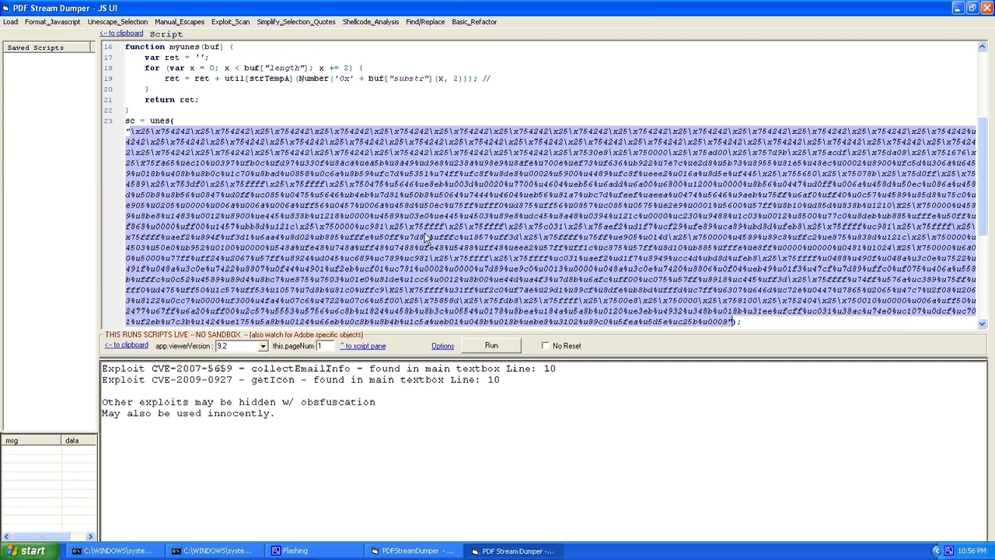
pyautogui.moveTo(478, 212)
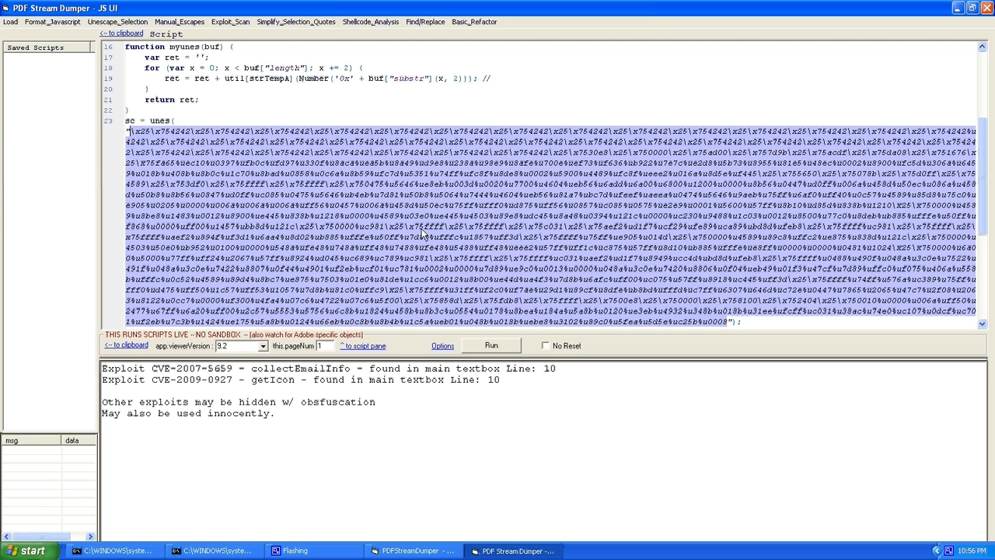
pyautogui.moveTo(325, 172)
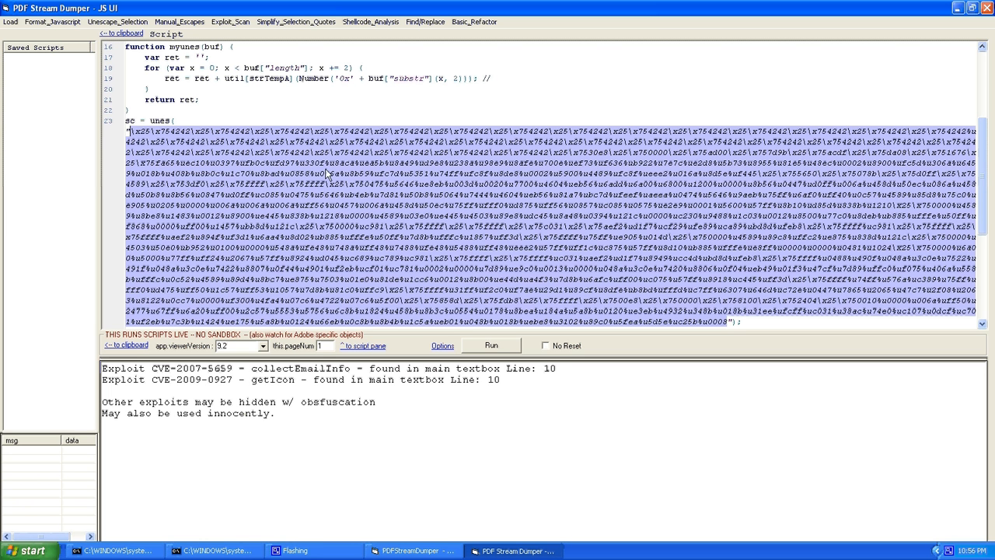
pyautogui.moveTo(326, 172)
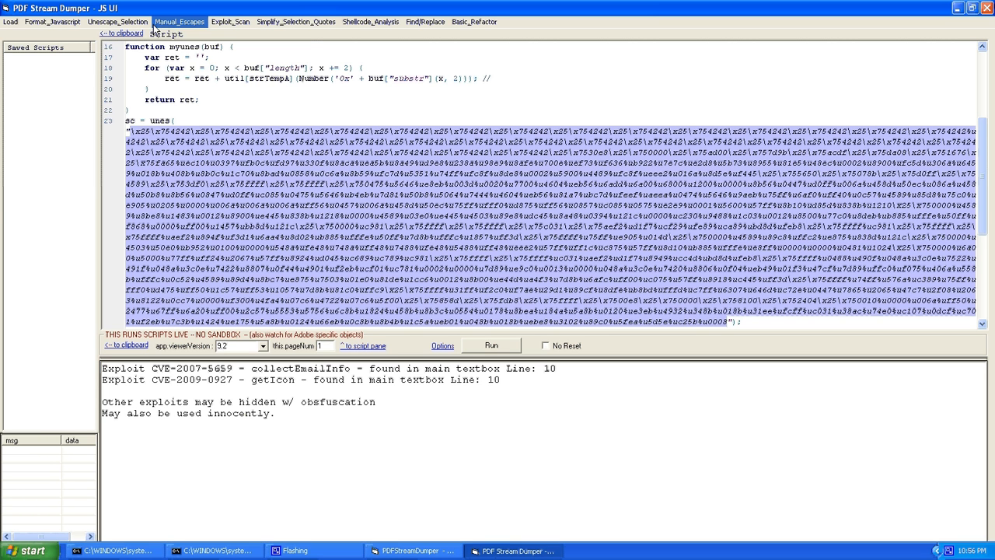
# Apply Manual_Escapes > \x Unescape so the shellcode reads as %u4242-style sequences
pyautogui.click(179, 21)
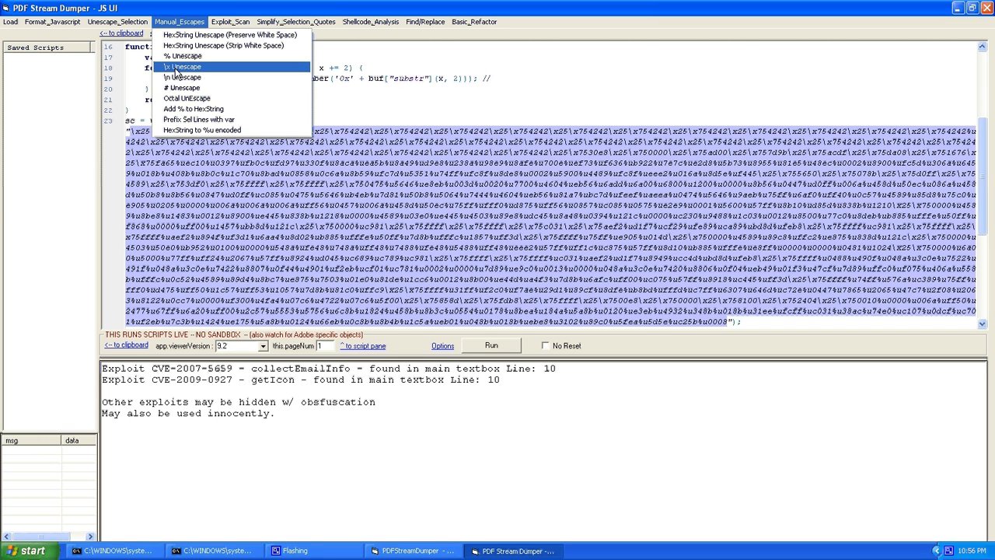
pyautogui.click(176, 68)
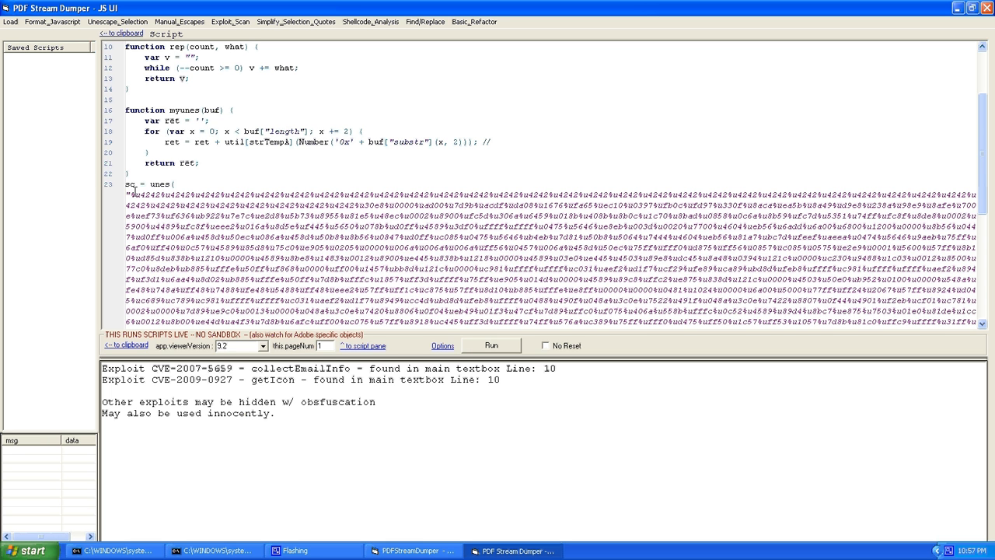
pyautogui.moveTo(154, 184)
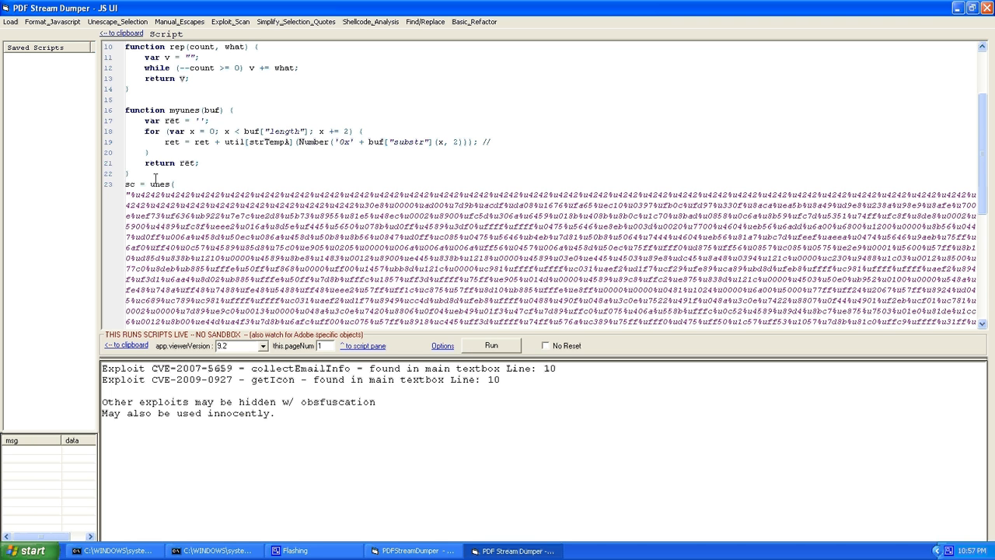
# Wrap line 23's shellcode in tb.t() and run it to print the raw decoded bytes
pyautogui.write('tb c(')
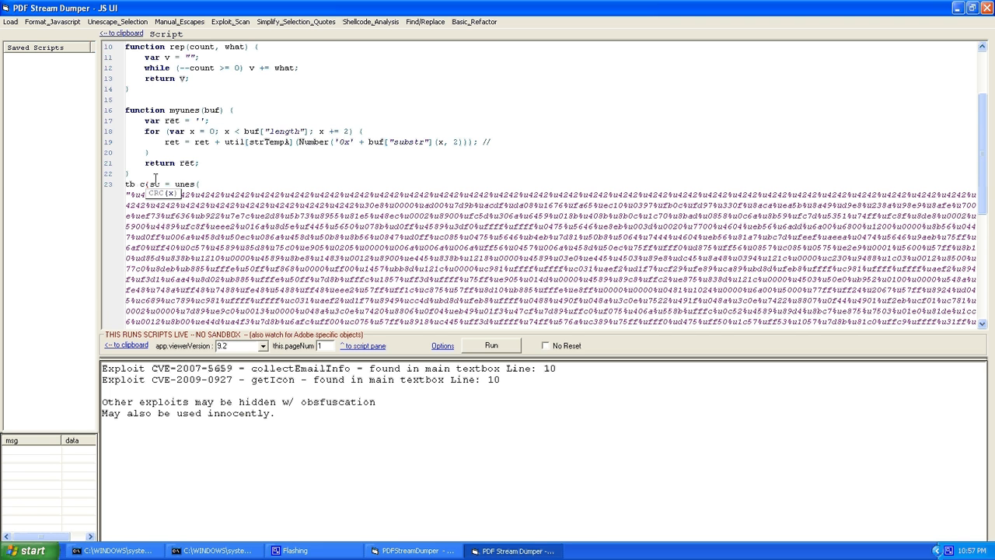
pyautogui.scroll(-3)
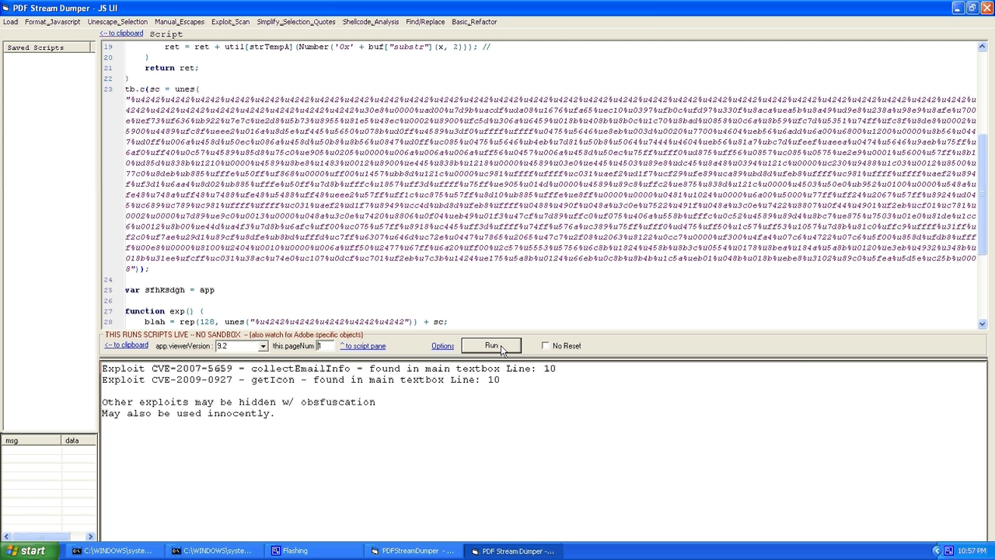
pyautogui.moveTo(278, 350)
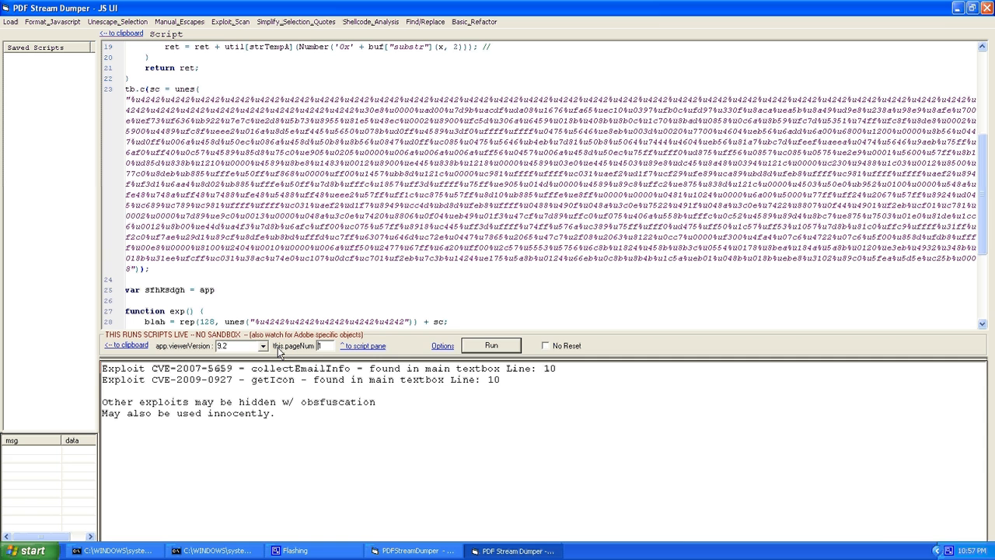
pyautogui.click(491, 345)
pyautogui.write('t')
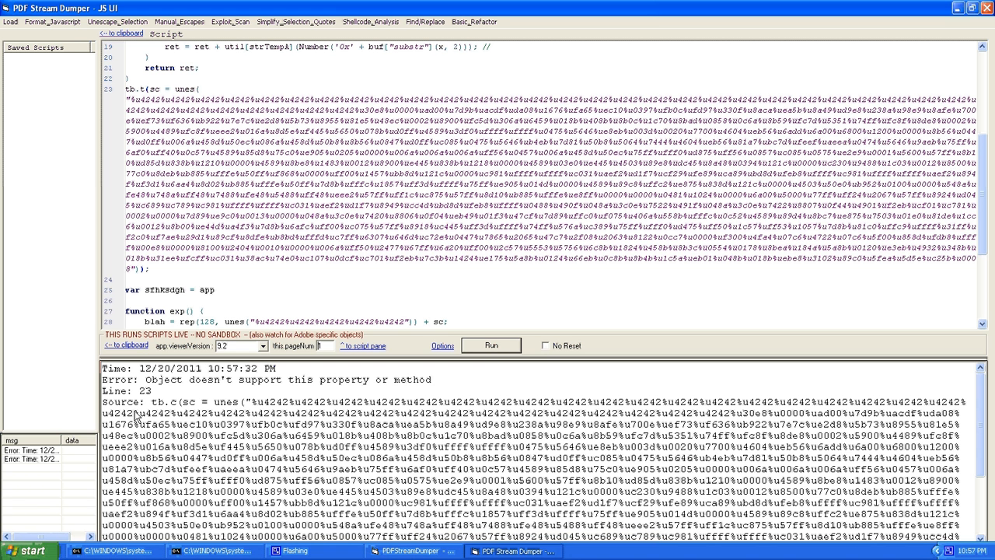
pyautogui.moveTo(179, 428)
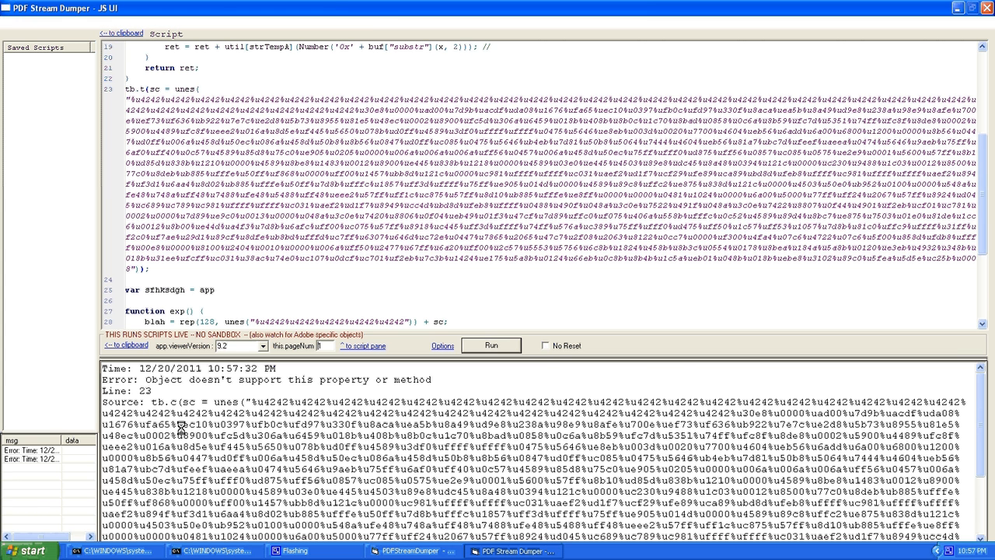
pyautogui.click(490, 345)
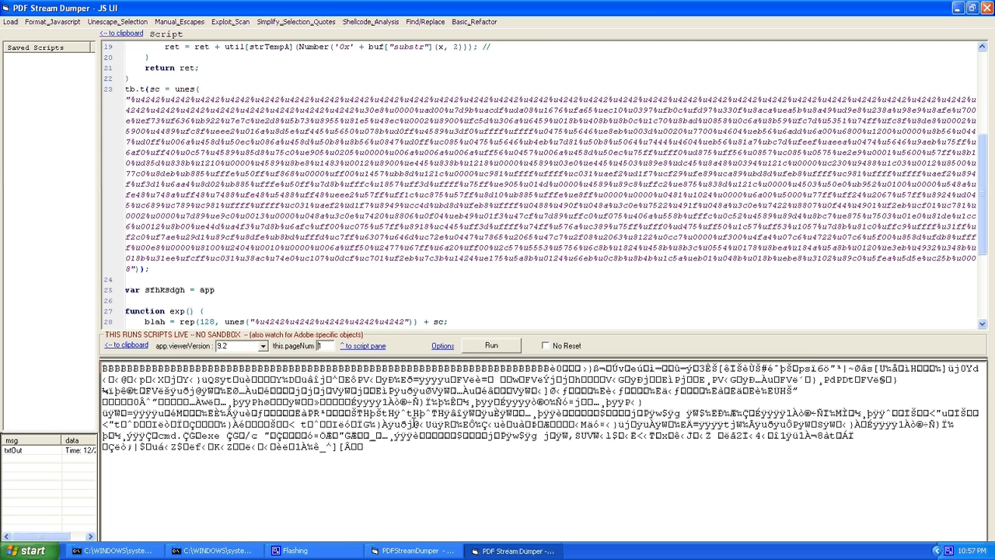
pyautogui.moveTo(394, 236)
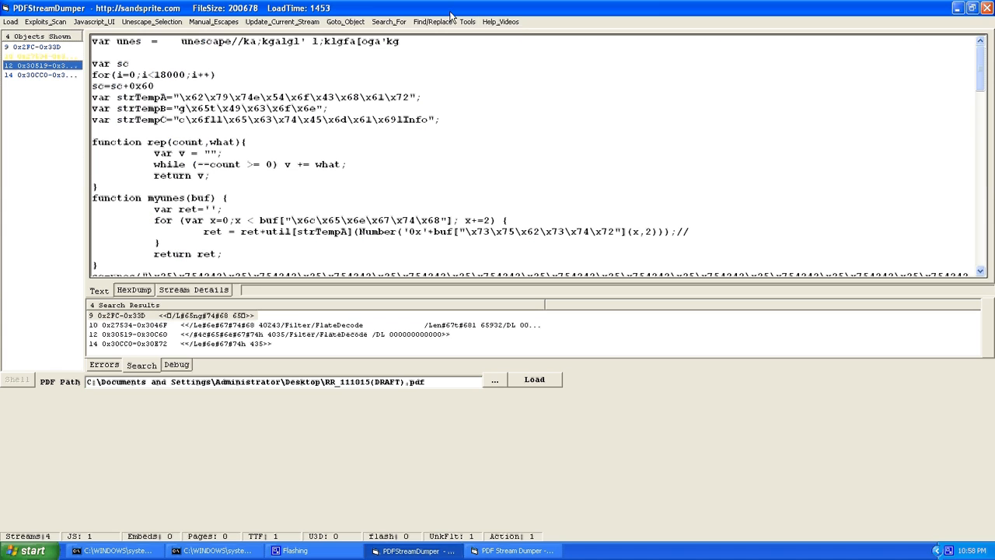
# Glance at the Help_Videos menu before heading back to the script window
pyautogui.click(502, 22)
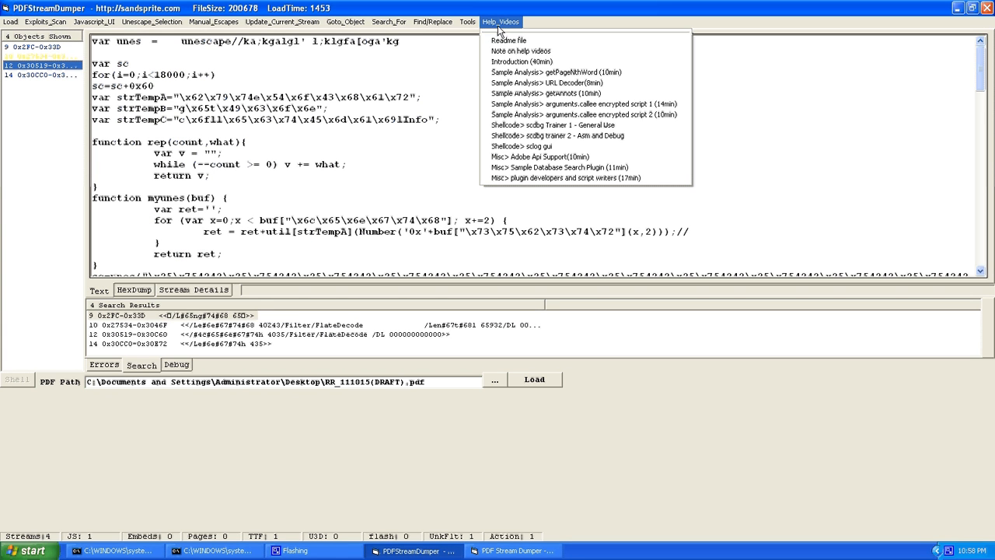
pyautogui.moveTo(759, 14)
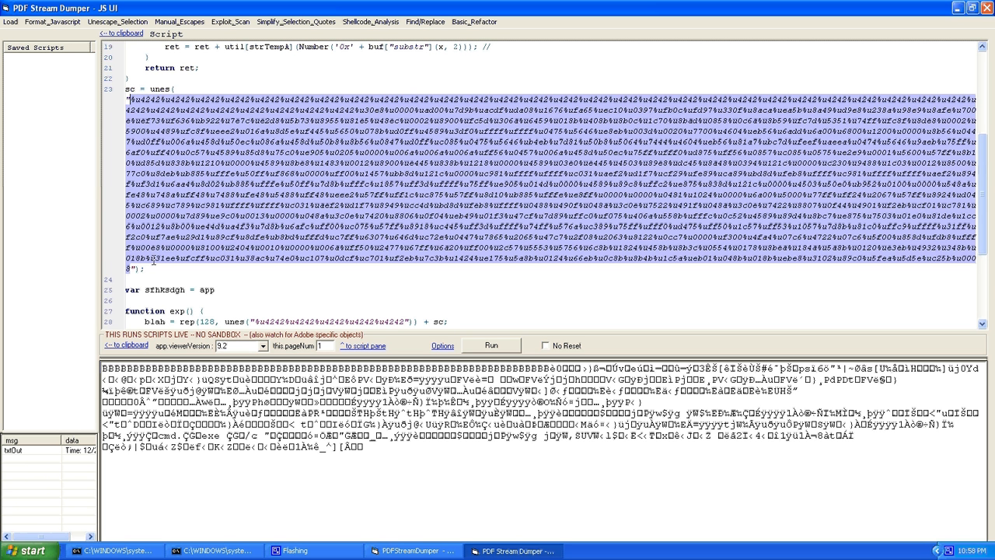
# Open Shellcode_Analysis > scLog (Defense - Runs Live) with Allow Any DLL 2 Load ticked
pyautogui.click(390, 20)
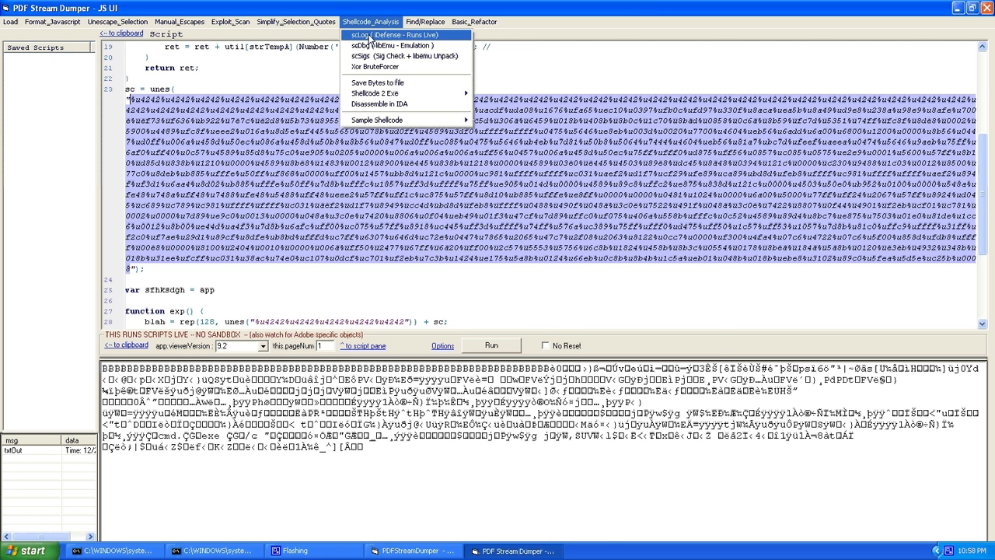
pyautogui.click(381, 35)
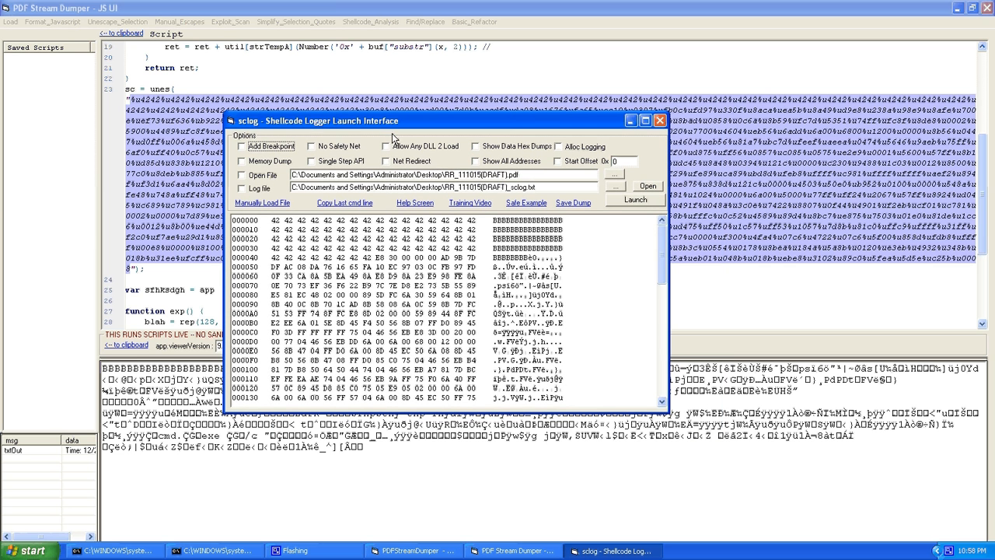
pyautogui.click(387, 146)
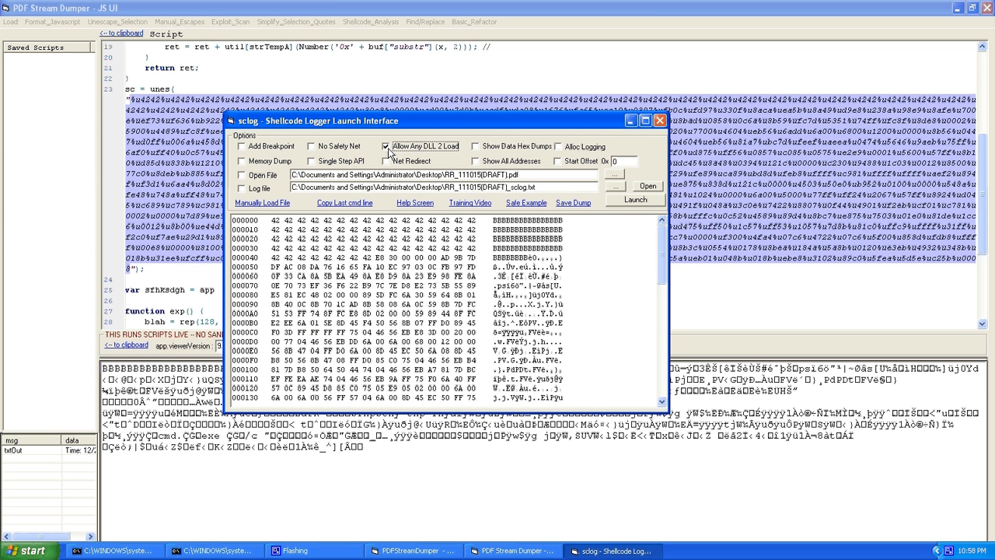
pyautogui.moveTo(457, 173)
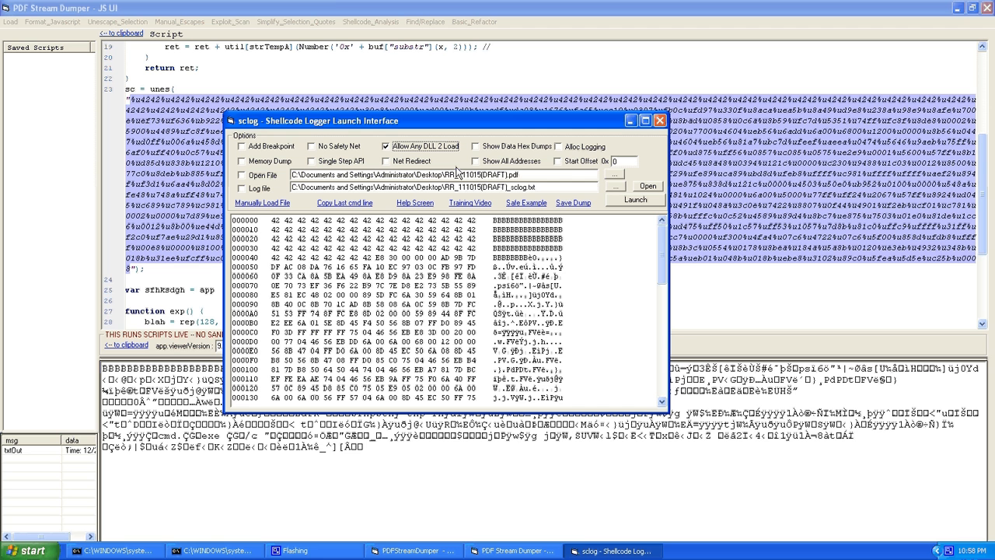
pyautogui.moveTo(617, 233)
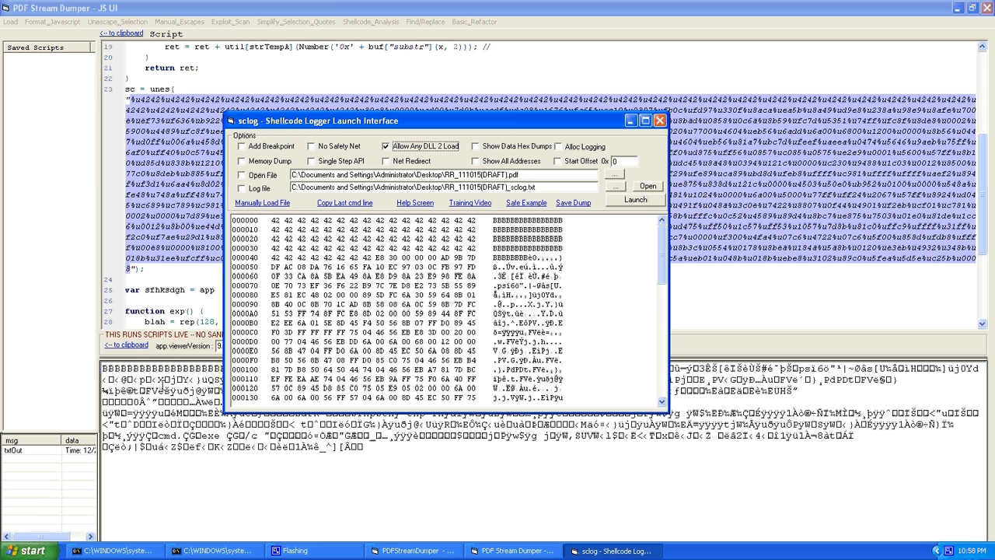
pyautogui.scroll(-3)
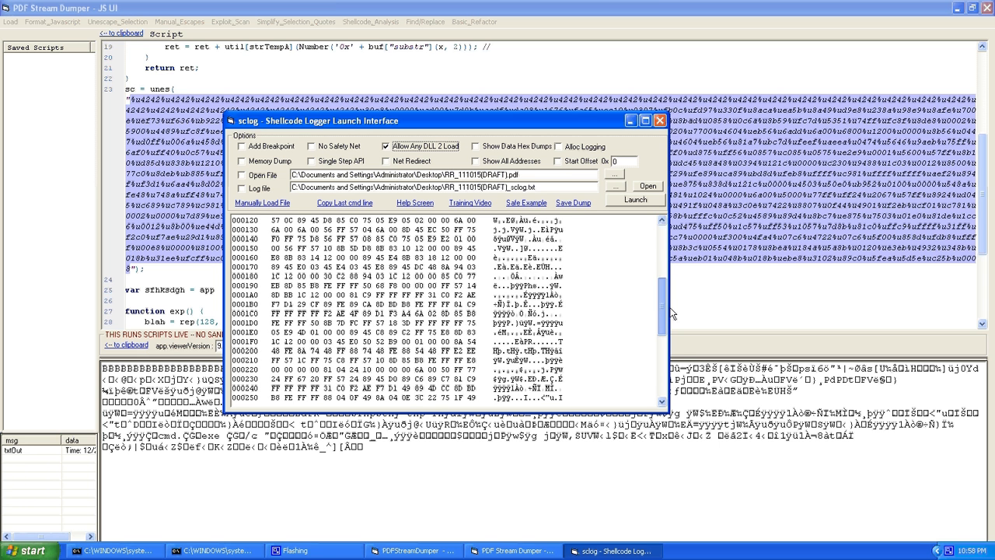
pyautogui.click(634, 199)
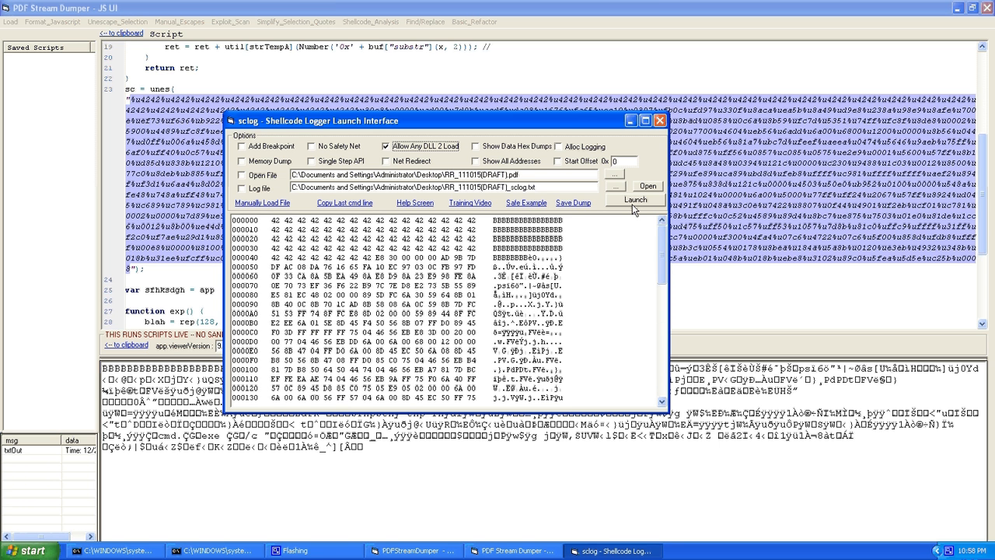
# Launch the shellcode in sclog and accept the live-execution warning with OK
pyautogui.click(635, 199)
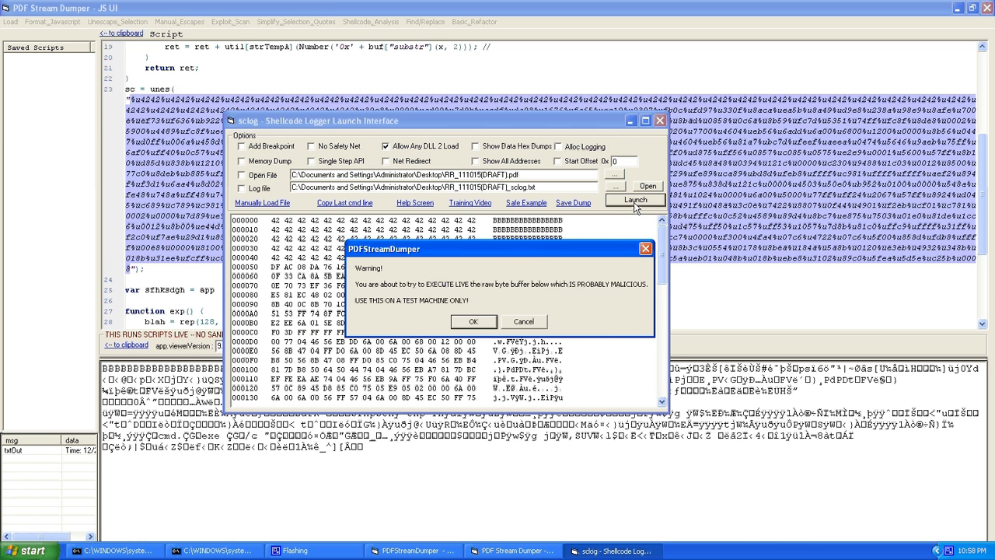
pyautogui.click(473, 321)
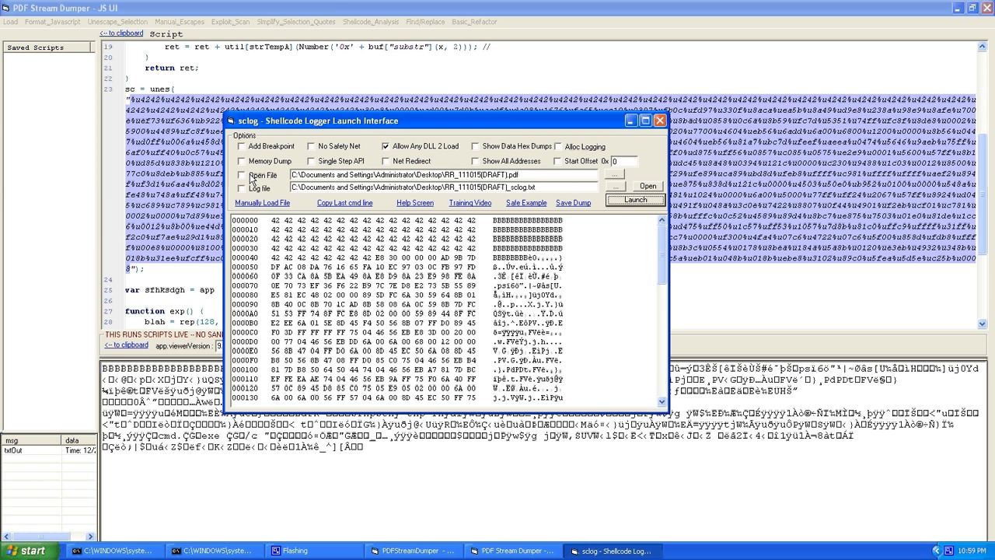
# Enable sclog's Open File and Log file options, then launch the live run
pyautogui.click(244, 174)
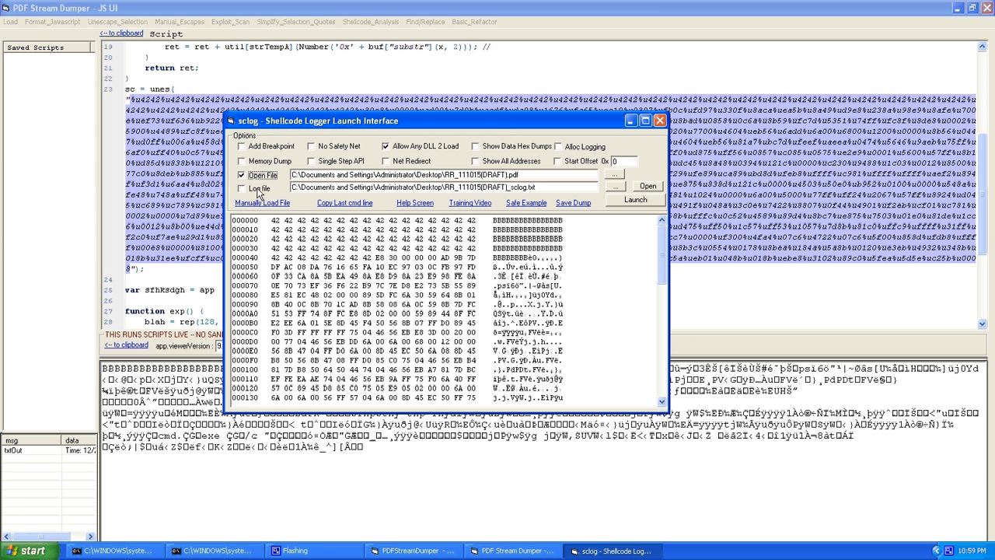
pyautogui.click(244, 188)
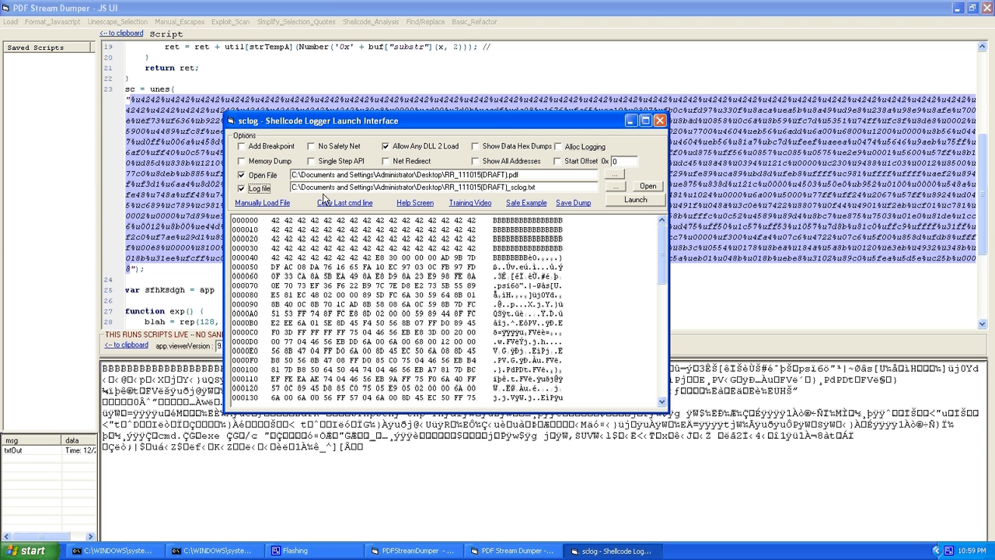
pyautogui.moveTo(650, 208)
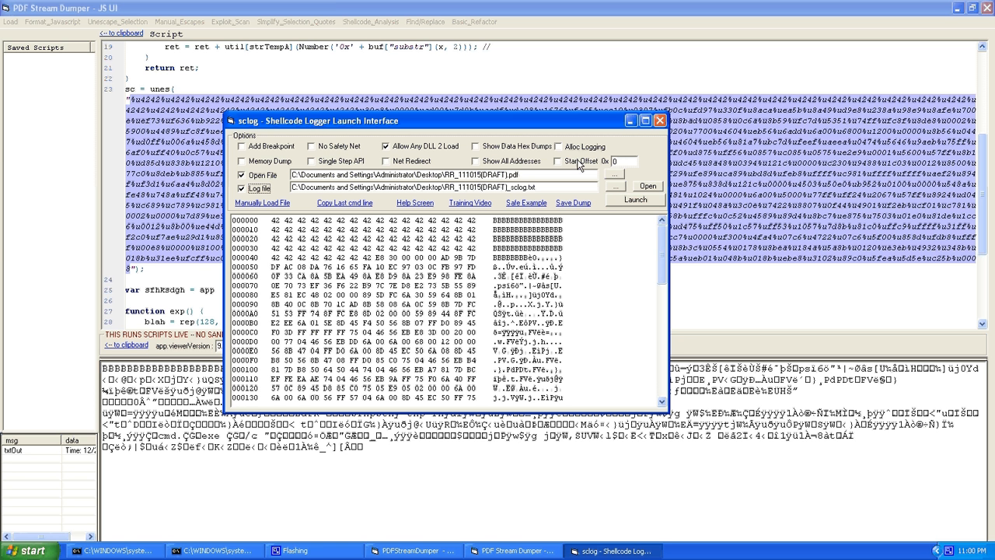
pyautogui.click(636, 200)
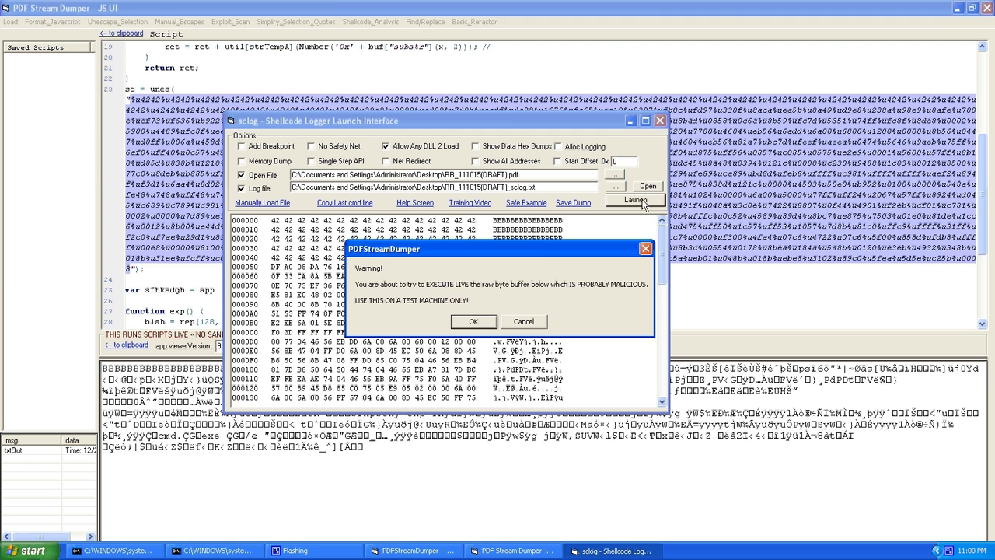
# Confirm the malicious-code warning so sclog's trace shows spoolsv.exe dropped to Temp
pyautogui.click(473, 321)
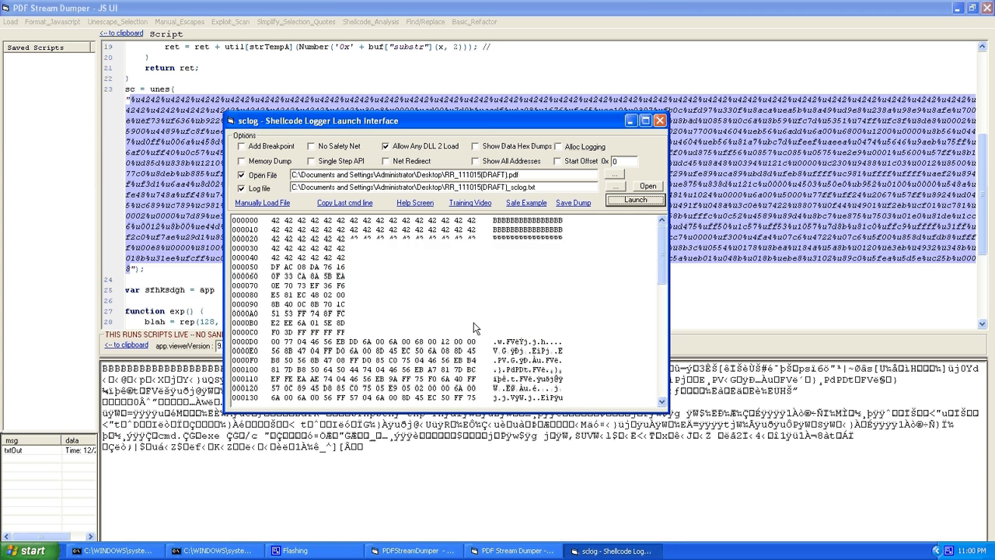
pyautogui.click(635, 200)
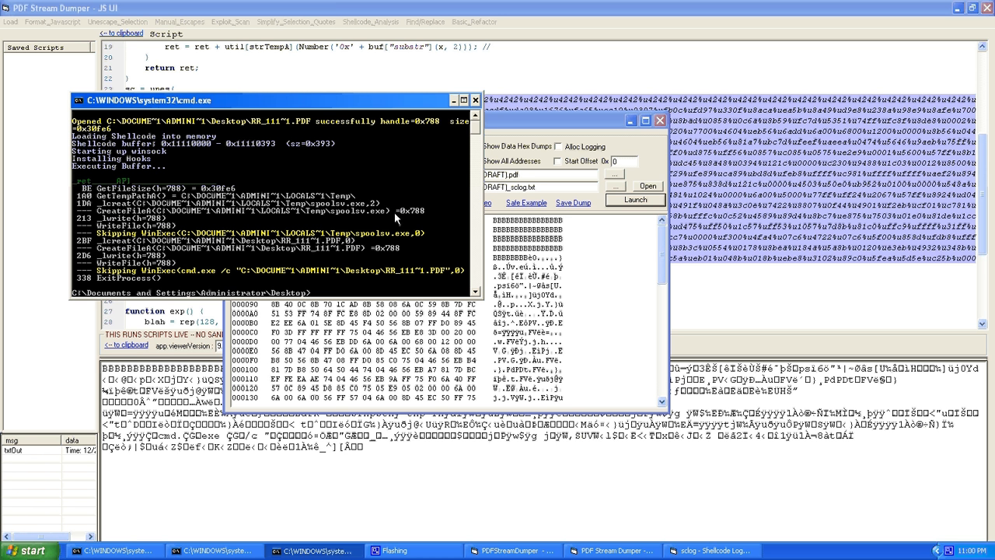
pyautogui.moveTo(327, 100)
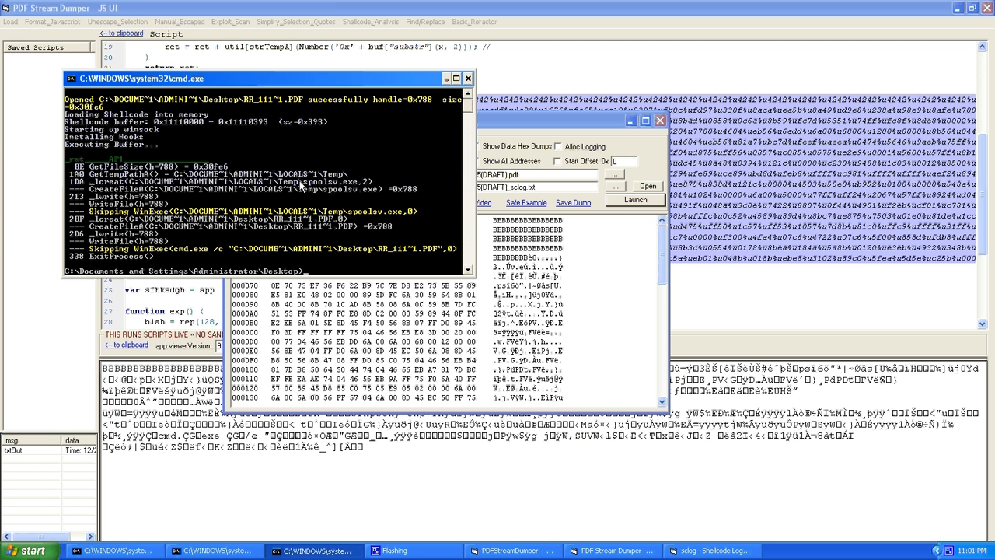
pyautogui.moveTo(330, 191)
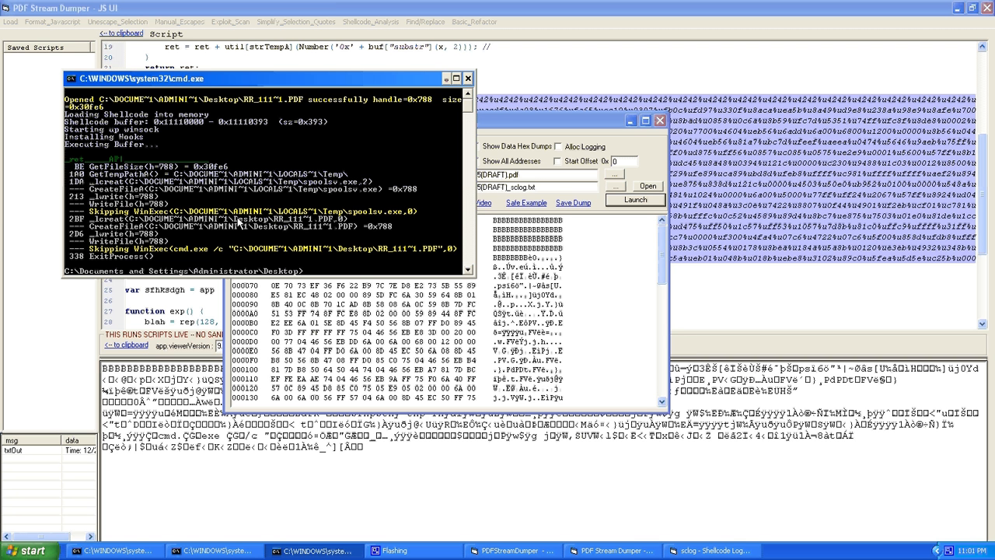
pyautogui.moveTo(198, 236)
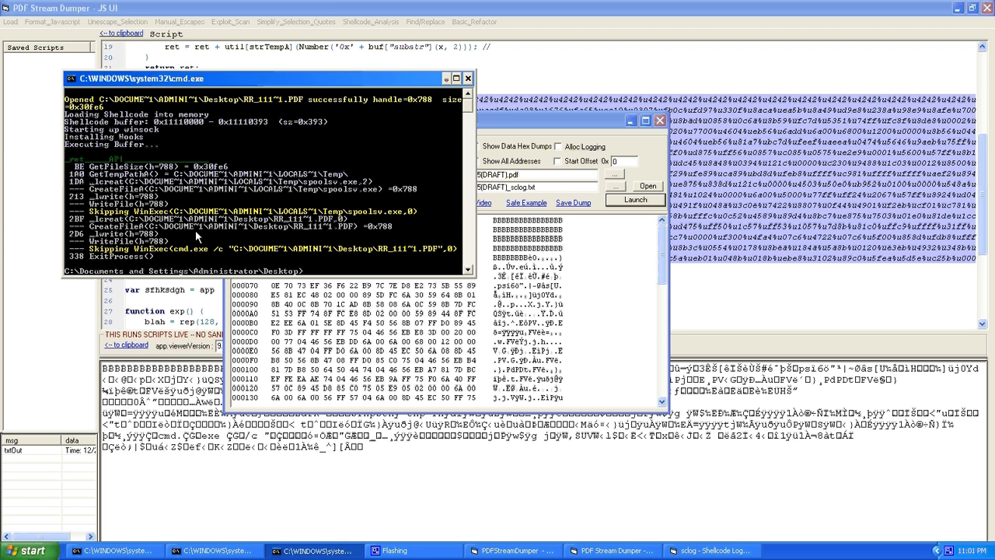
pyautogui.moveTo(303, 233)
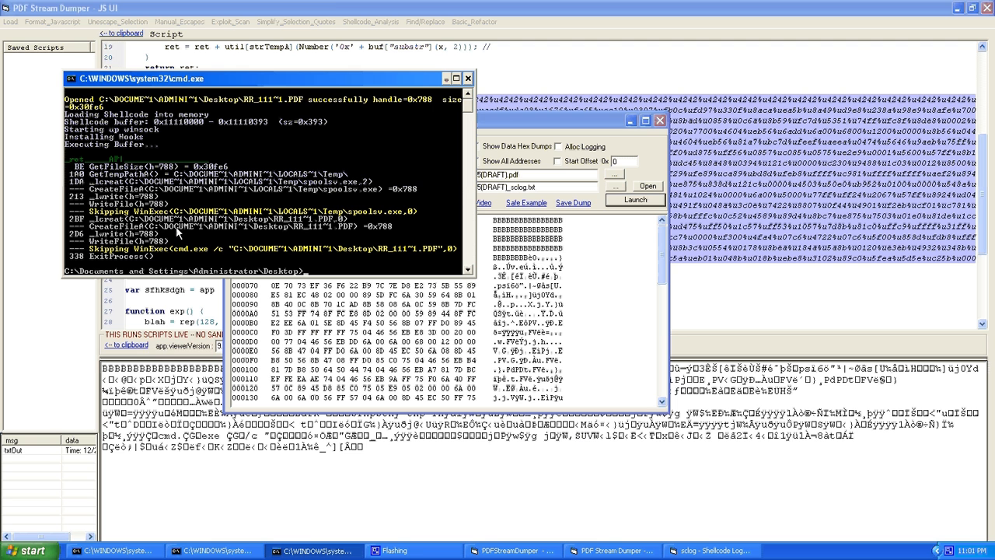
pyautogui.moveTo(203, 237)
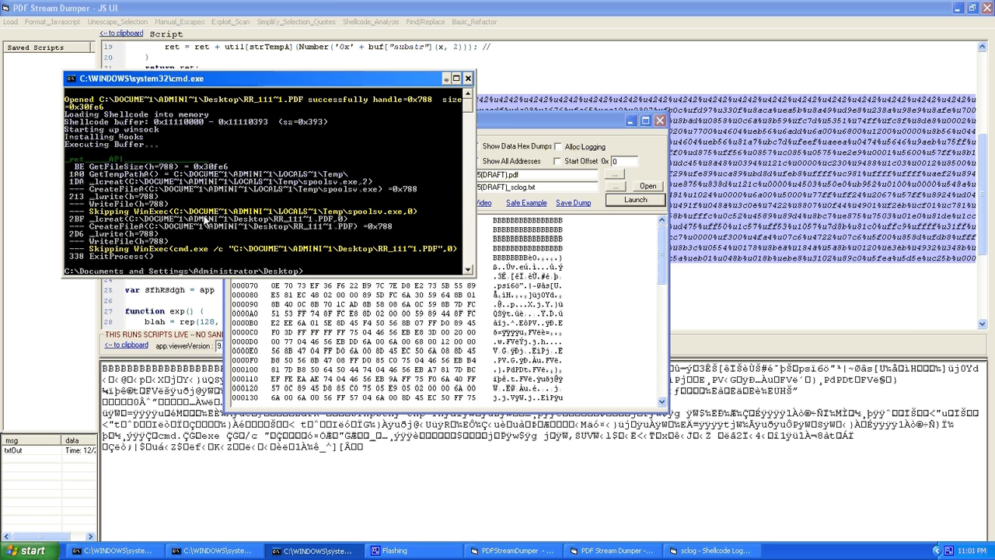
pyautogui.moveTo(225, 215)
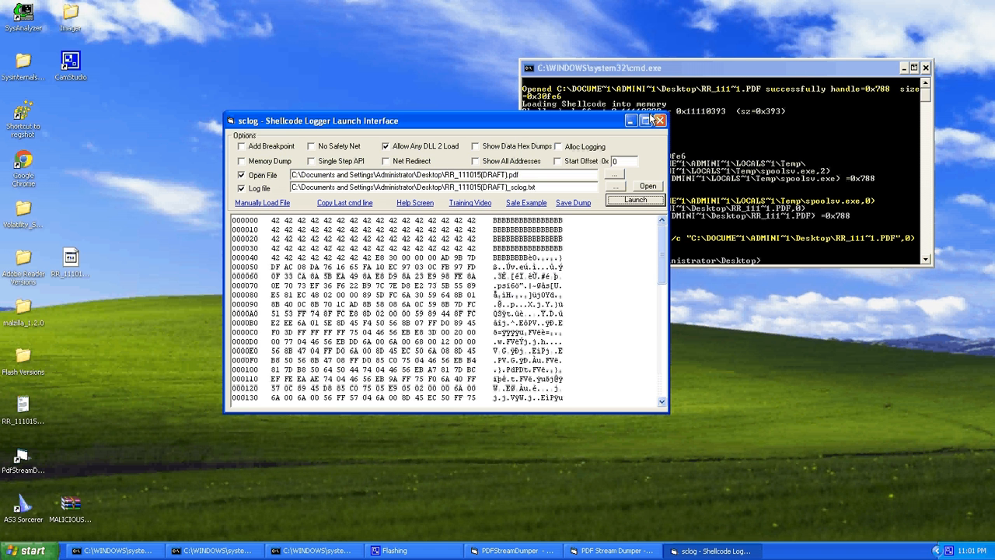
# Minimize the sclog launcher and review the View tab of Folder Options
pyautogui.click(659, 121)
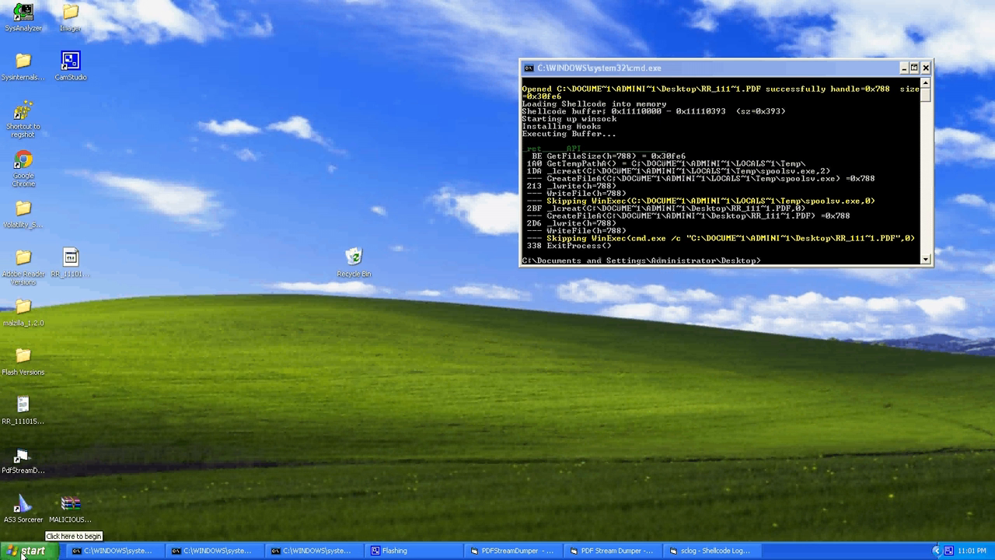
pyautogui.click(31, 548)
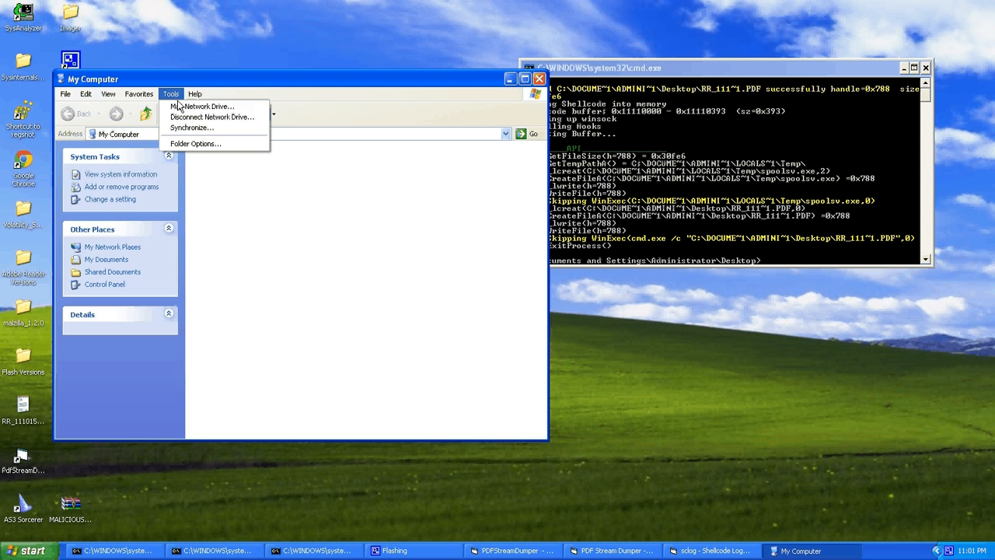
pyautogui.click(195, 143)
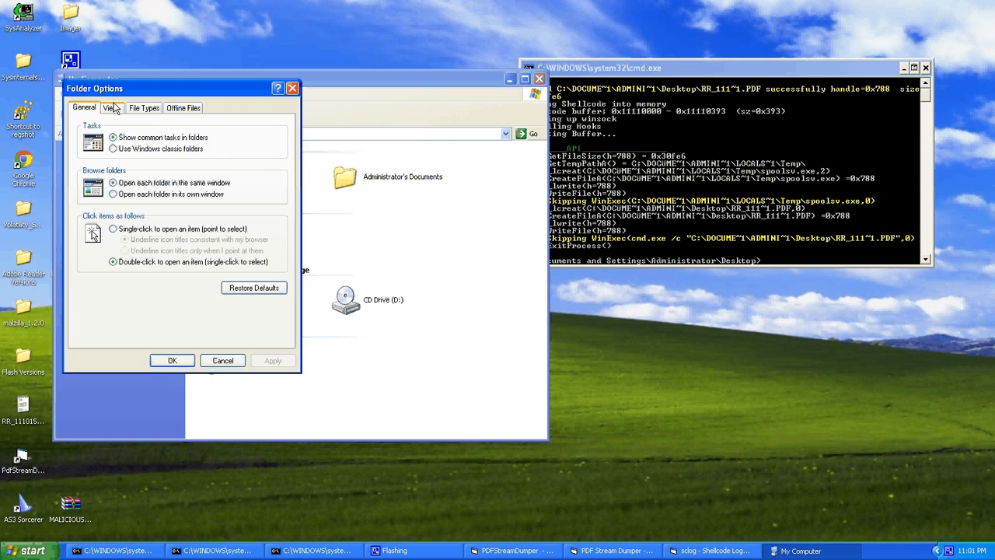
pyautogui.click(115, 108)
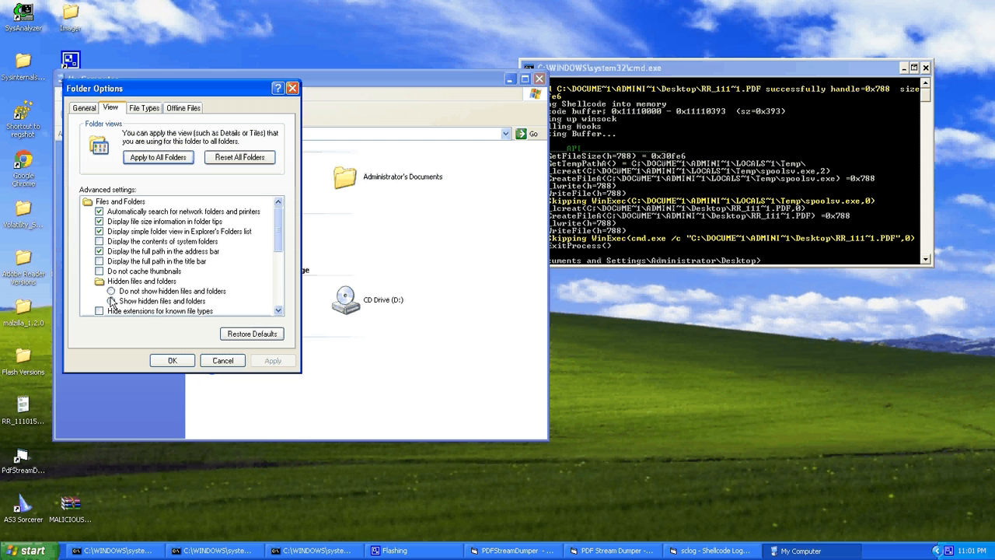
pyautogui.click(172, 360)
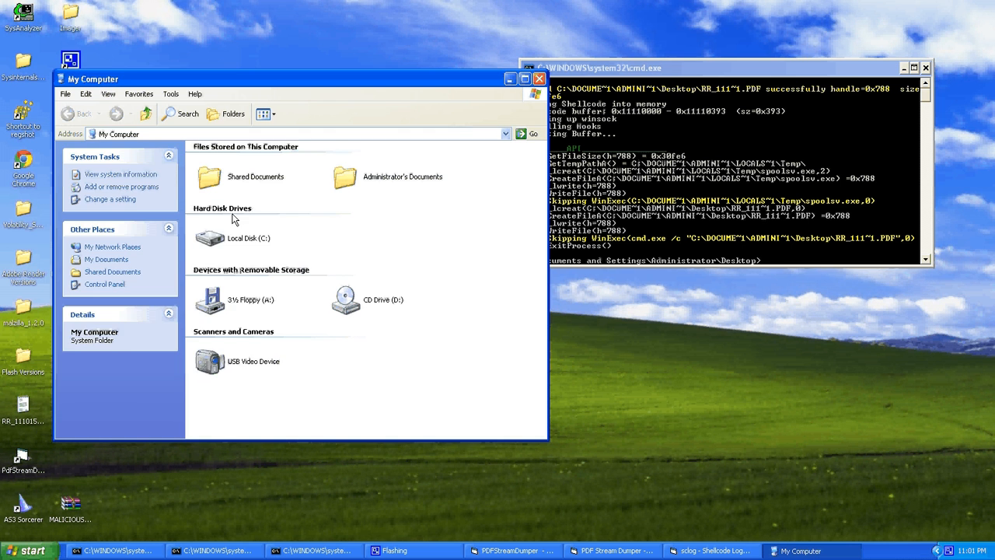
# Browse to C:\Documents and Settings\Administrator\Local Settings\Temp to find spoolsv.exe
pyautogui.doubleClick(210, 238)
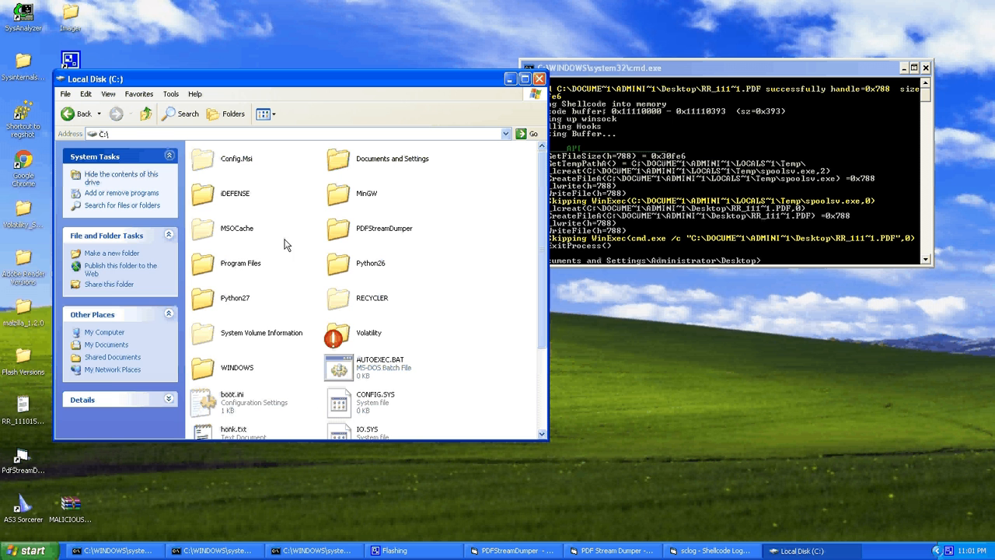
pyautogui.doubleClick(392, 158)
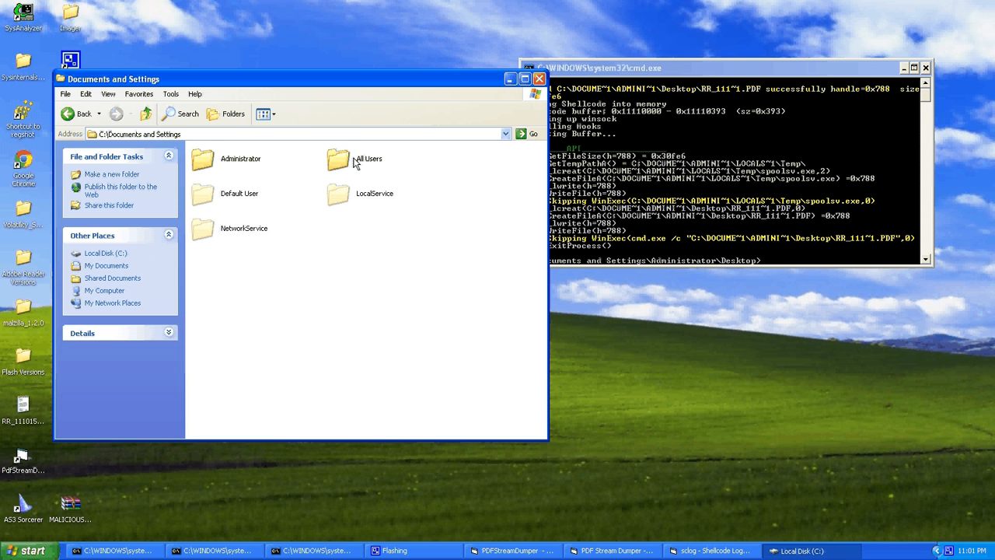
pyautogui.doubleClick(240, 158)
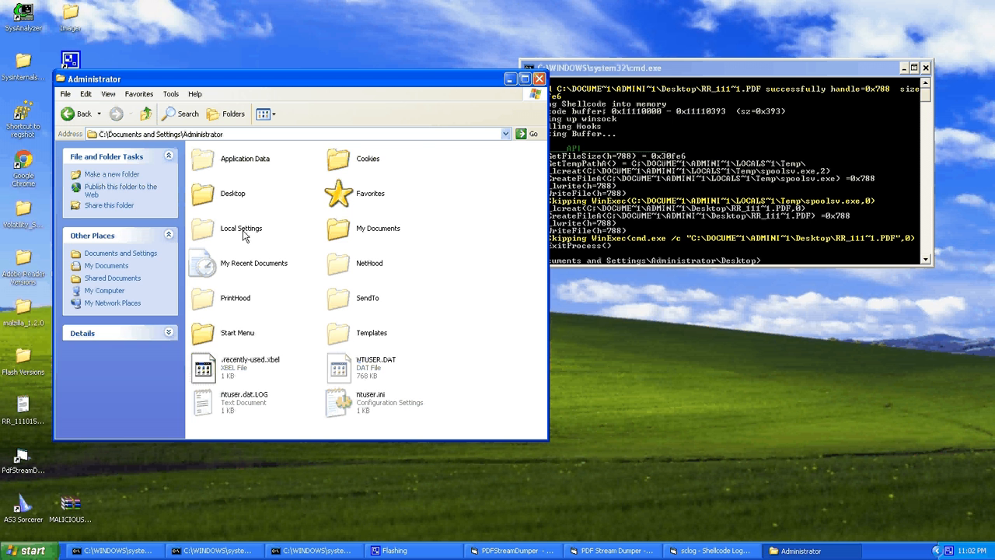
pyautogui.doubleClick(241, 228)
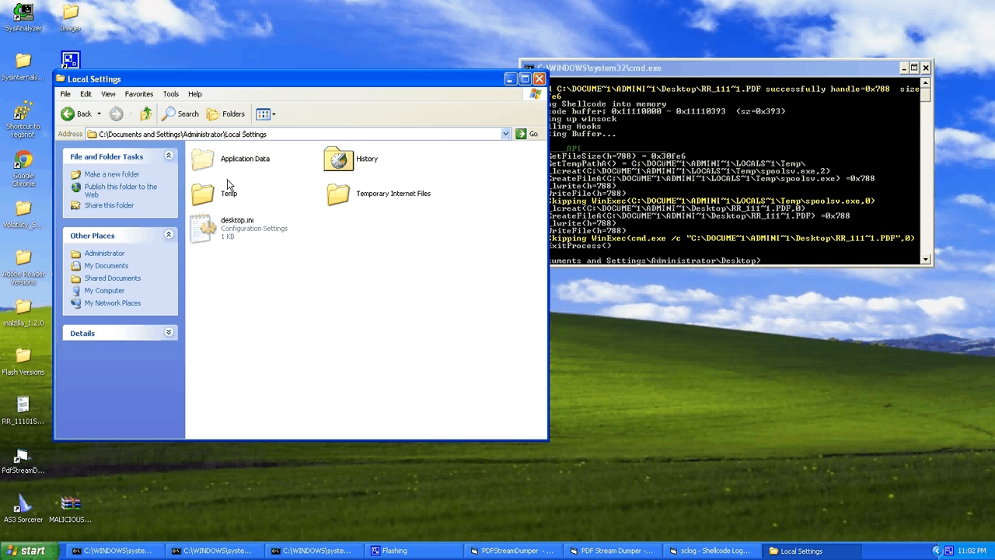
pyautogui.doubleClick(203, 193)
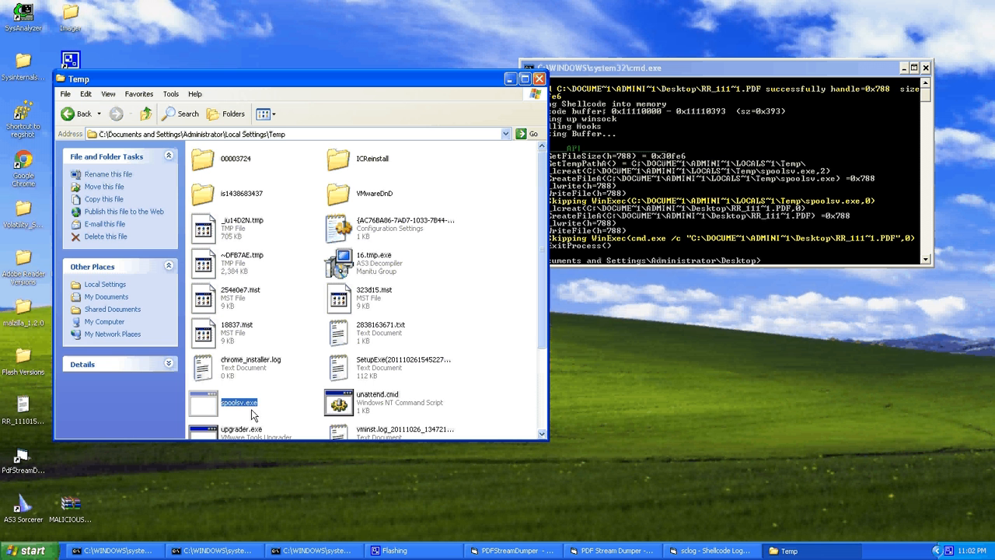
pyautogui.moveTo(251, 149)
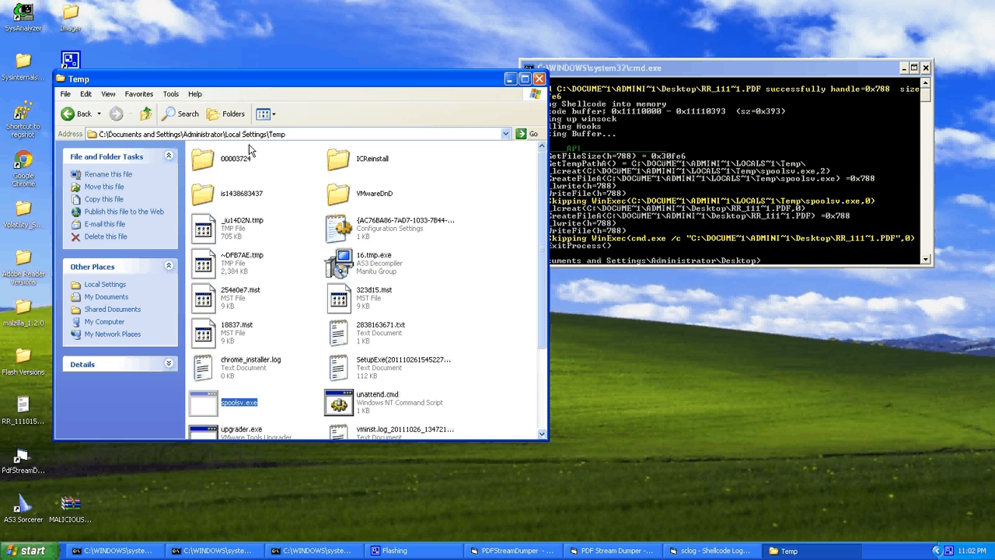
pyautogui.click(138, 94)
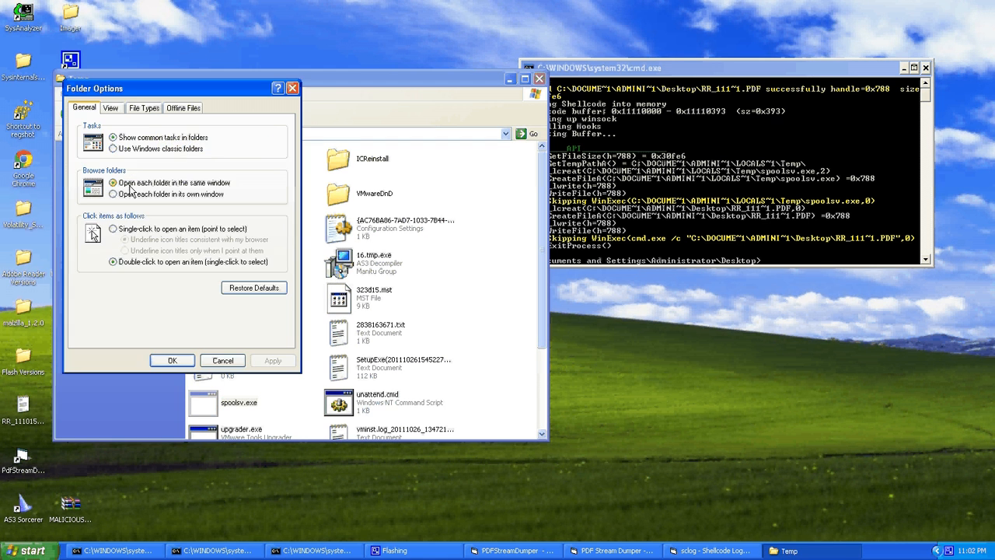
# Set Folder Options to 'Do not show hidden files' and apply it
pyautogui.click(111, 108)
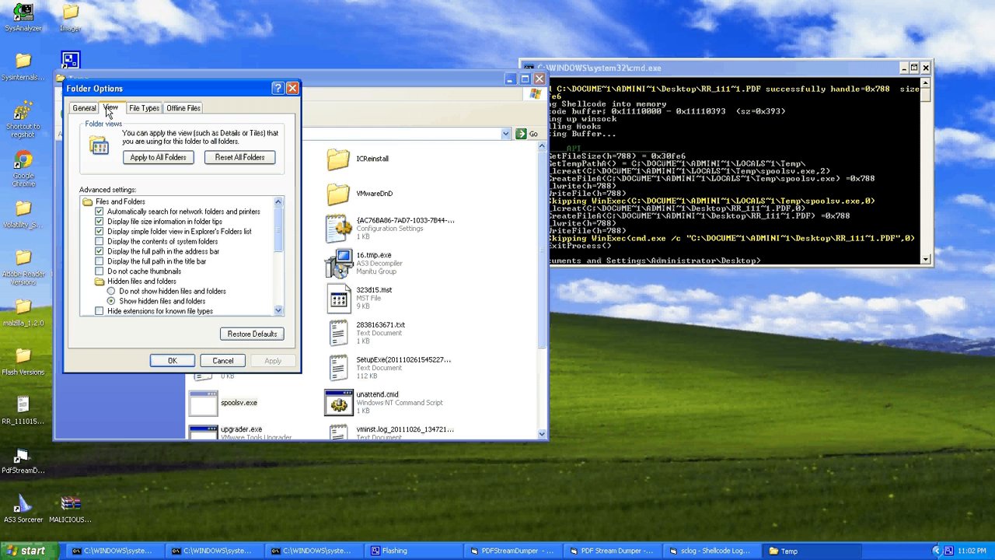
pyautogui.click(111, 291)
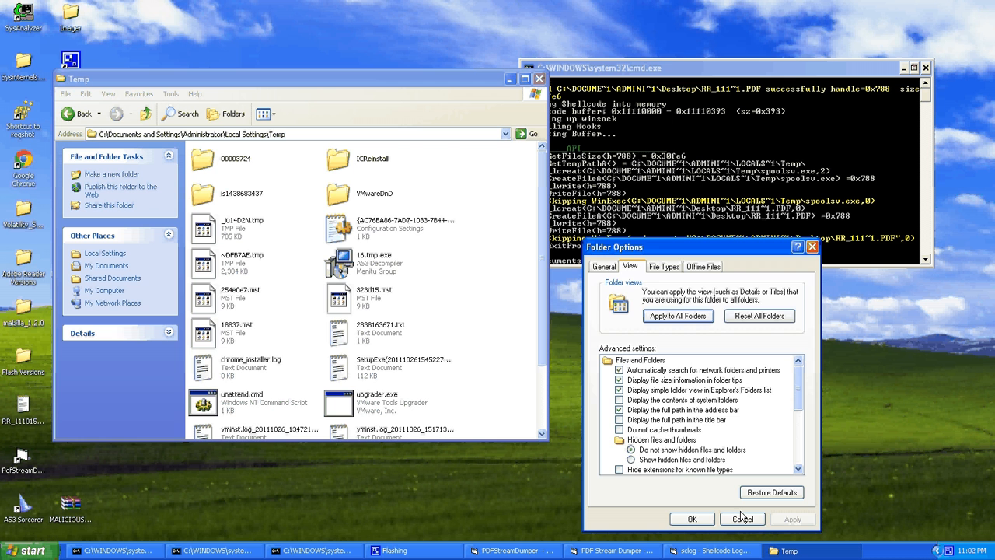
pyautogui.click(741, 518)
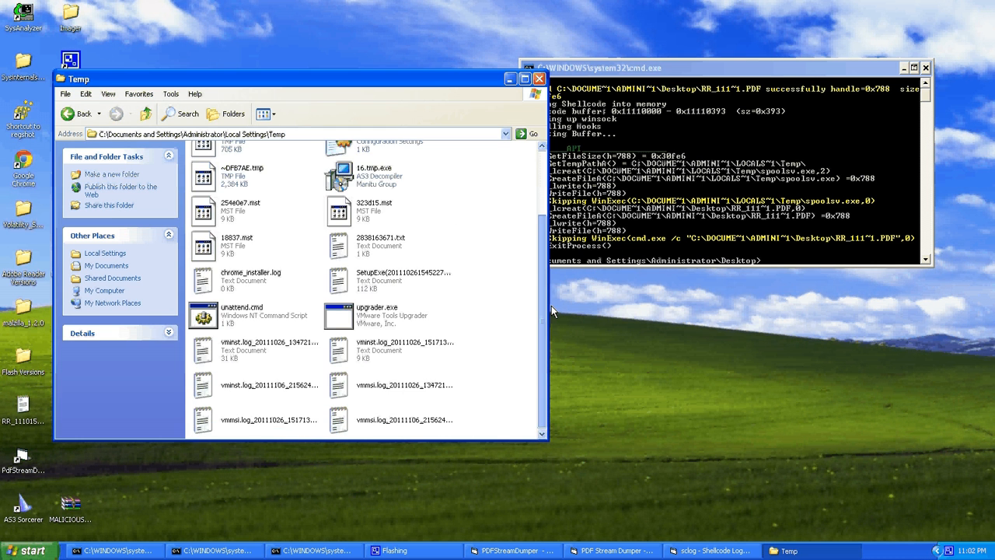
# Switch back to 'Show hidden files and folders' so hidden spoolsv.exe reappears
pyautogui.click(139, 93)
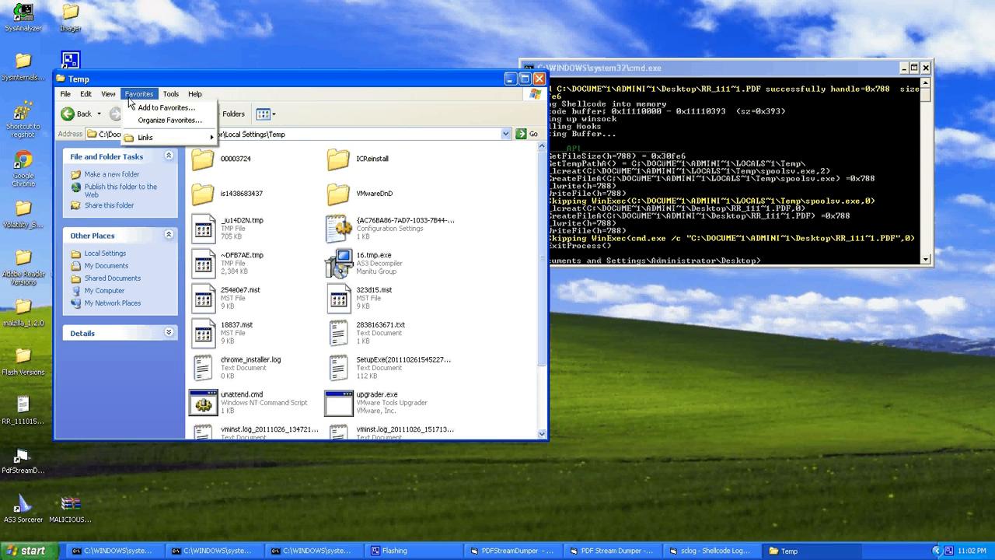
pyautogui.click(170, 94)
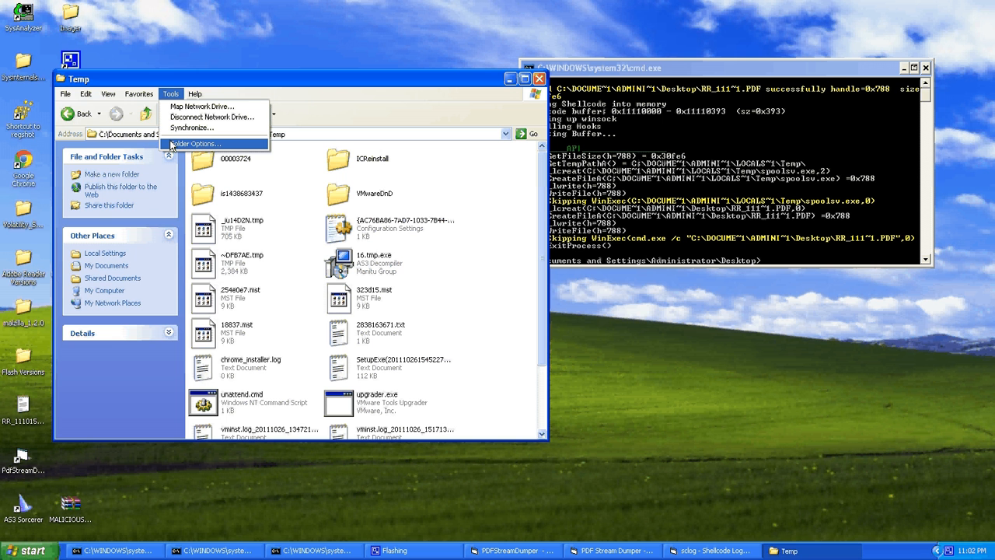
pyautogui.click(195, 143)
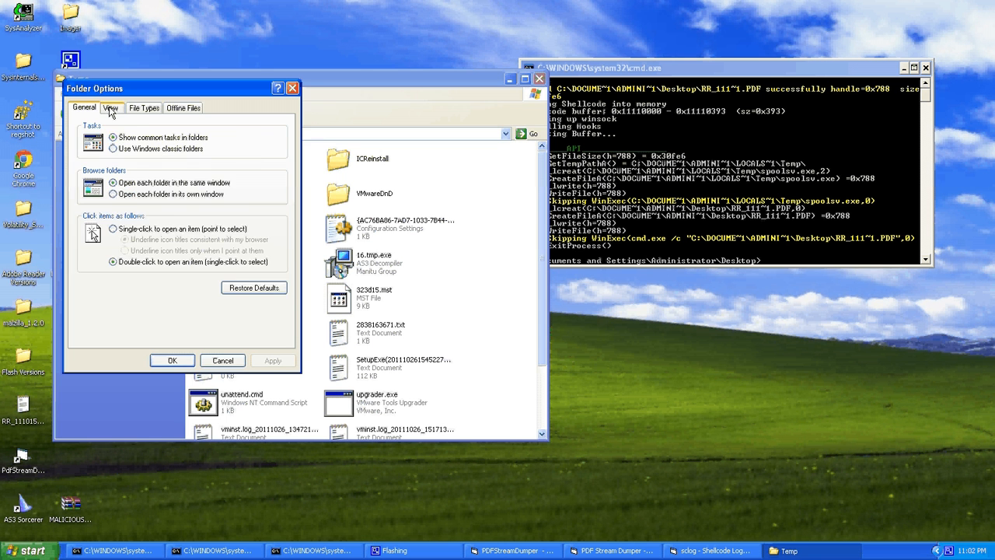
pyautogui.click(111, 108)
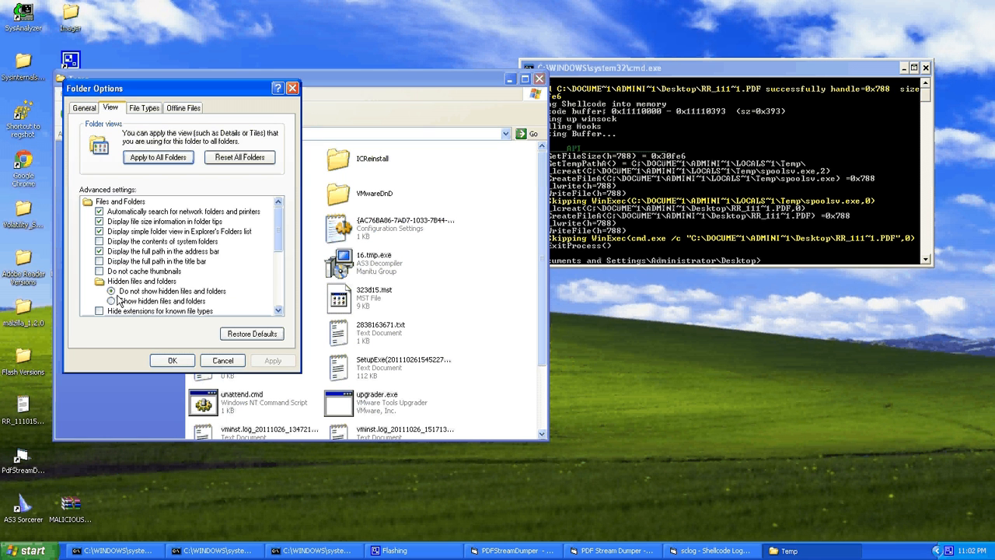
pyautogui.click(112, 301)
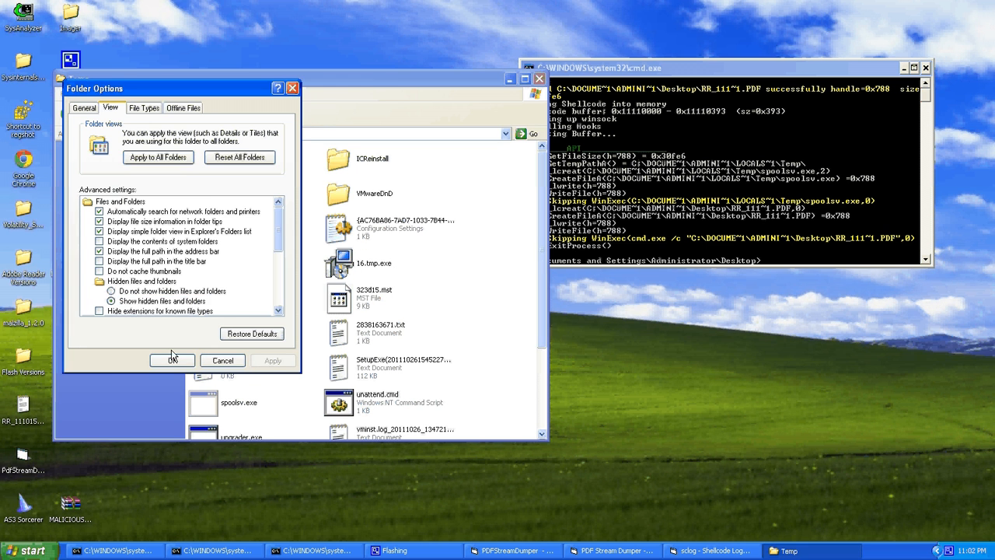
pyautogui.click(172, 360)
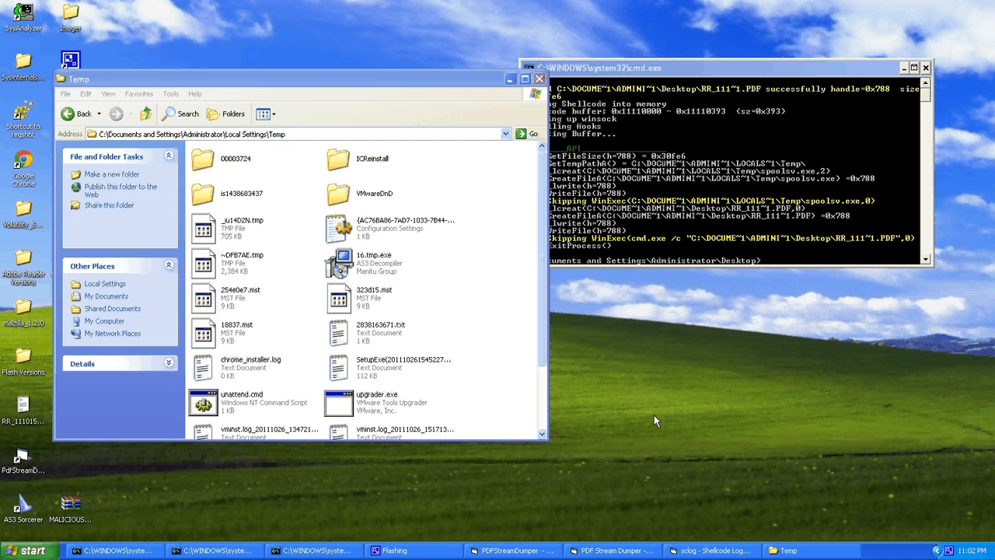
pyautogui.click(519, 78)
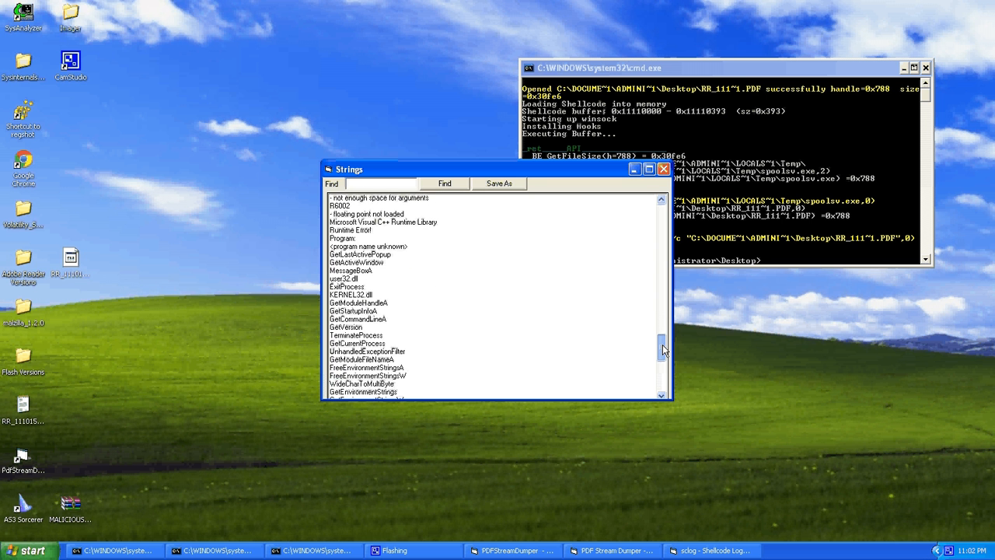
# Scroll past spoolsv.exe's ASCII API names to the Unicode Strings heading
pyautogui.scroll(-3)
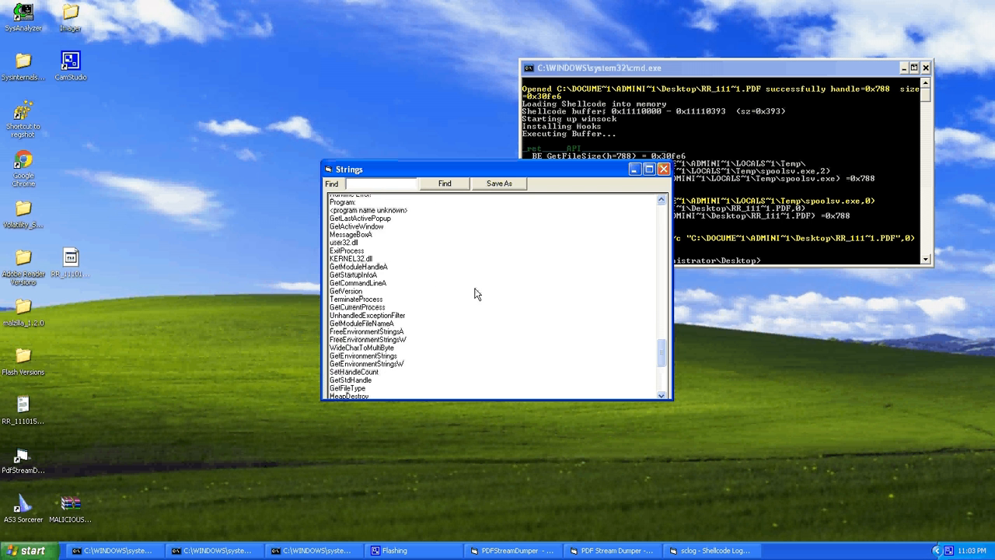
pyautogui.moveTo(389, 290)
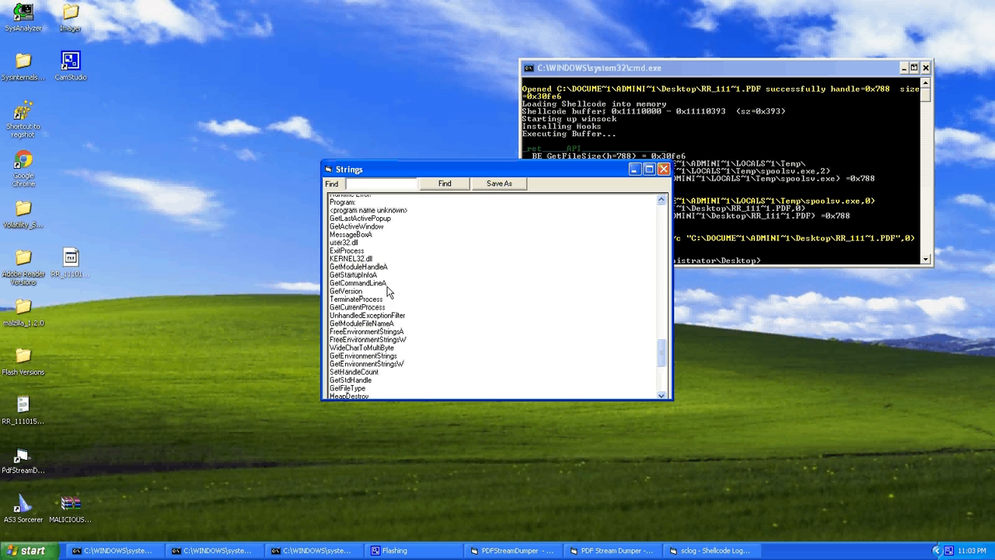
pyautogui.moveTo(357, 308)
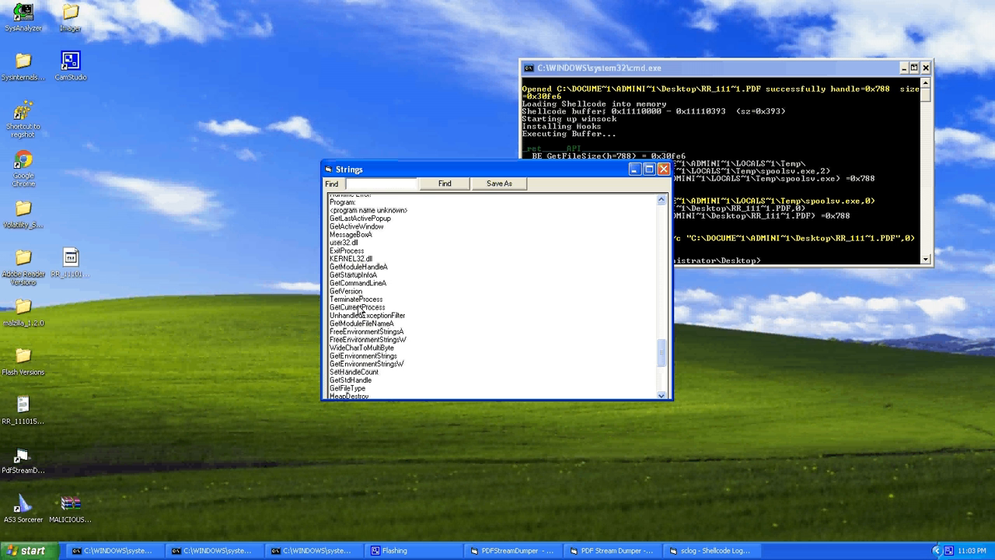
pyautogui.moveTo(399, 331)
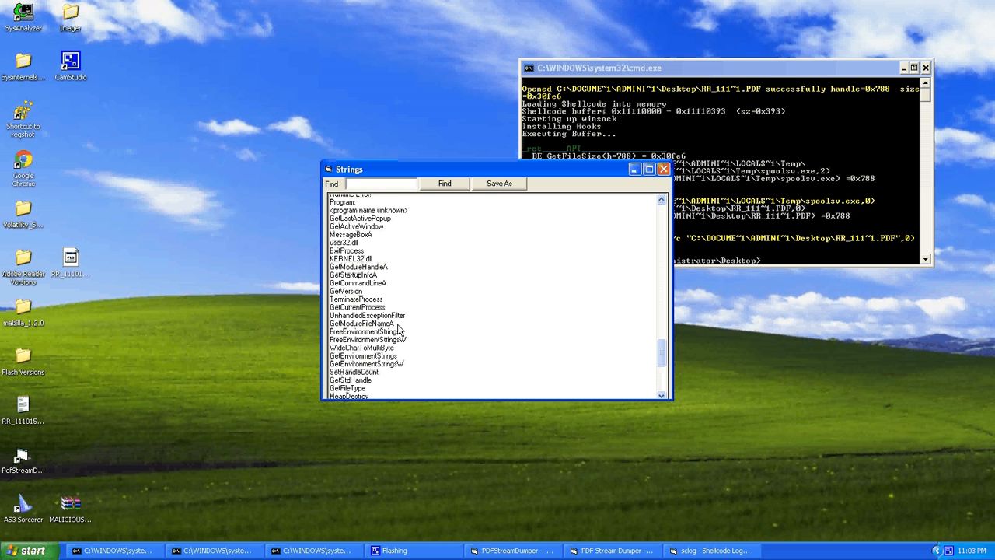
pyautogui.moveTo(394, 324)
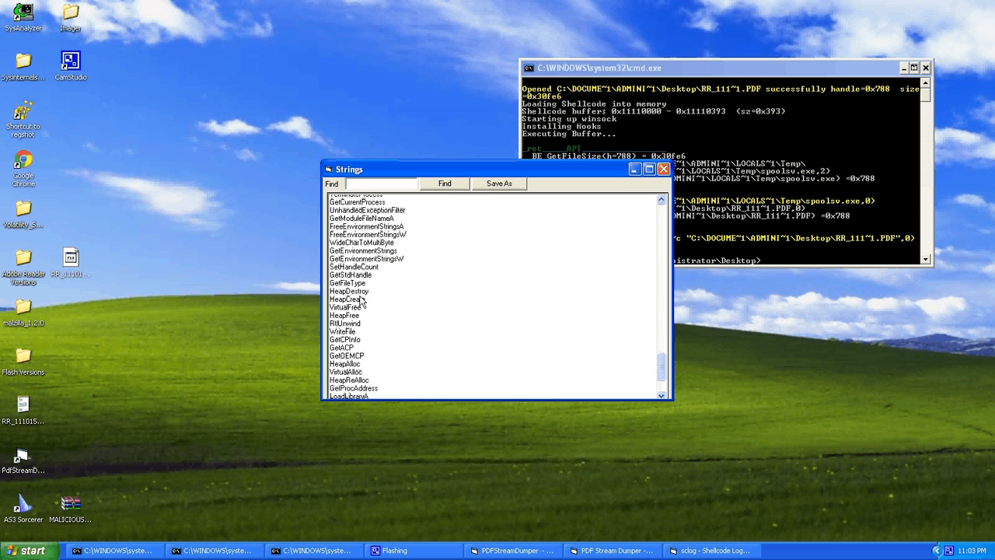
pyautogui.scroll(-3)
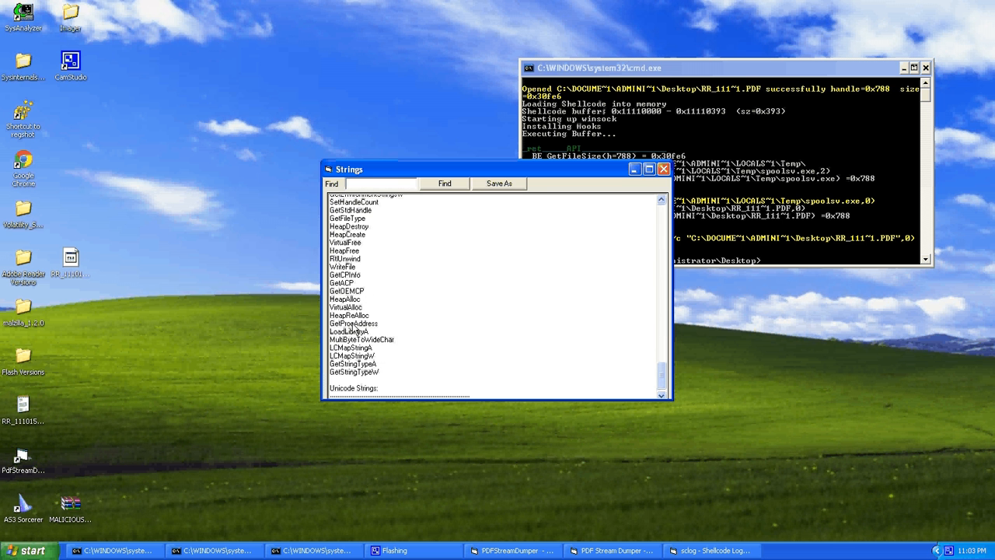
pyautogui.moveTo(403, 340)
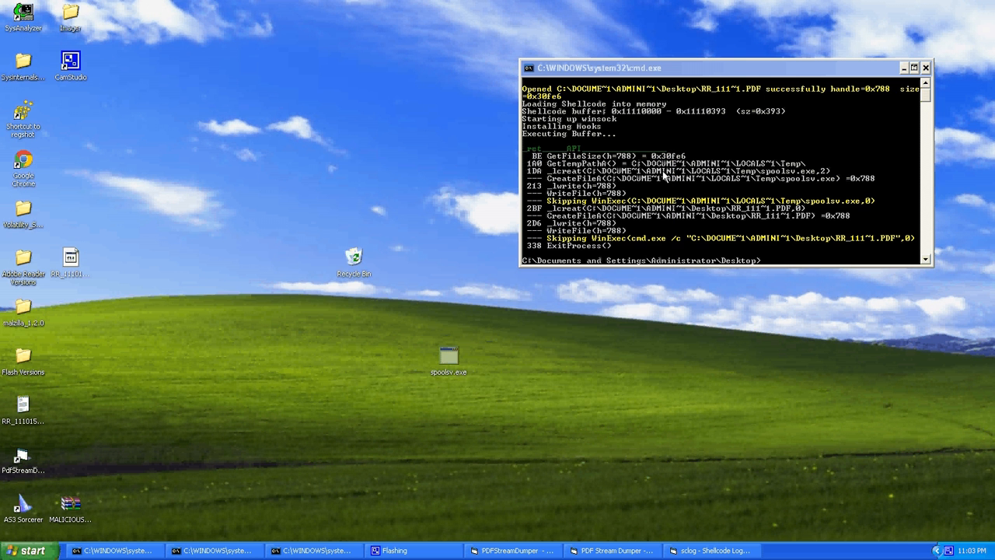
pyautogui.moveTo(410, 312)
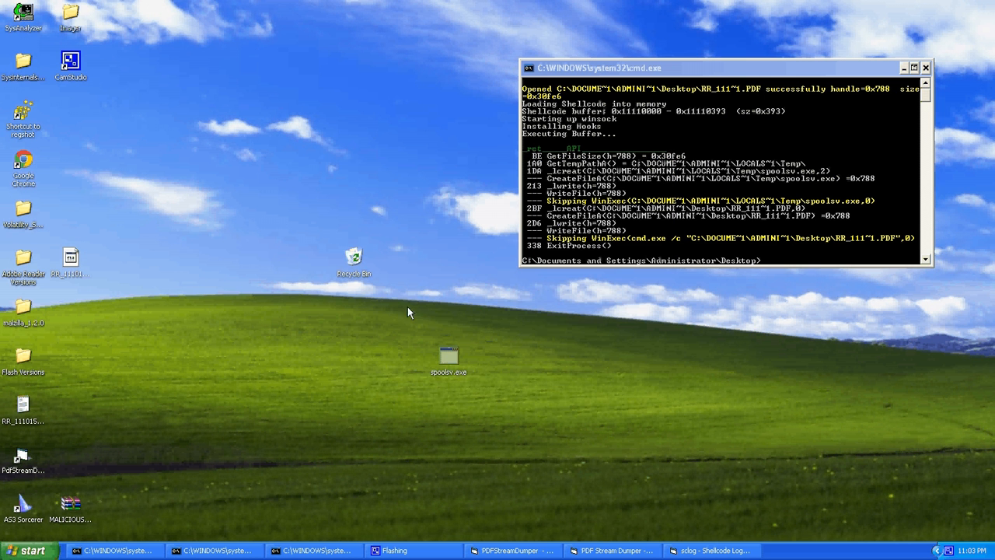
pyautogui.rightClick(448, 358)
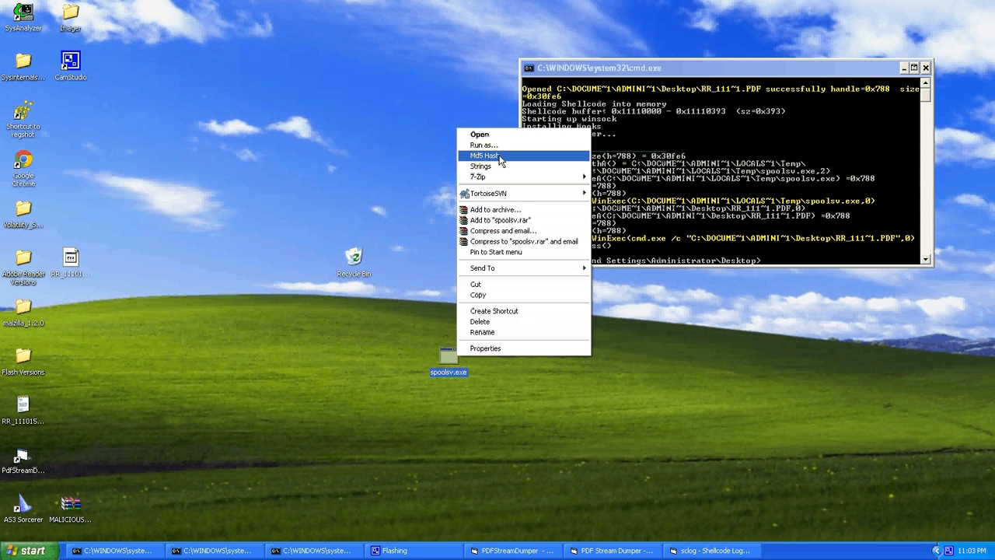
pyautogui.click(546, 354)
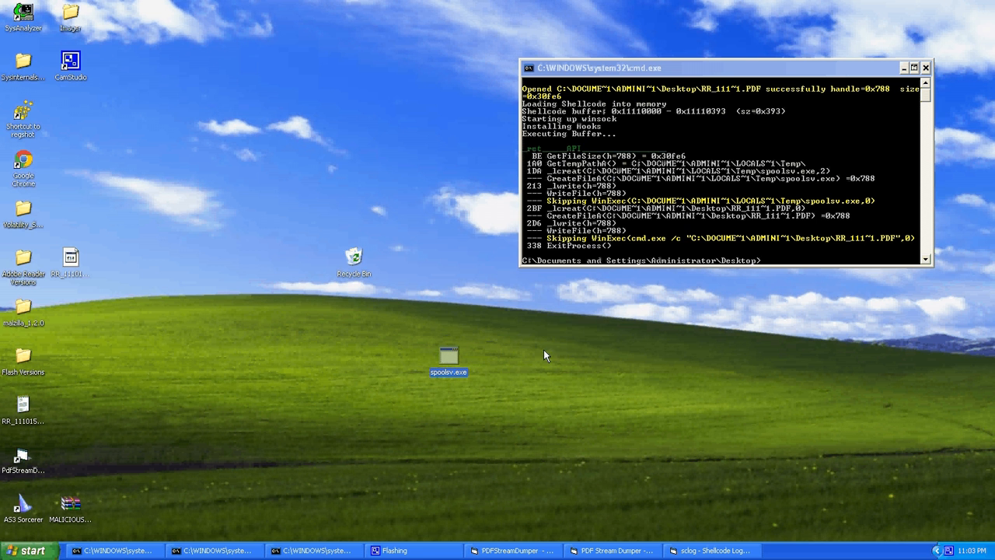
pyautogui.rightClick(448, 356)
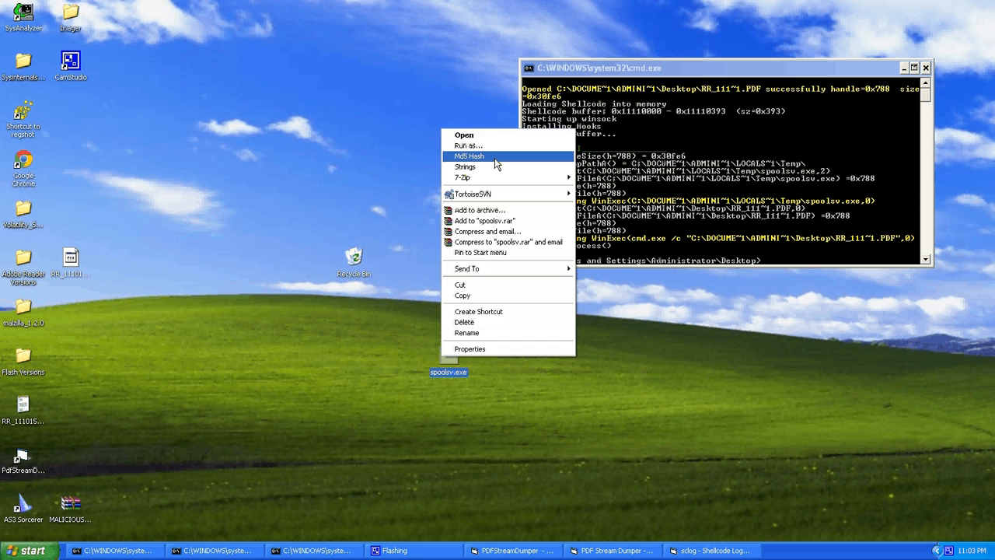
pyautogui.click(392, 198)
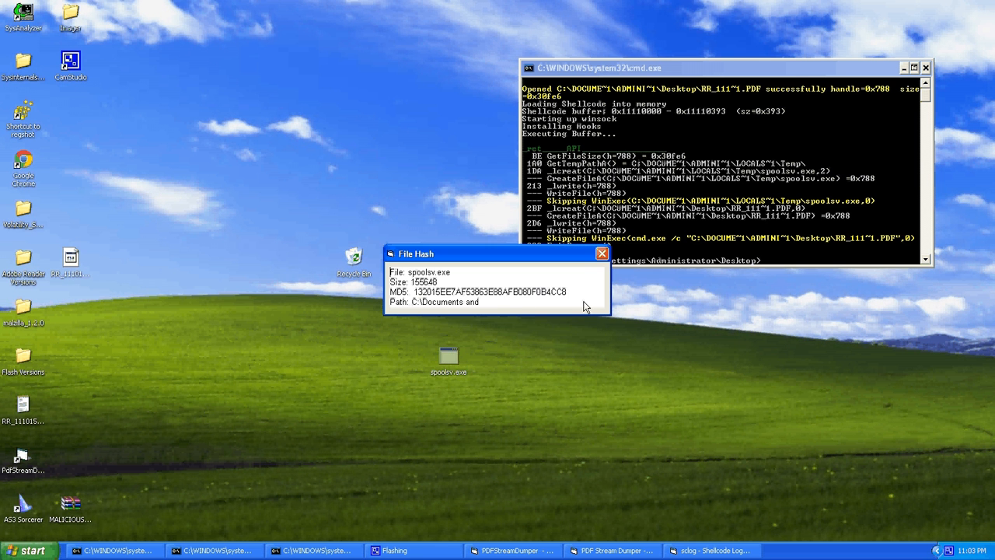
pyautogui.moveTo(470, 293)
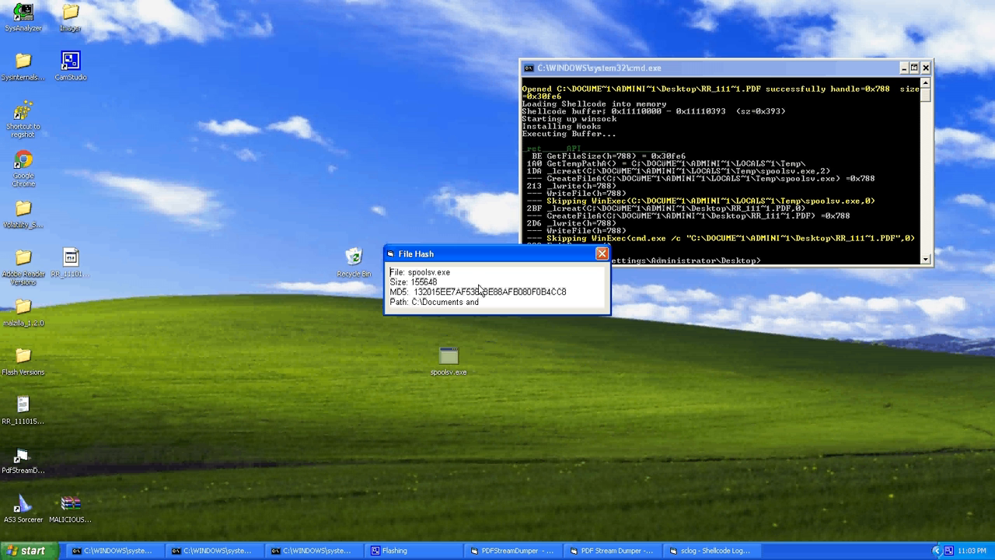
pyautogui.moveTo(610, 312)
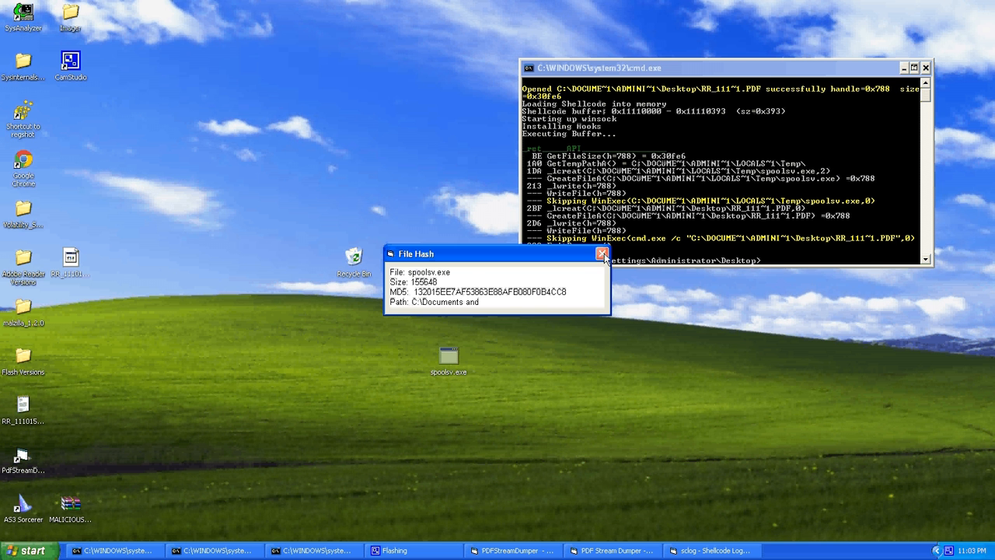
pyautogui.click(601, 253)
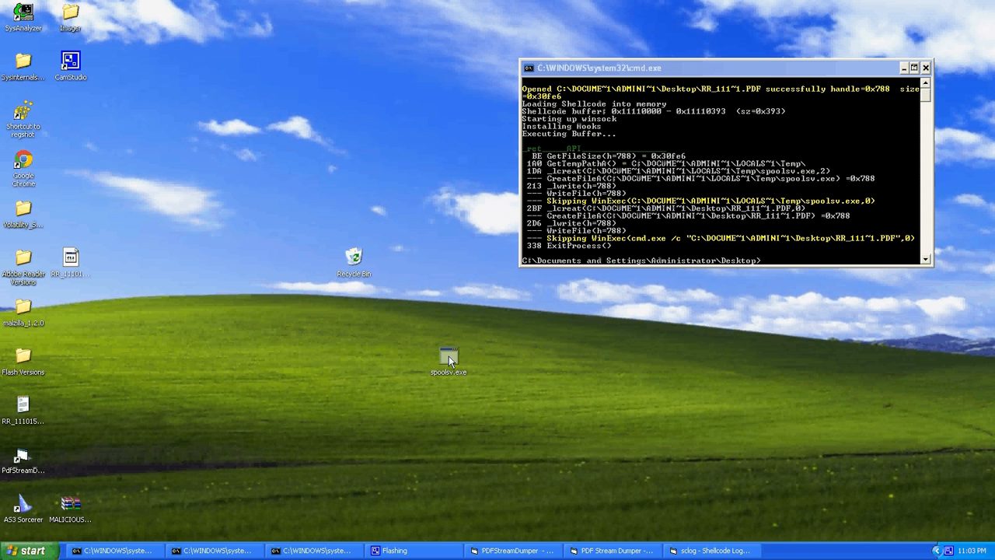
# Drag spoolsv.exe left next to the other desktop icons
pyautogui.moveTo(448, 356); pyautogui.dragTo(165, 264)
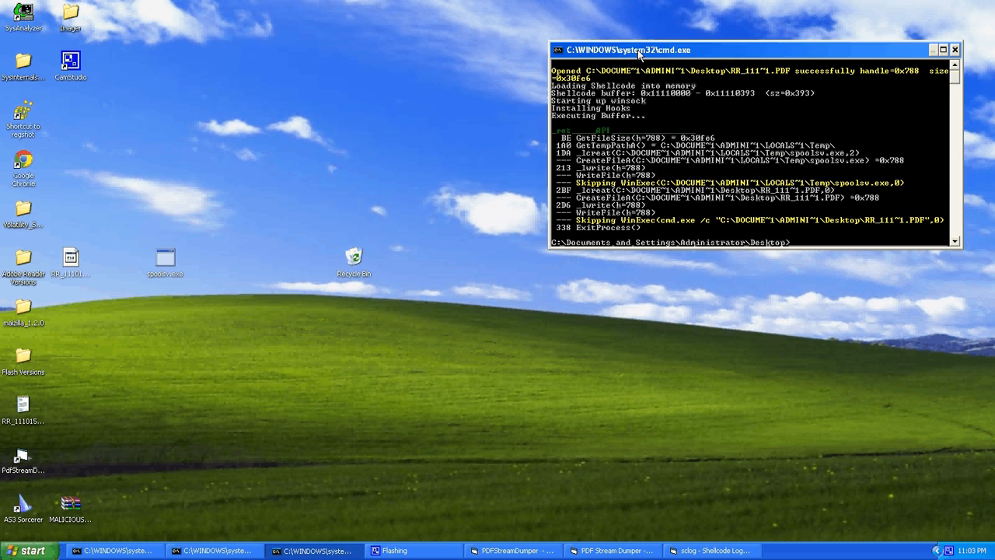
pyautogui.moveTo(6, 374)
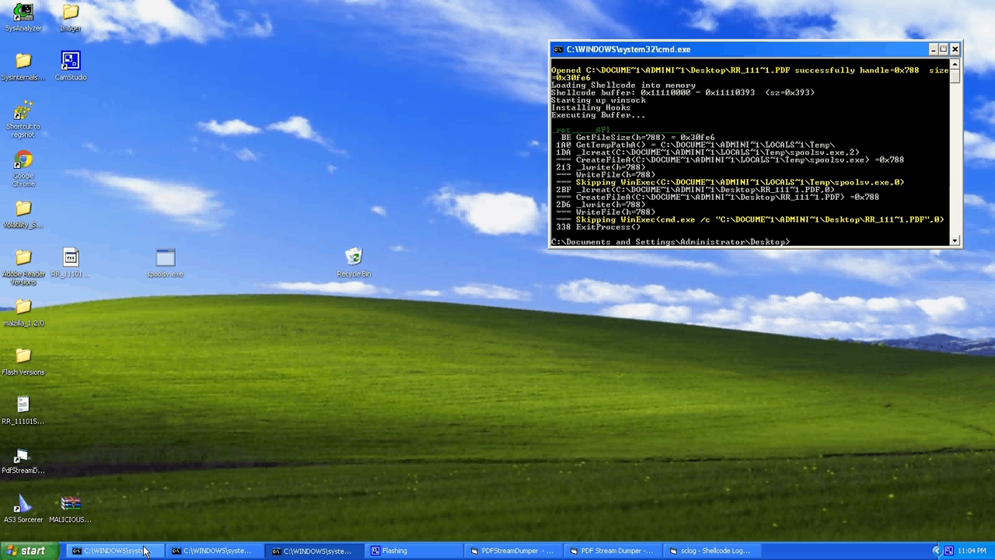
pyautogui.moveTo(286, 233)
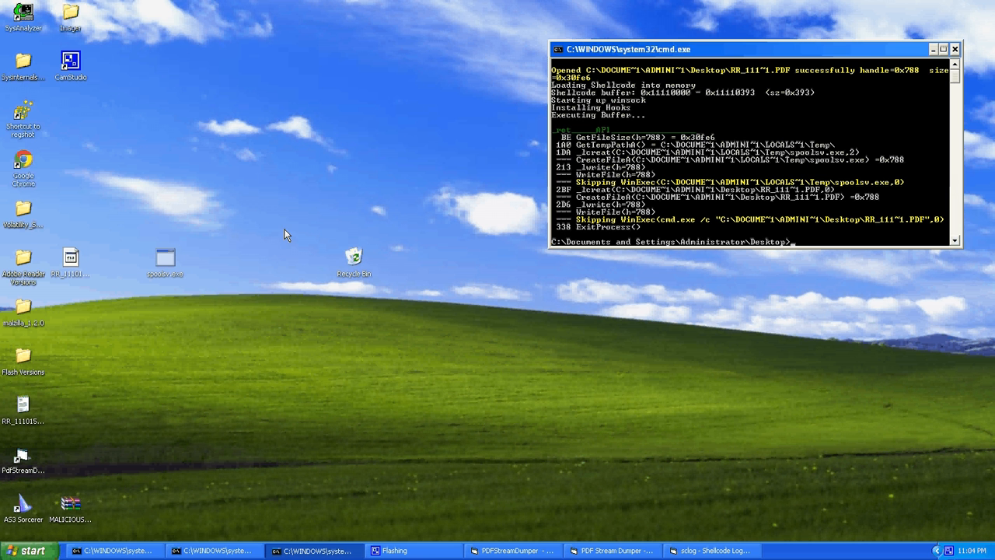
pyautogui.moveTo(481, 357)
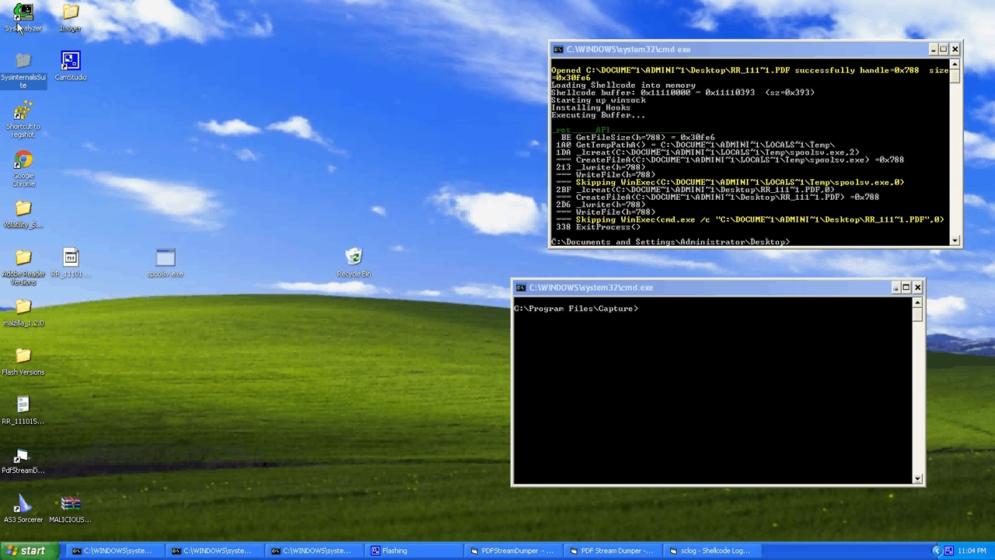
# Open the desktop SysinternalsSuite folder and run procexp.exe
pyautogui.doubleClick(22, 63)
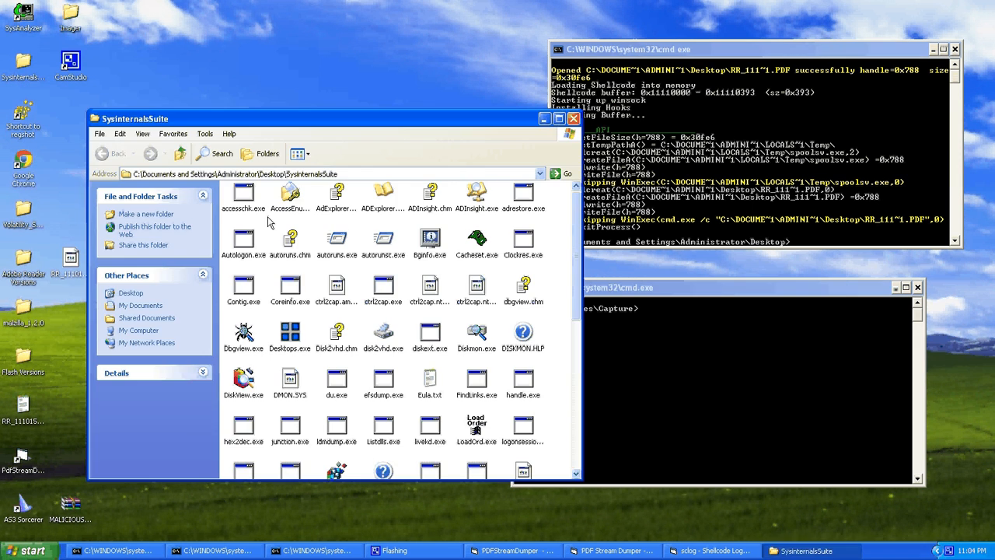
pyautogui.scroll(-3)
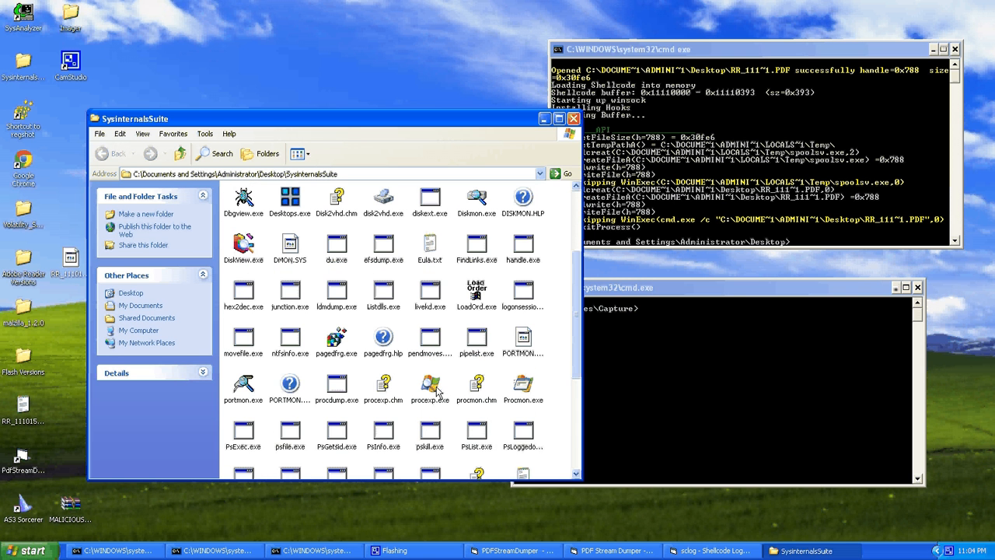
pyautogui.click(430, 384)
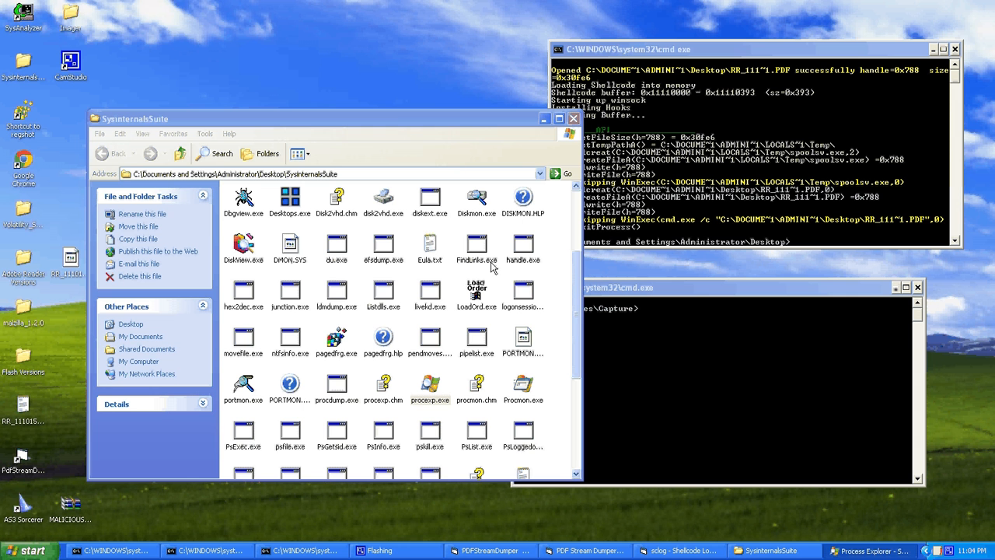
pyautogui.moveTo(685, 392)
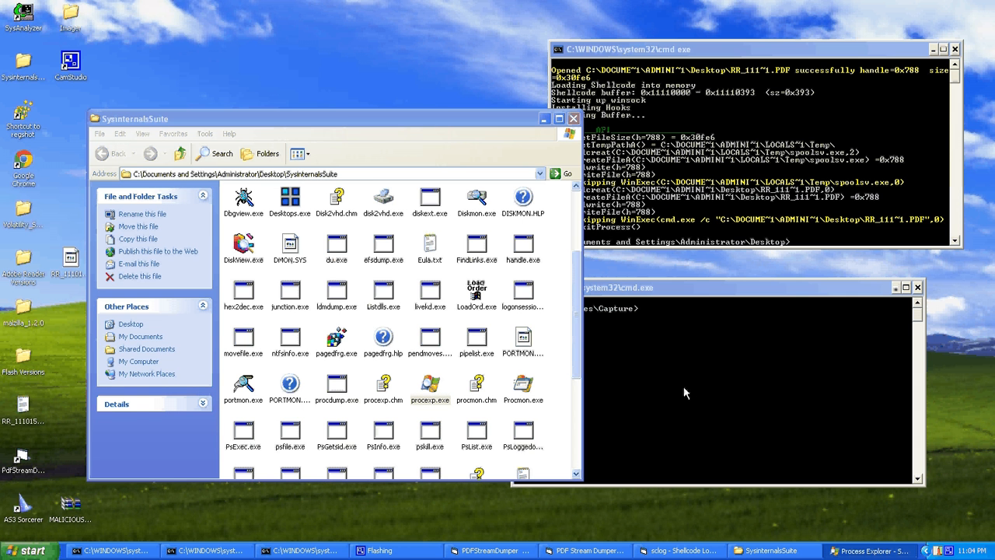
pyautogui.moveTo(681, 384)
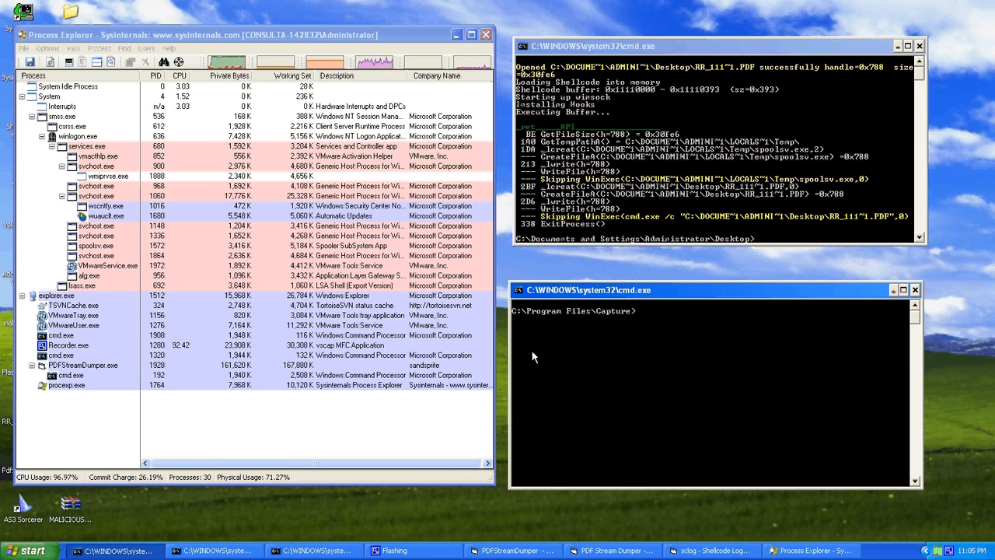
# Run CaptureBAT.exe -c -n -l C:\maliciousPDF.txt and clear the other console with cls
pyautogui.write('CaptureBAT.exe -c')
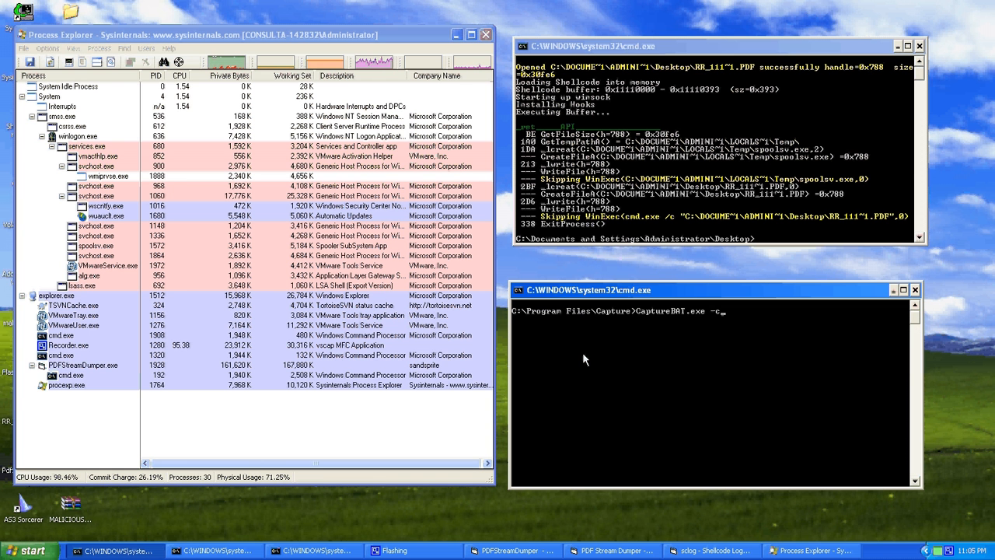
pyautogui.write('-')
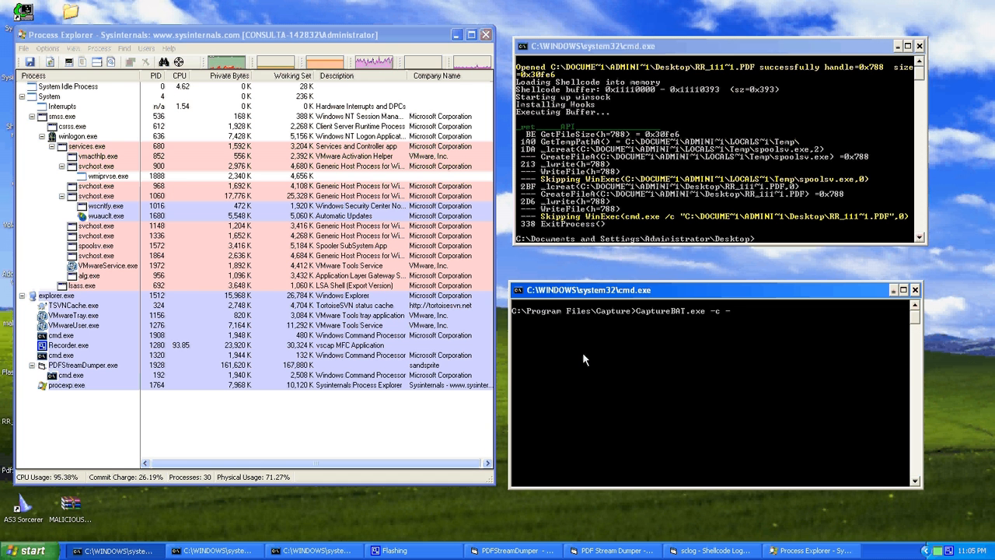
pyautogui.write('n')
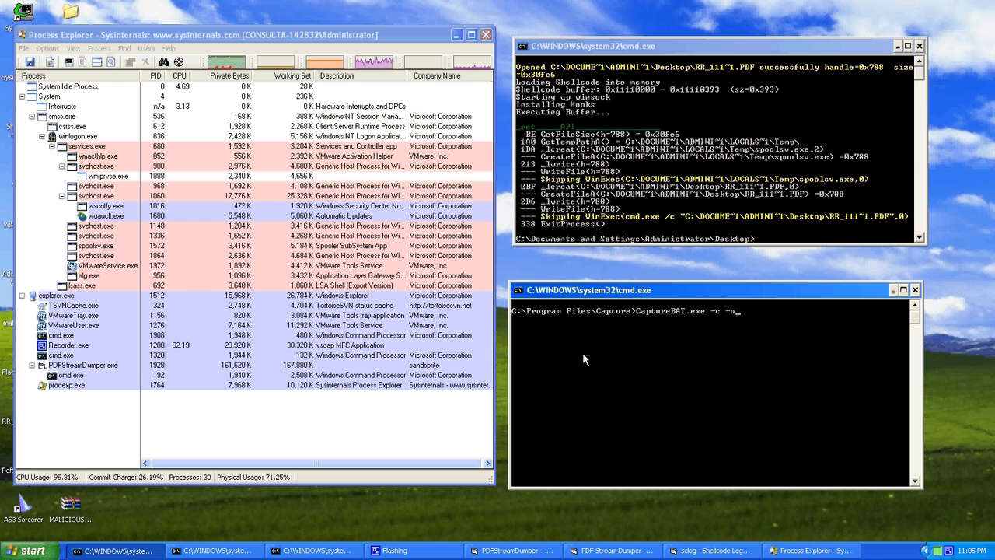
pyautogui.write('-l')
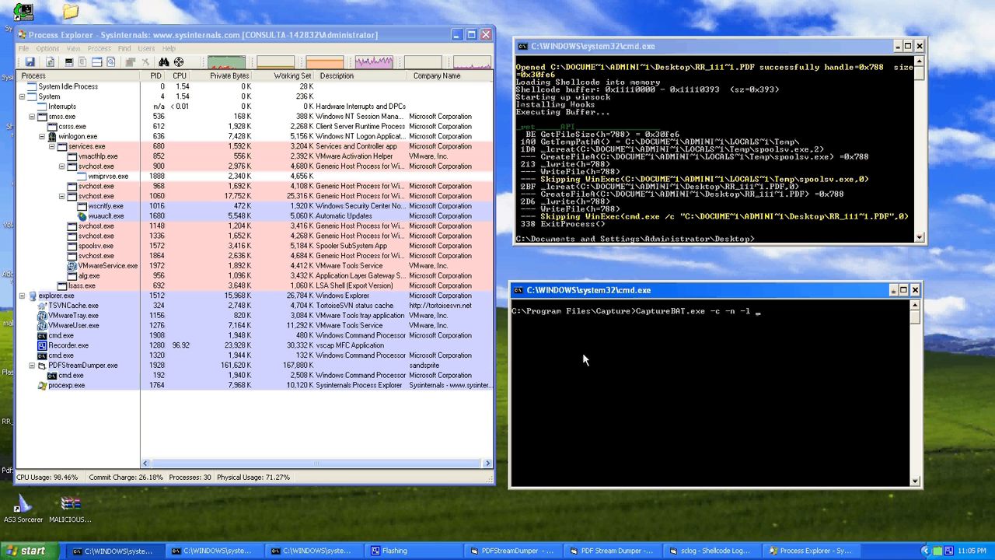
pyautogui.write('C:\\')
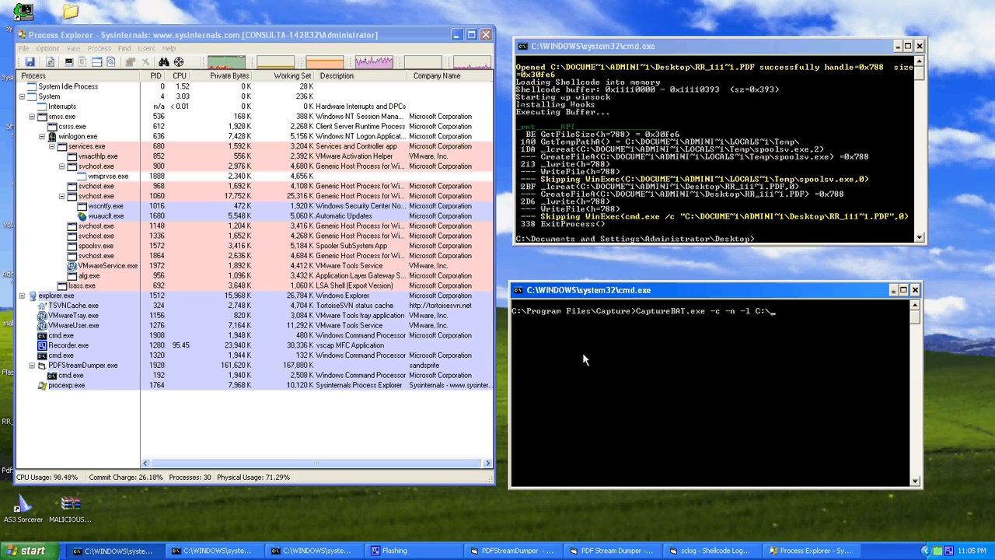
pyautogui.write('honk.')
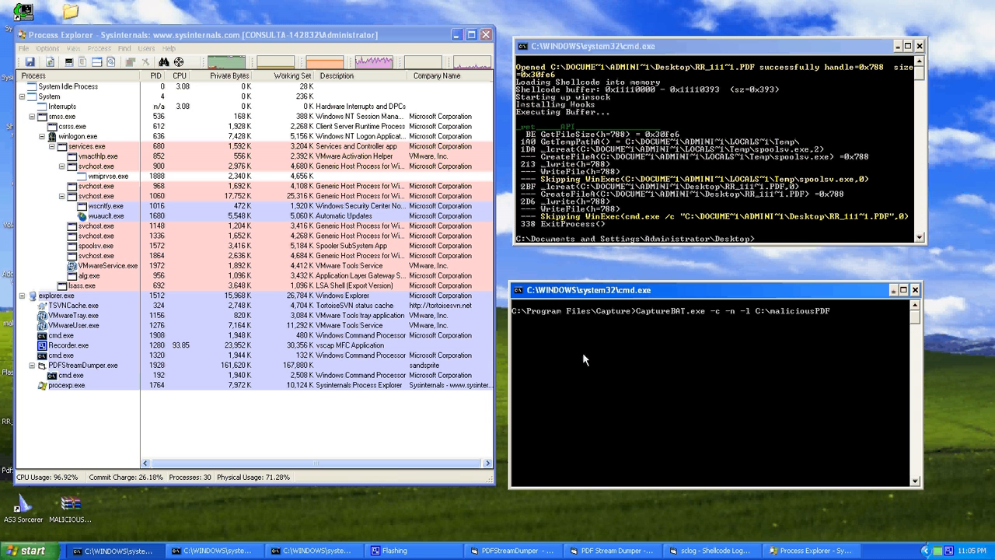
pyautogui.write('.txt')
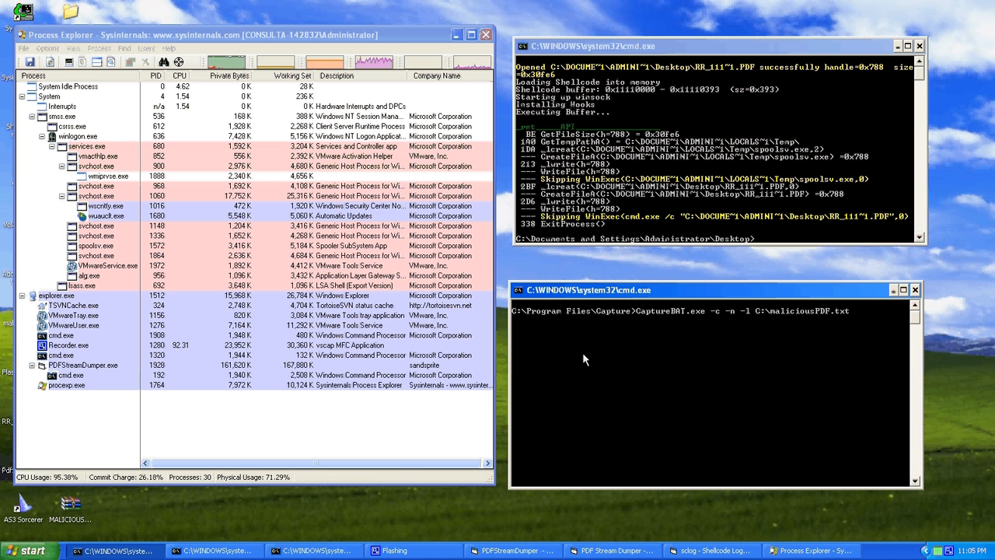
pyautogui.write('cls')
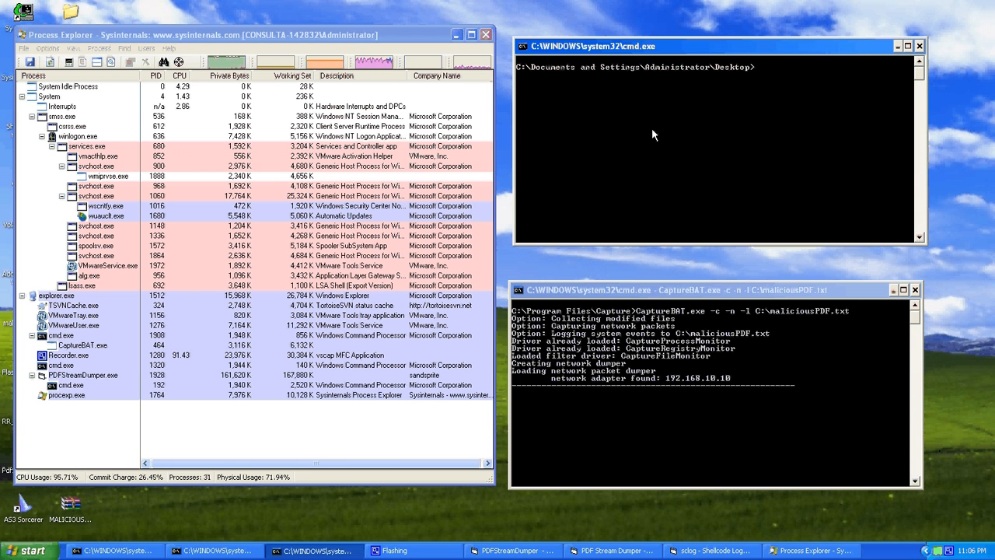
# Run spoolsv.exe from the desktop console prompt
pyautogui.write('spoolsv.exe')
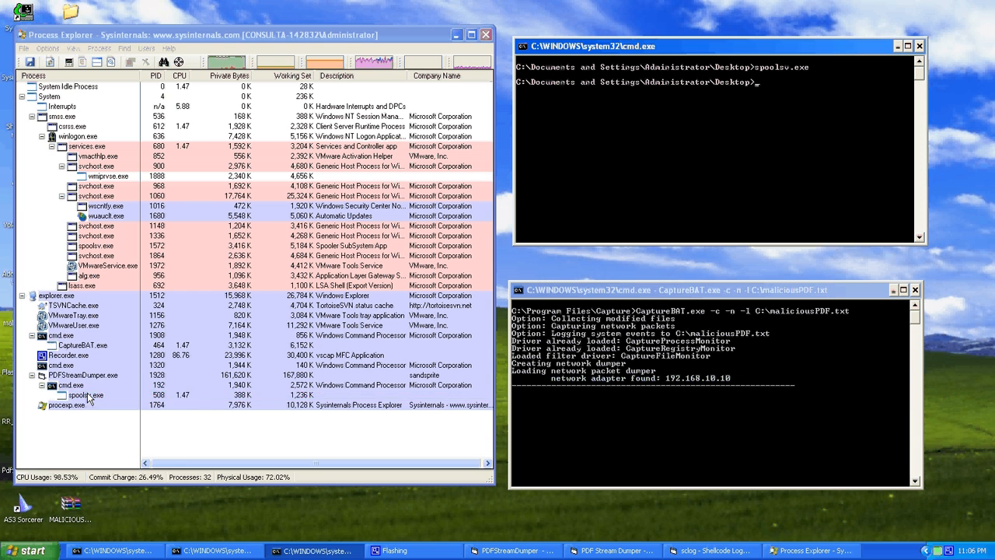
pyautogui.moveTo(105, 422)
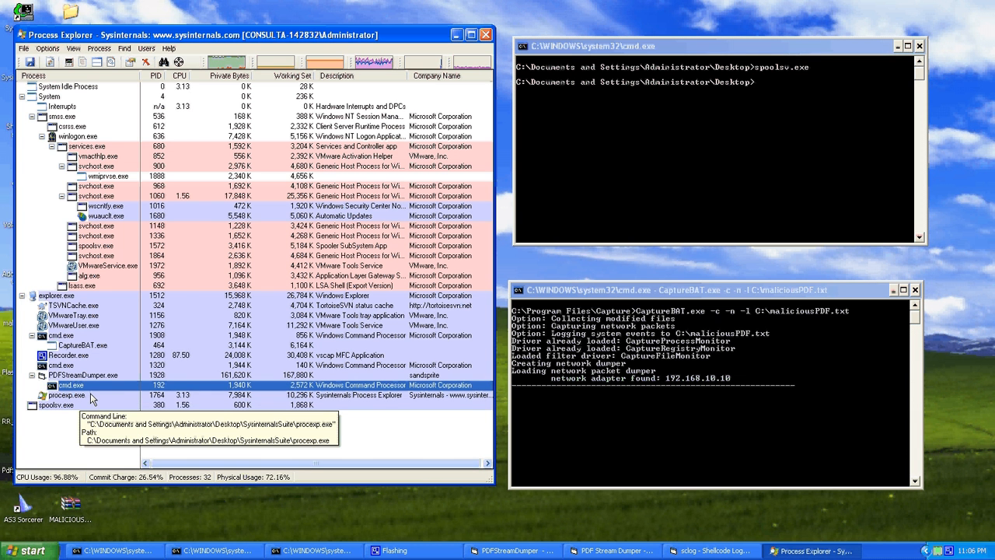
pyautogui.moveTo(74, 381)
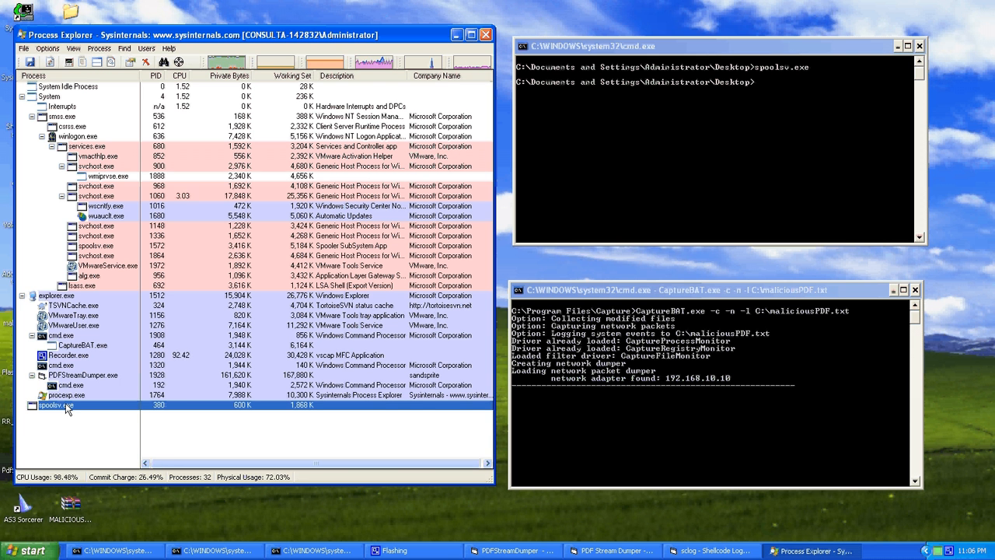
# Open spoolsv.exe's properties and review its strings and TCP/IP connections
pyautogui.rightClick(55, 407)
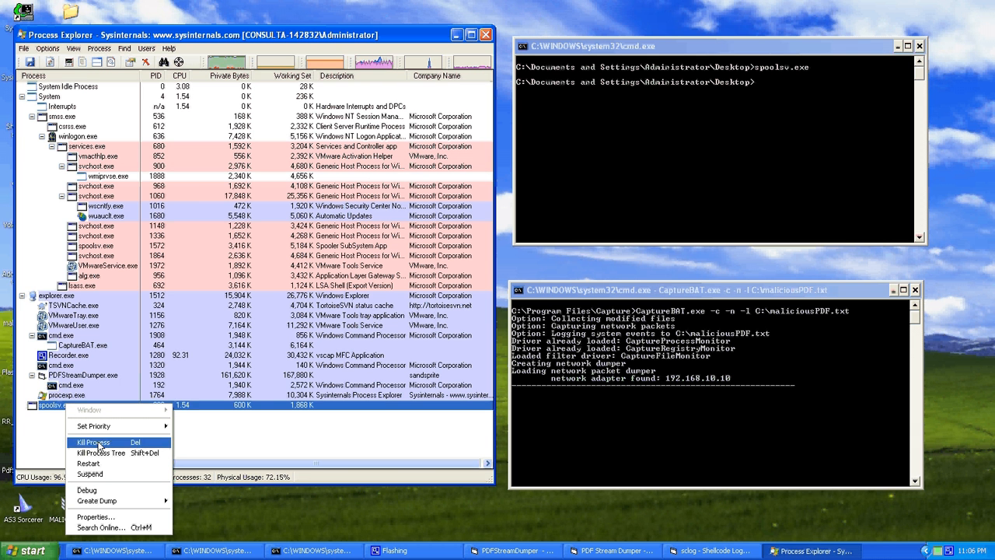
pyautogui.click(93, 516)
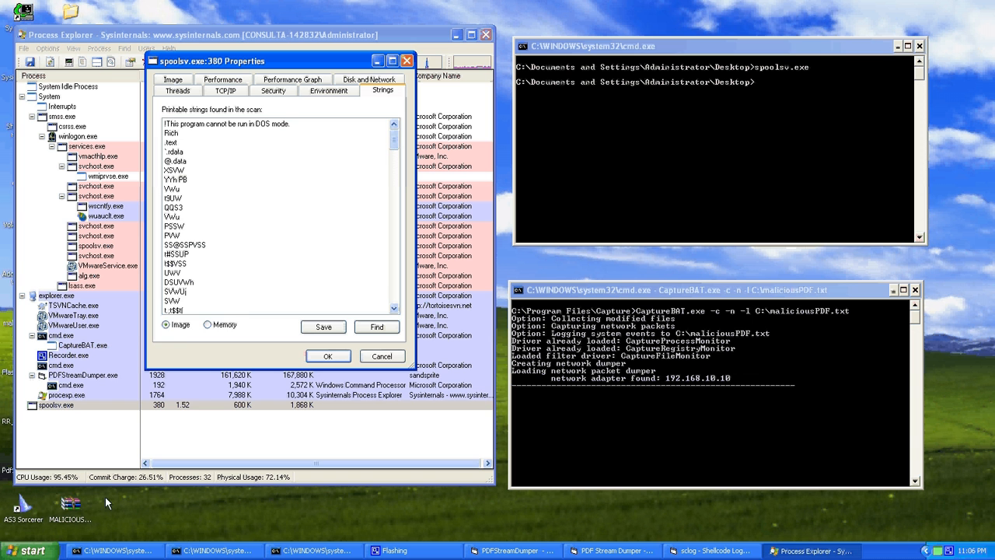
pyautogui.moveTo(390, 140)
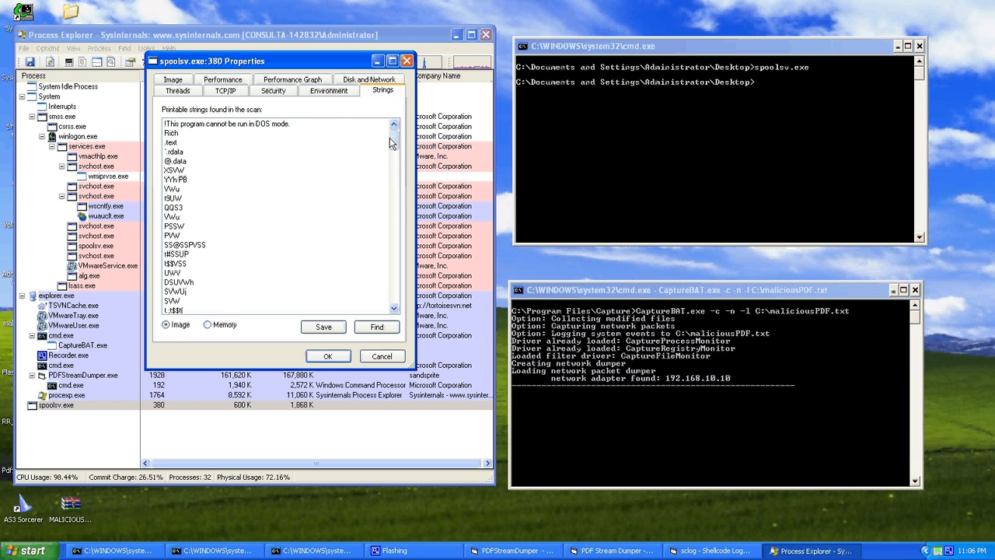
pyautogui.scroll(-3)
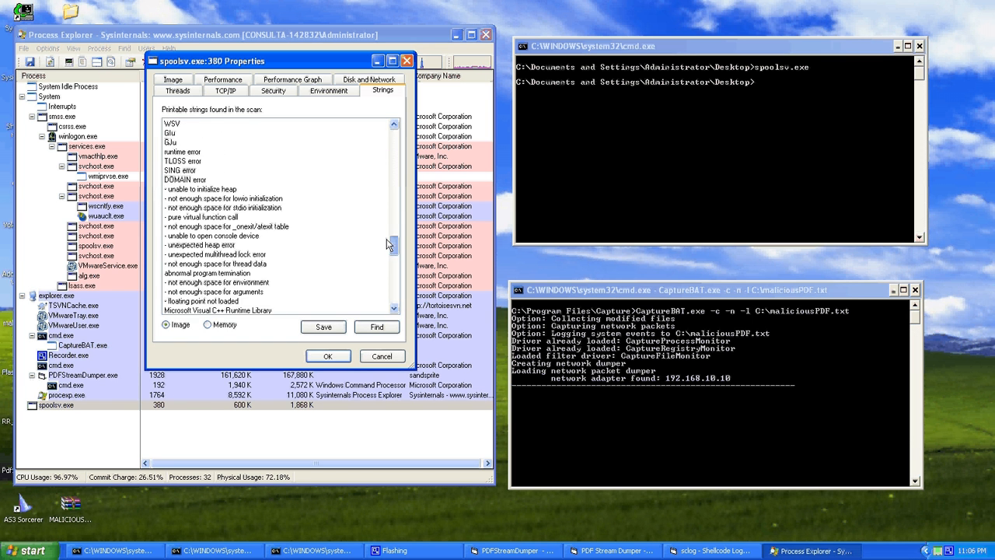
pyautogui.click(226, 91)
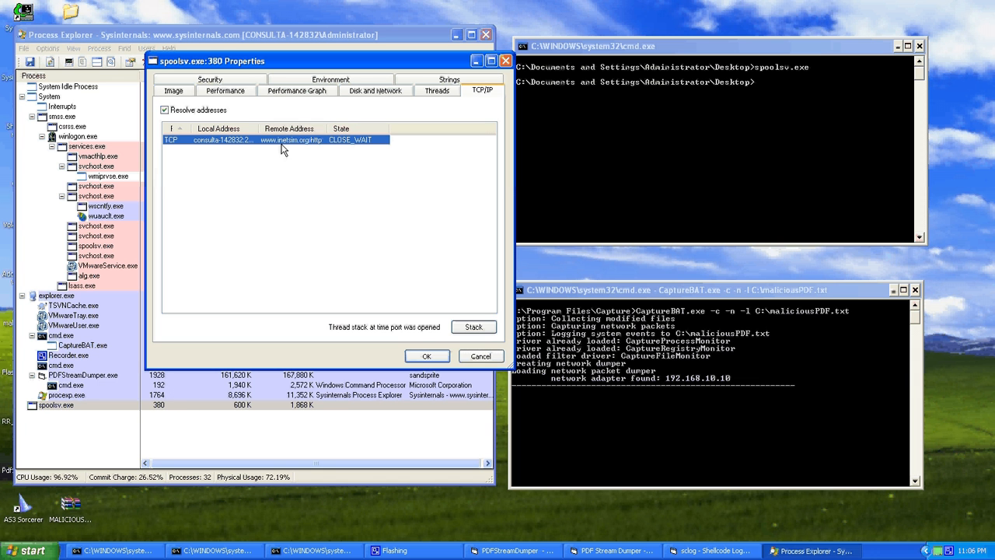
pyautogui.moveTo(323, 140)
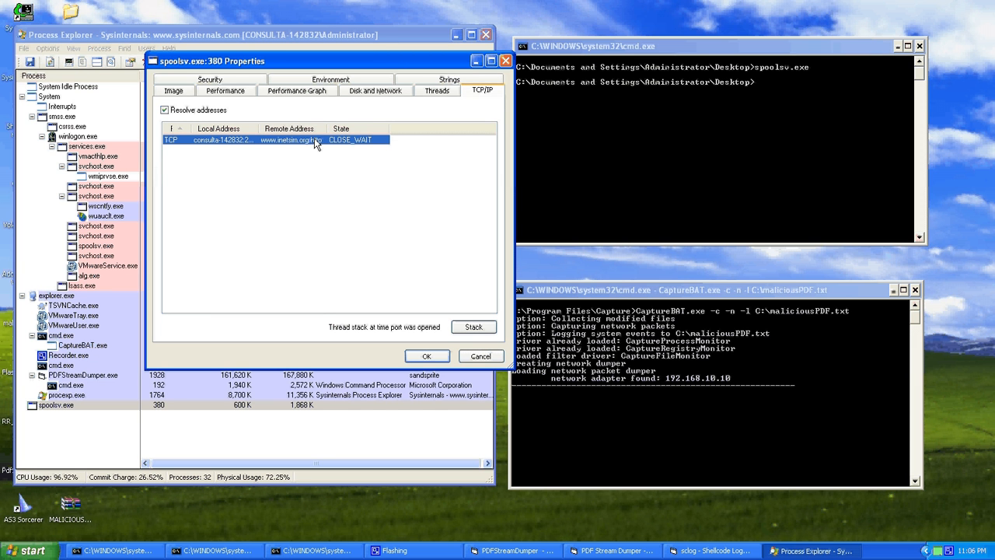
pyautogui.moveTo(300, 142)
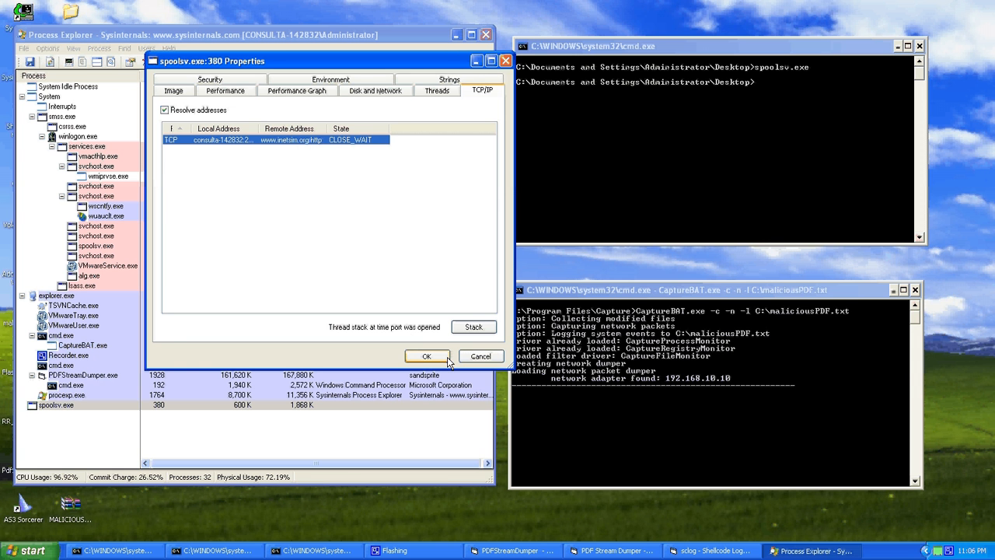
pyautogui.moveTo(650, 387)
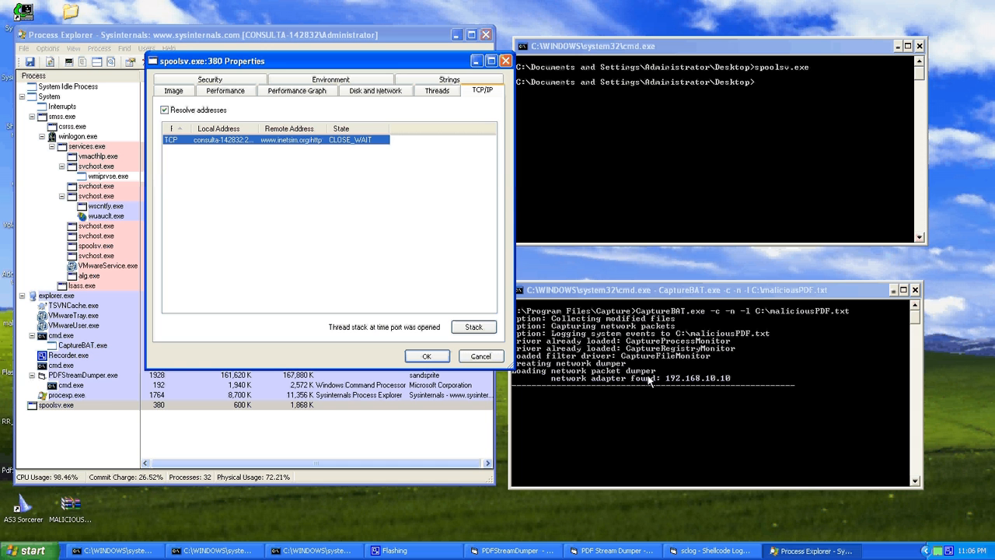
pyautogui.moveTo(54, 405)
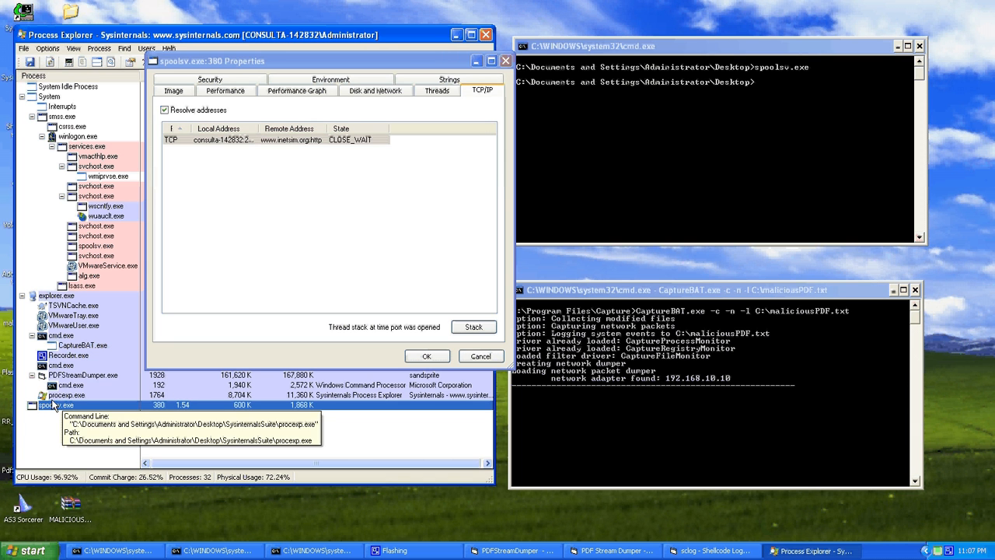
# Kill the spoolsv.exe process, confirm, and close Process Explorer
pyautogui.rightClick(46, 404)
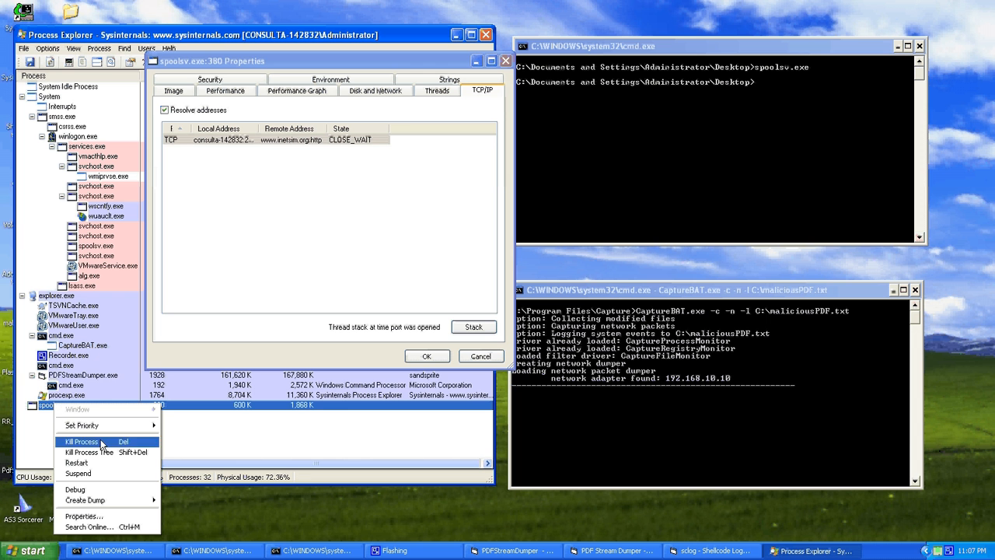
pyautogui.moveTo(84, 444)
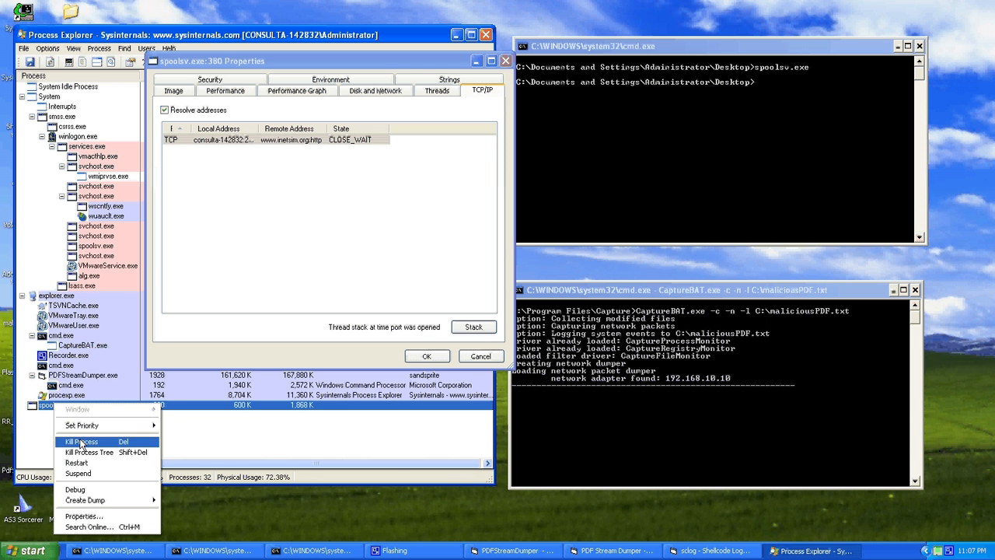
pyautogui.click(81, 441)
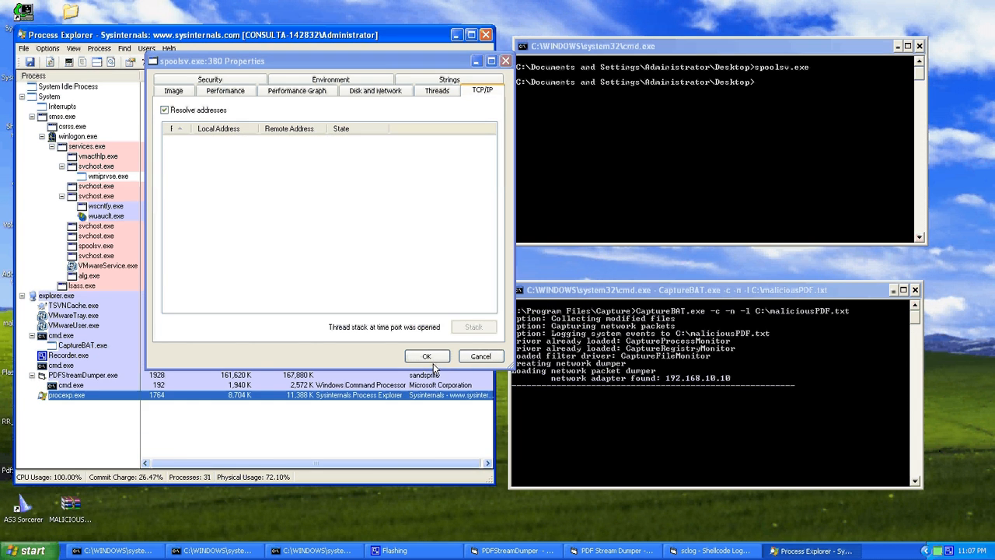
pyautogui.click(426, 355)
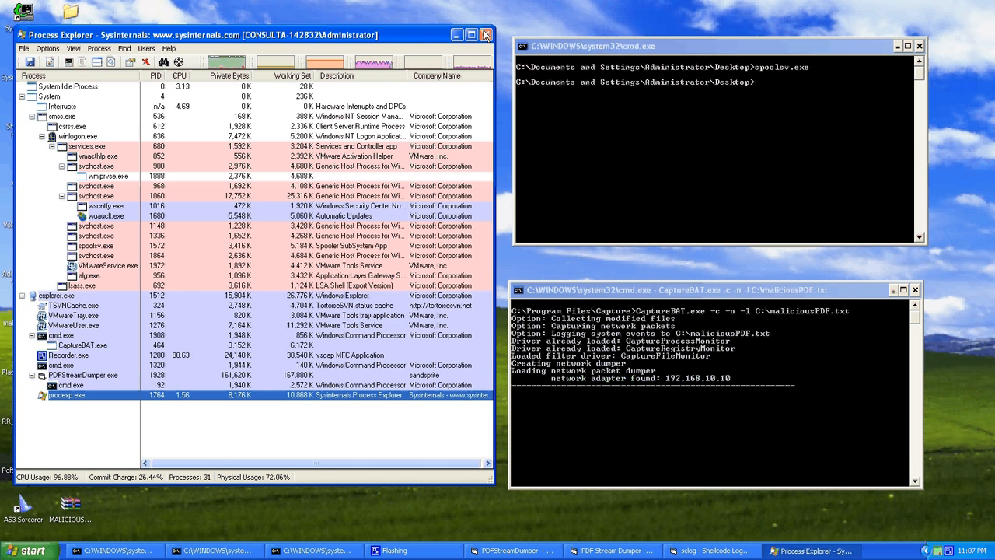
pyautogui.click(485, 33)
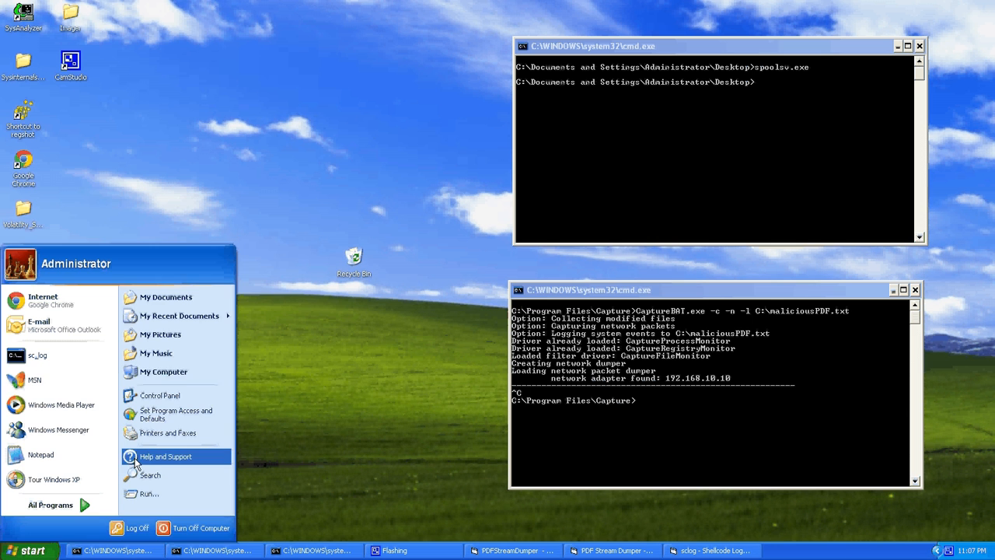
# Browse My Computer into Local Disk (C:) and scroll to maliciousPDF.txt
pyautogui.click(162, 371)
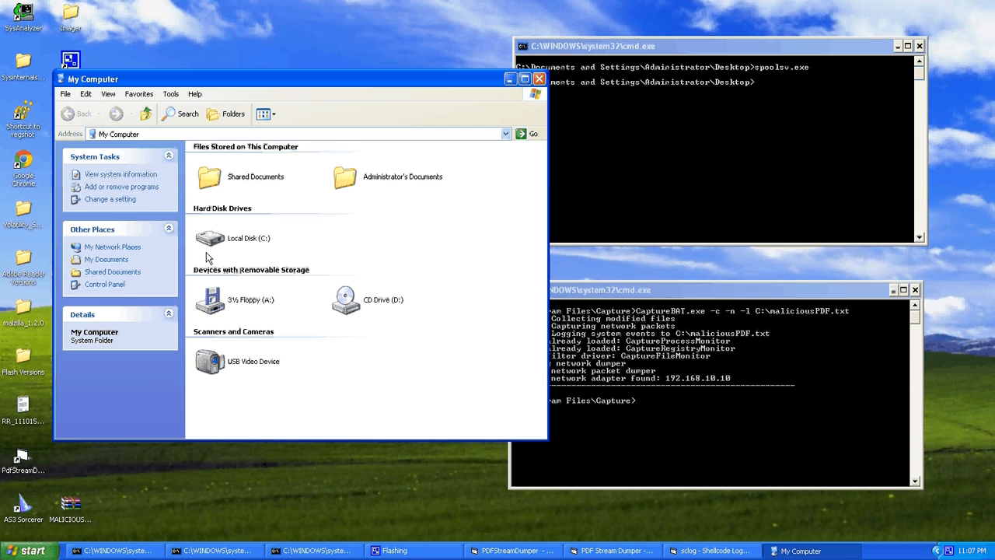
pyautogui.doubleClick(210, 238)
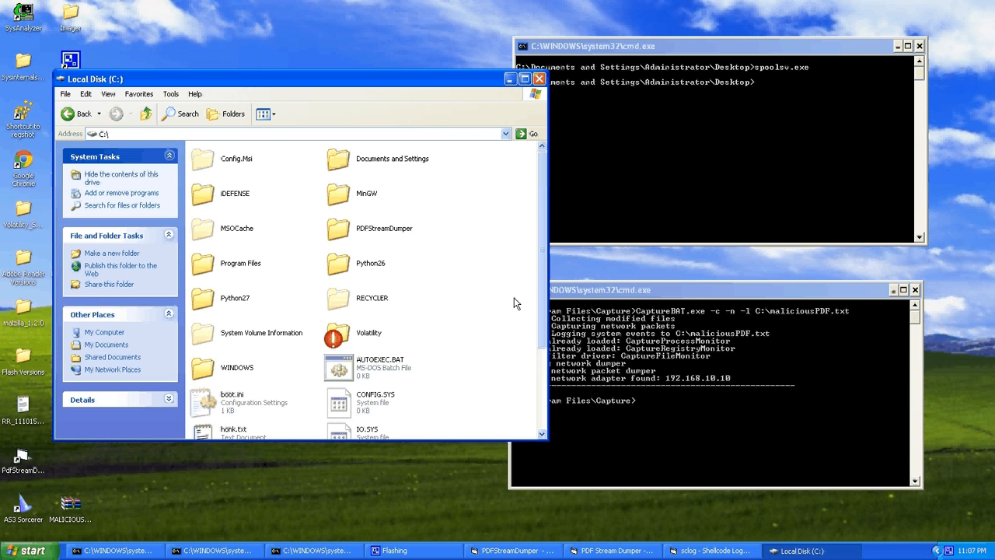
pyautogui.moveTo(296, 271)
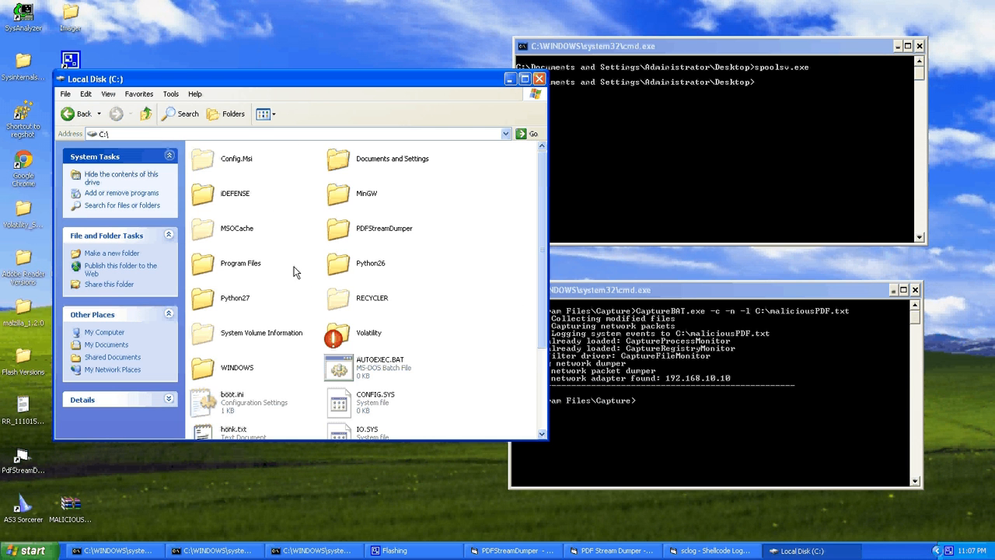
pyautogui.scroll(-3)
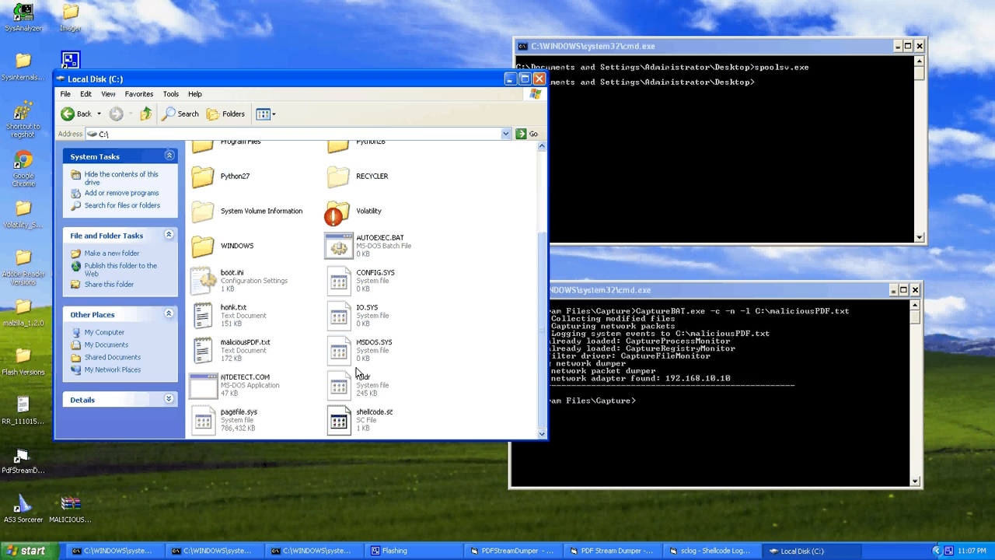
pyautogui.moveTo(311, 286)
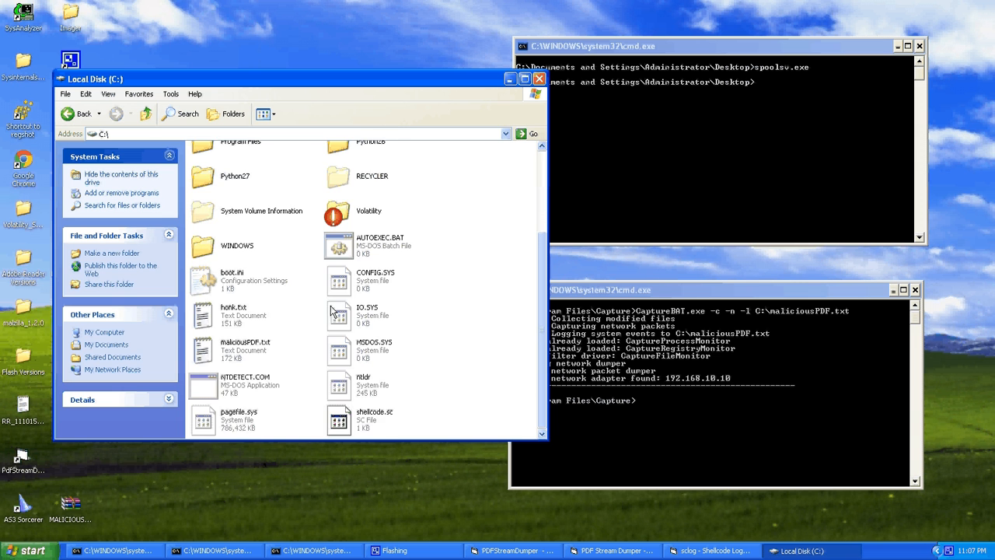
pyautogui.moveTo(360, 328)
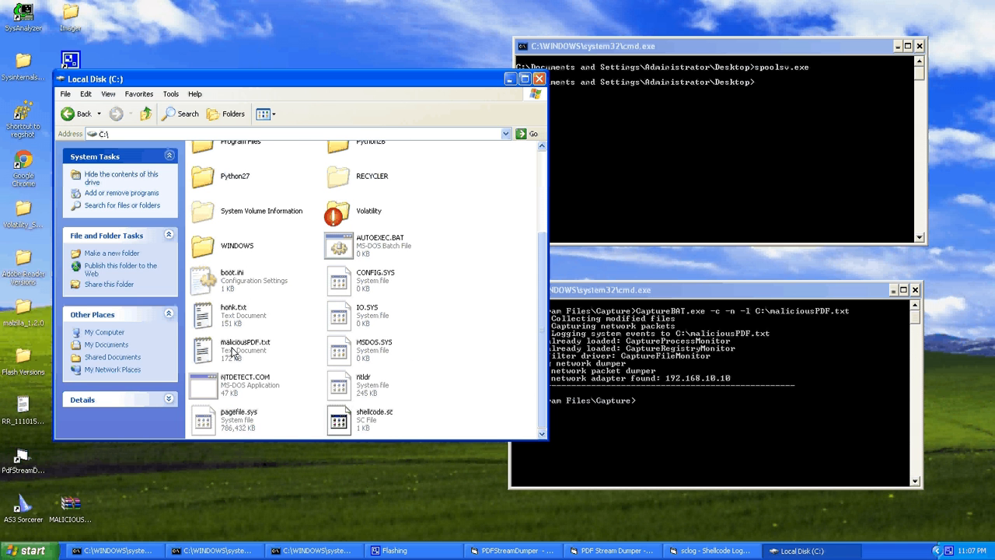
# Open maliciousPDF.txt in Notepad and scroll to the cmd.exe-created spoolsv.exe entry
pyautogui.doubleClick(244, 346)
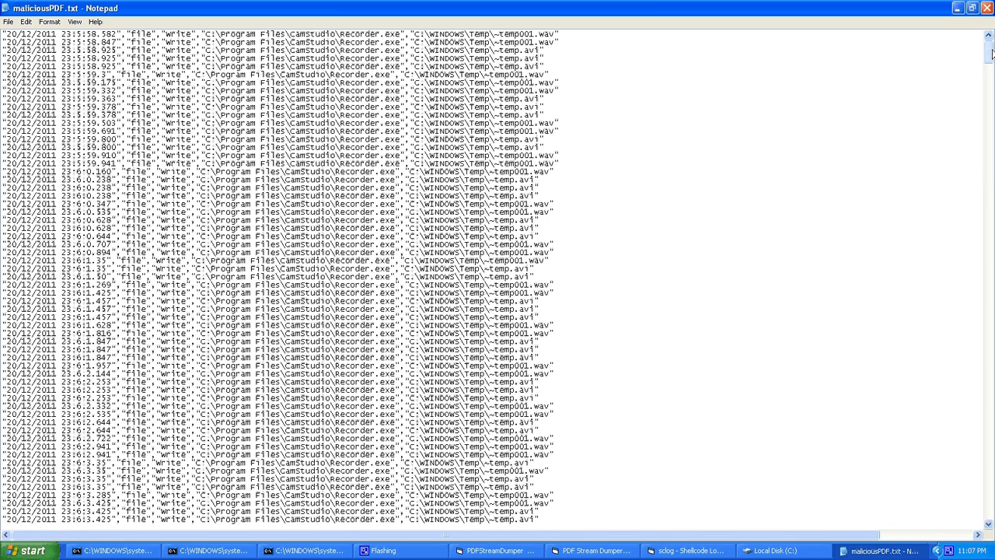
pyautogui.scroll(-3)
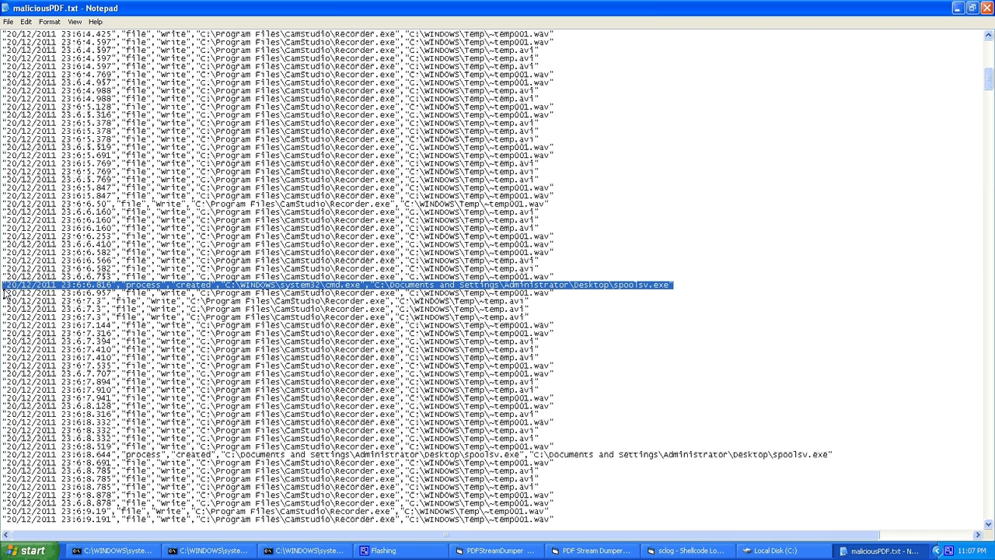
pyautogui.moveTo(528, 311)
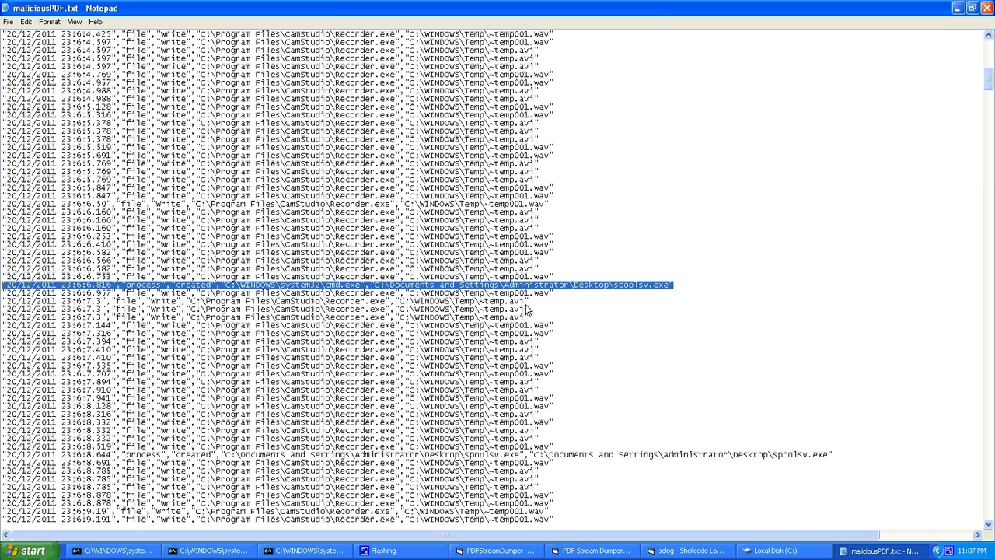
pyautogui.moveTo(617, 299)
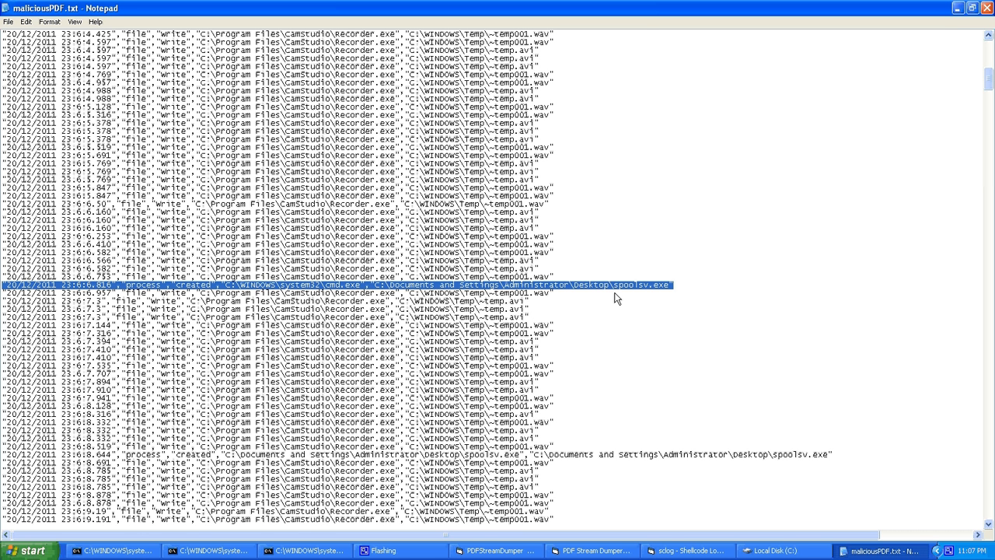
pyautogui.moveTo(843, 454)
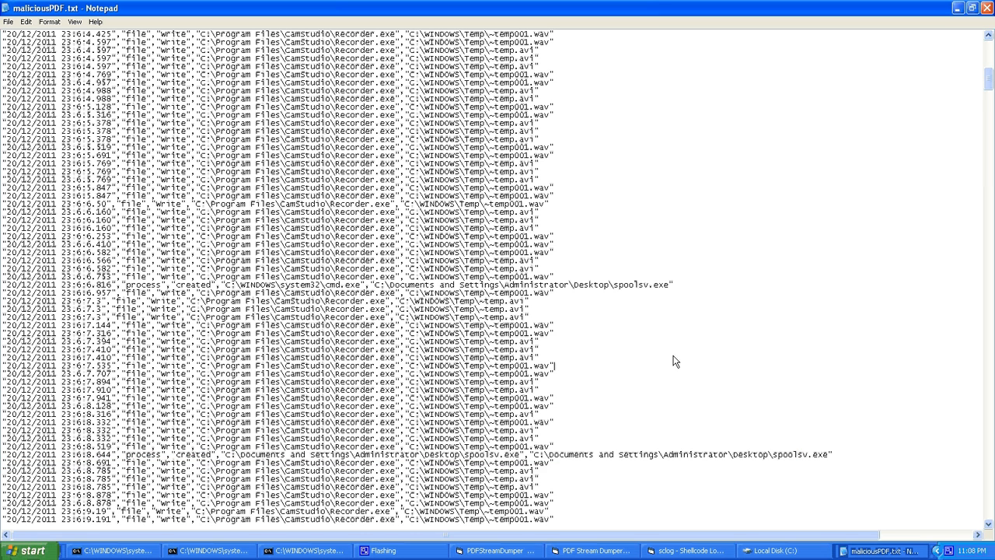
pyautogui.scroll(-3)
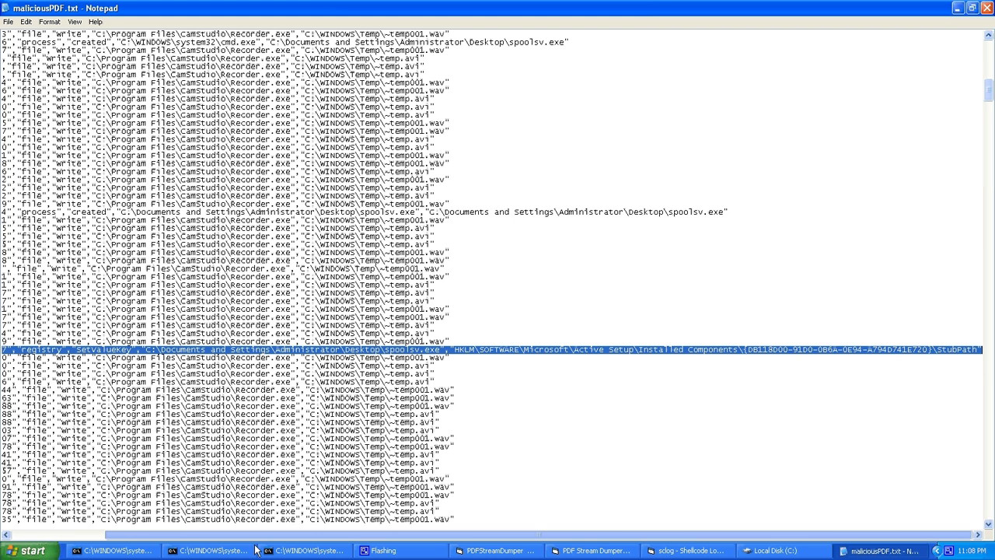
pyautogui.moveTo(981, 247)
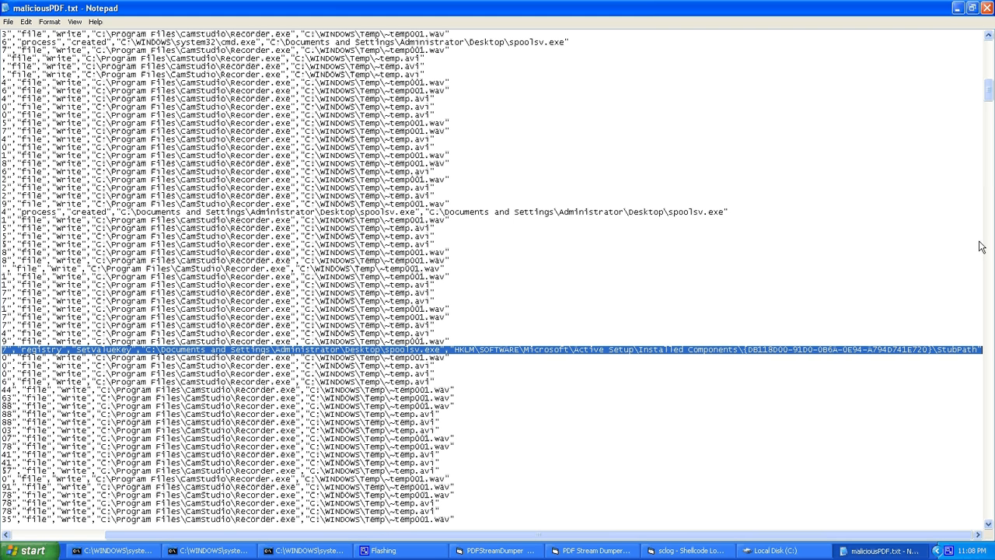
pyautogui.moveTo(754, 368)
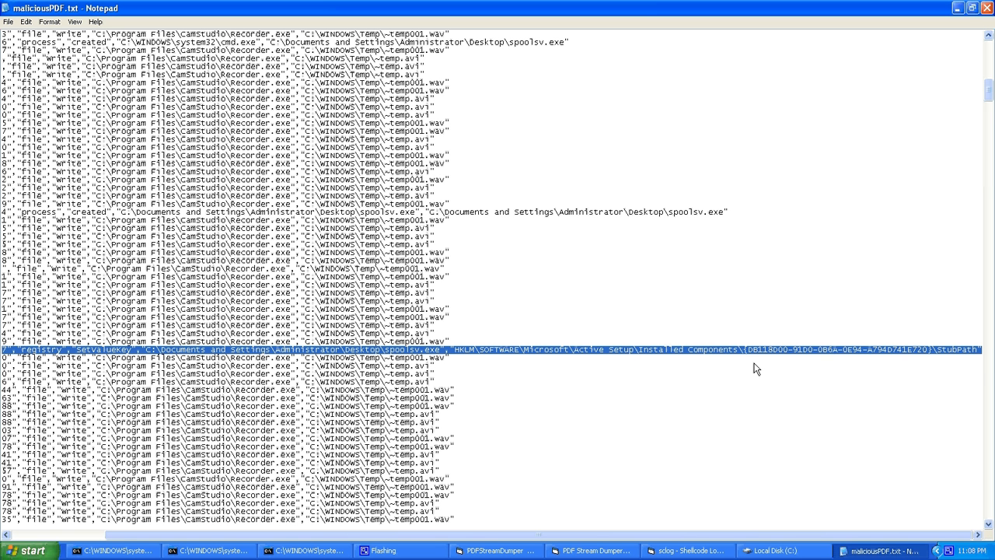
pyautogui.moveTo(403, 373)
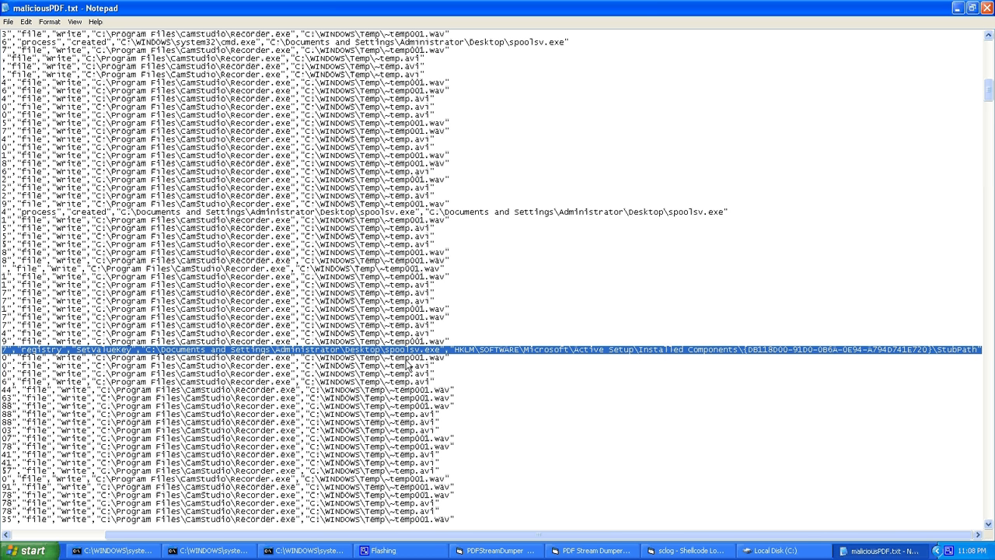
pyautogui.moveTo(385, 356)
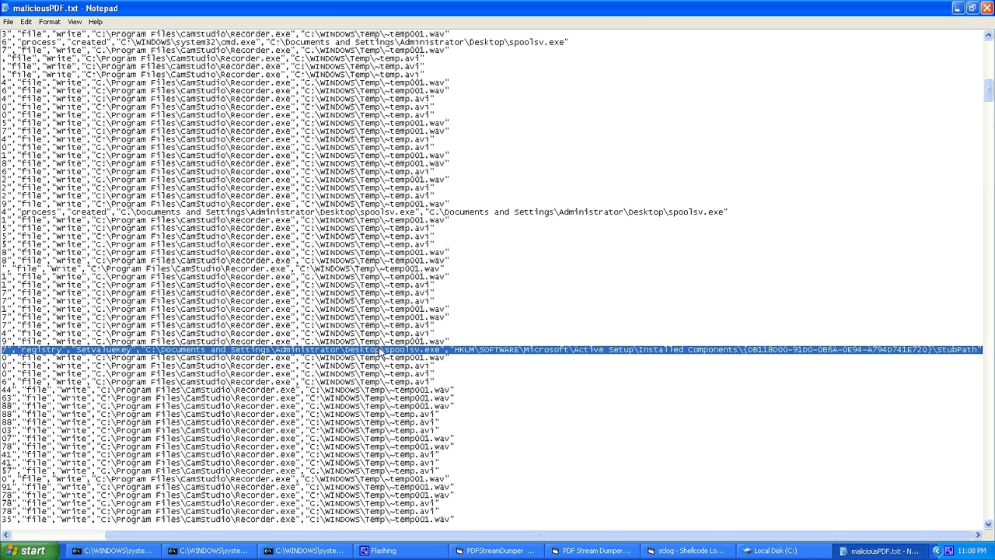
pyautogui.moveTo(906, 388)
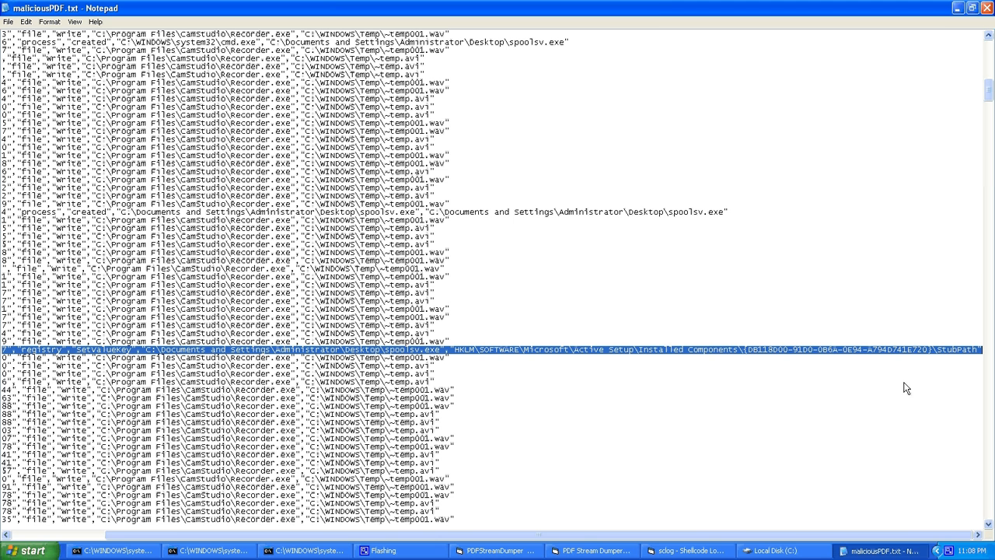
pyautogui.moveTo(882, 372)
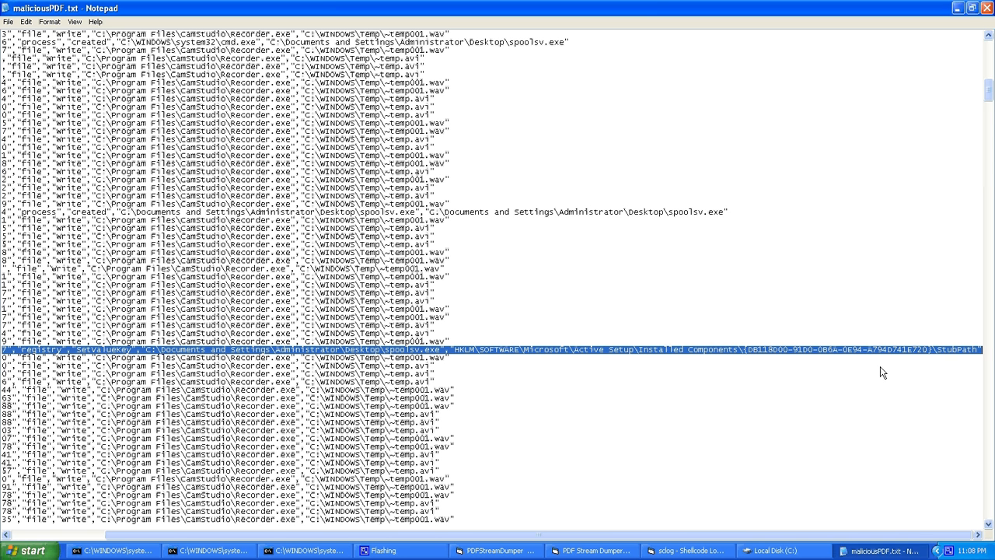
pyautogui.moveTo(766, 343)
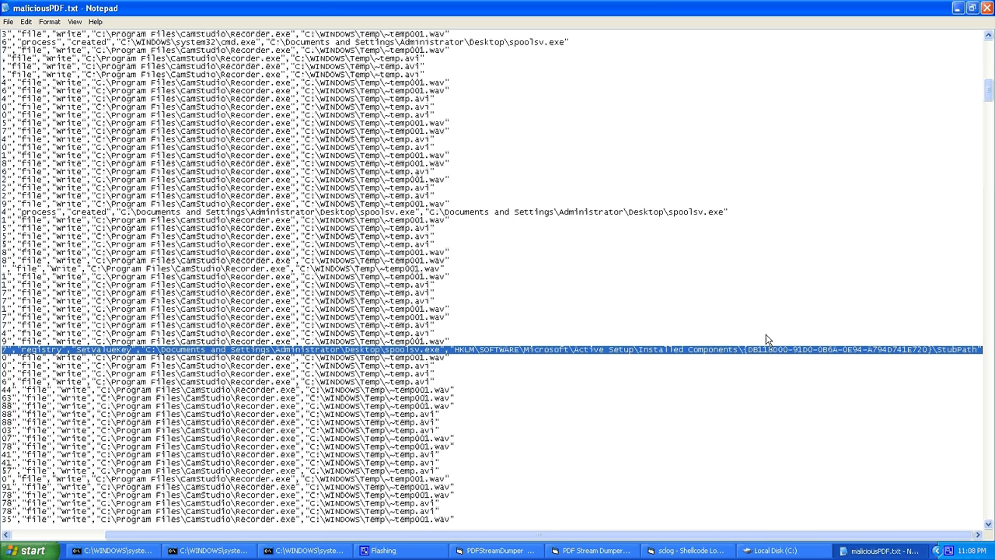
pyautogui.moveTo(812, 351)
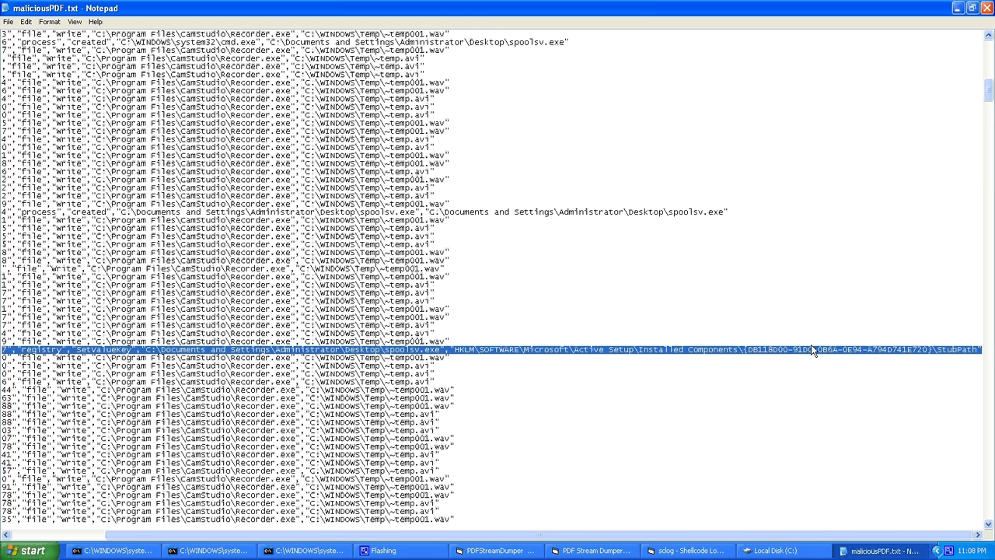
pyautogui.moveTo(656, 332)
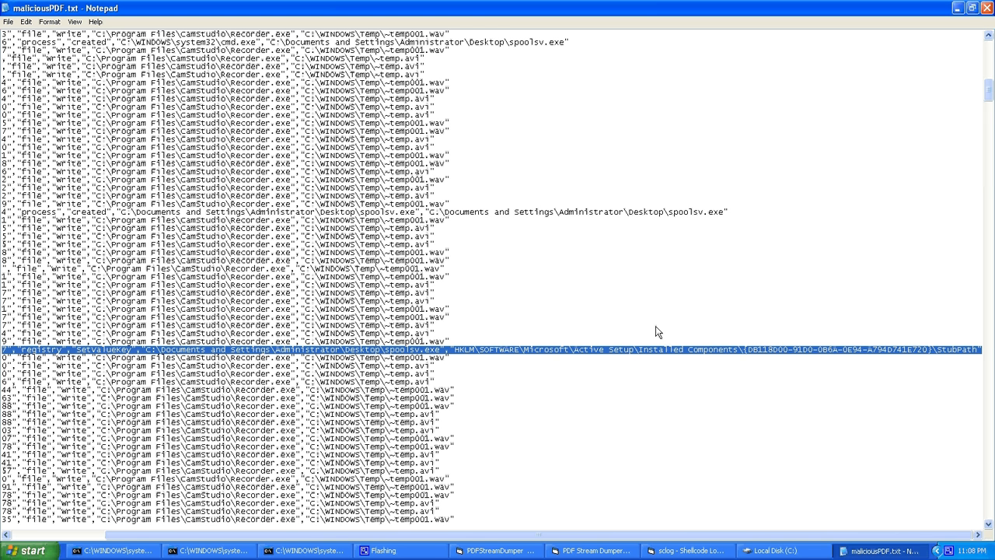
pyautogui.moveTo(951, 357)
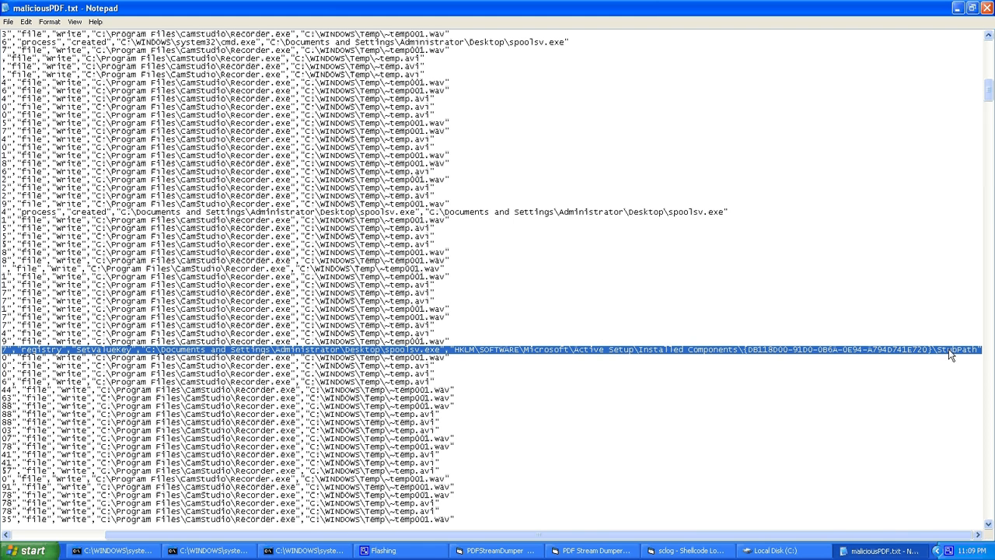
pyautogui.moveTo(140, 540)
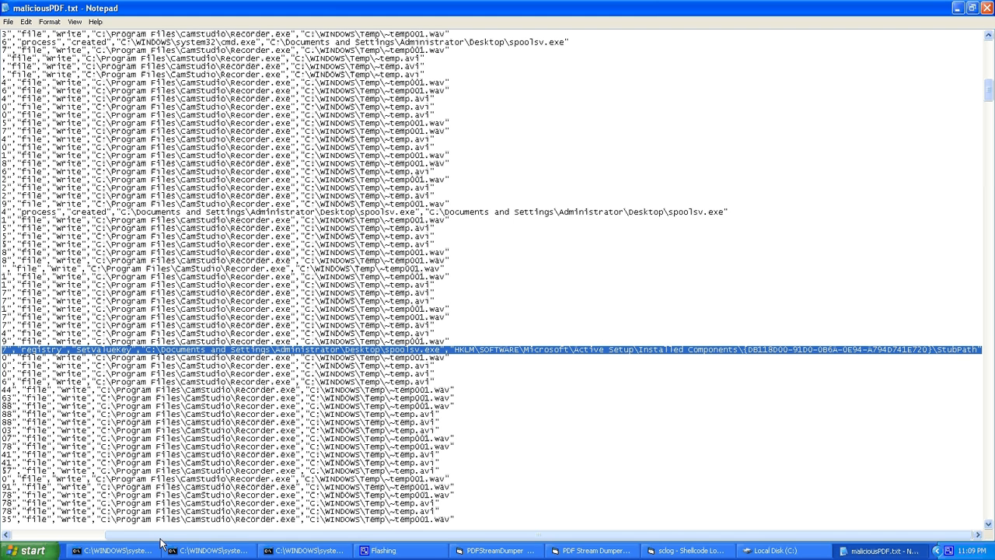
# Open the Start menu to begin launching regedt32
pyautogui.click(30, 550)
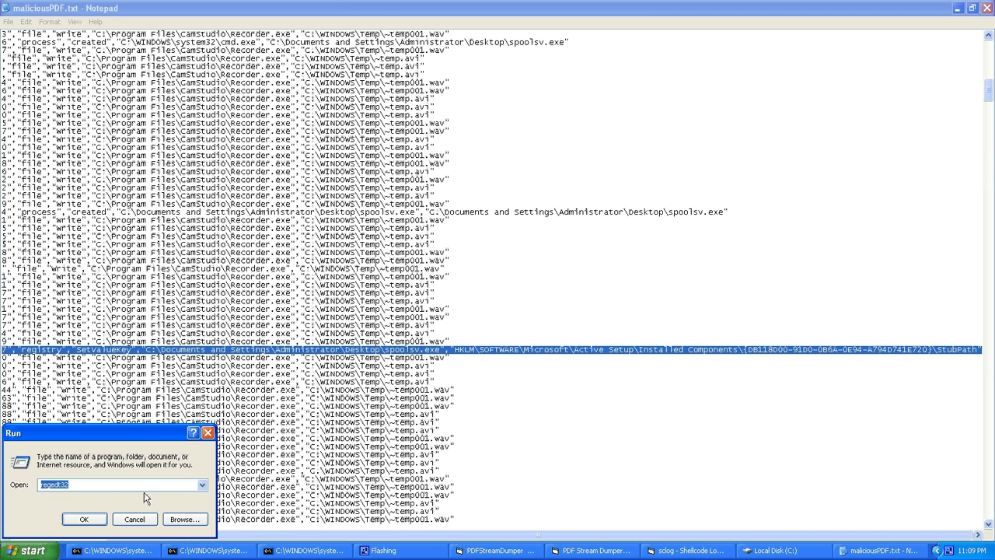
# Launch regedt32 and select the StubPath value under Active Setup Installed Components
pyautogui.click(66, 519)
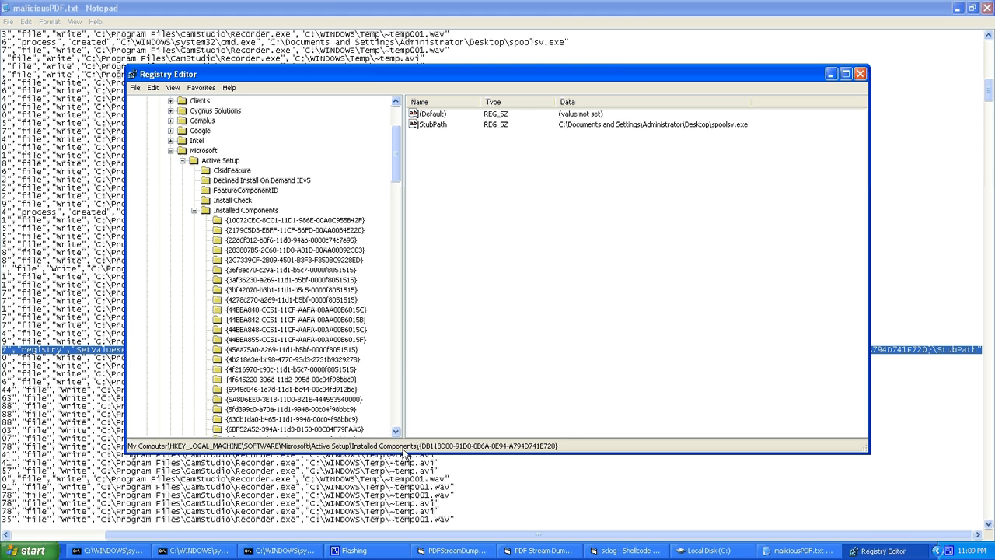
pyautogui.moveTo(560, 445)
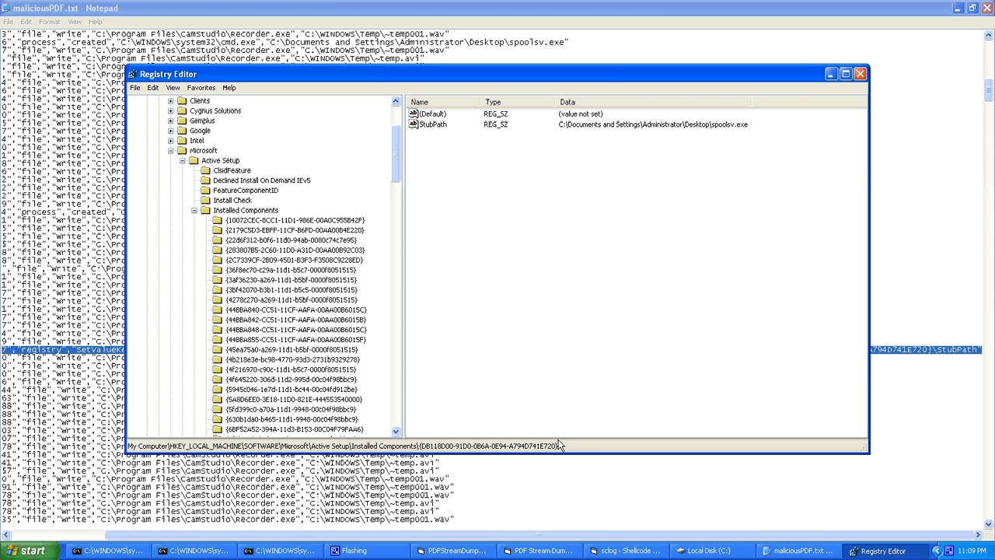
pyautogui.moveTo(462, 136)
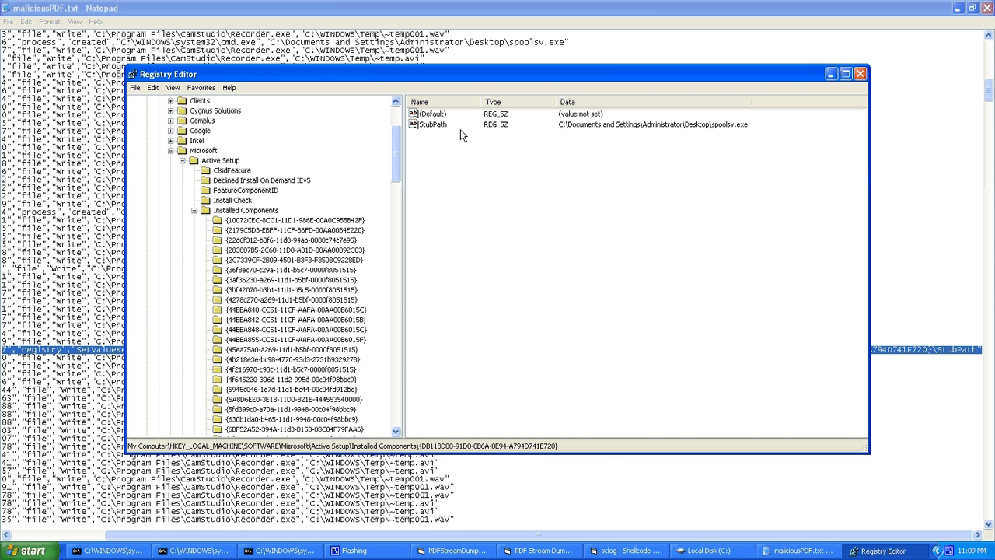
pyautogui.click(432, 124)
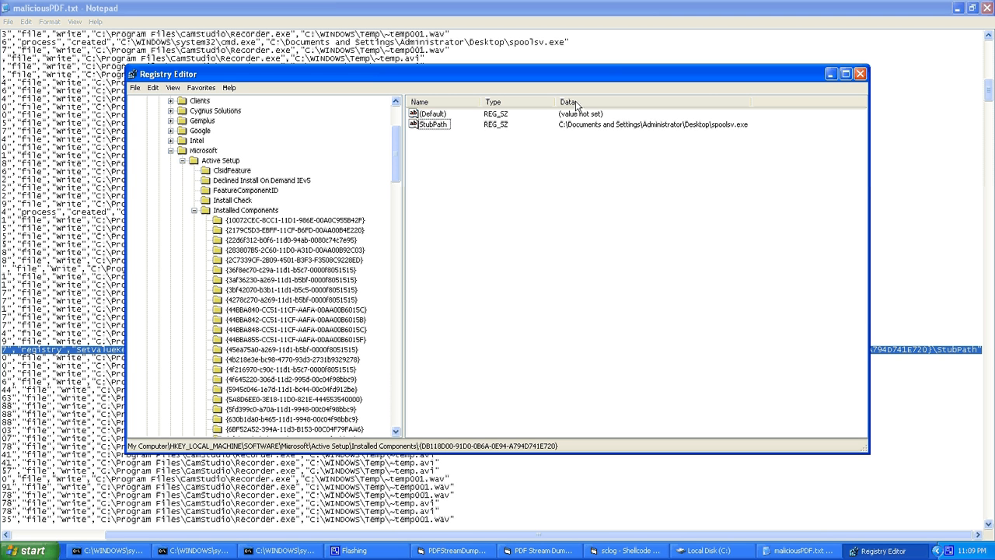
pyautogui.moveTo(587, 147)
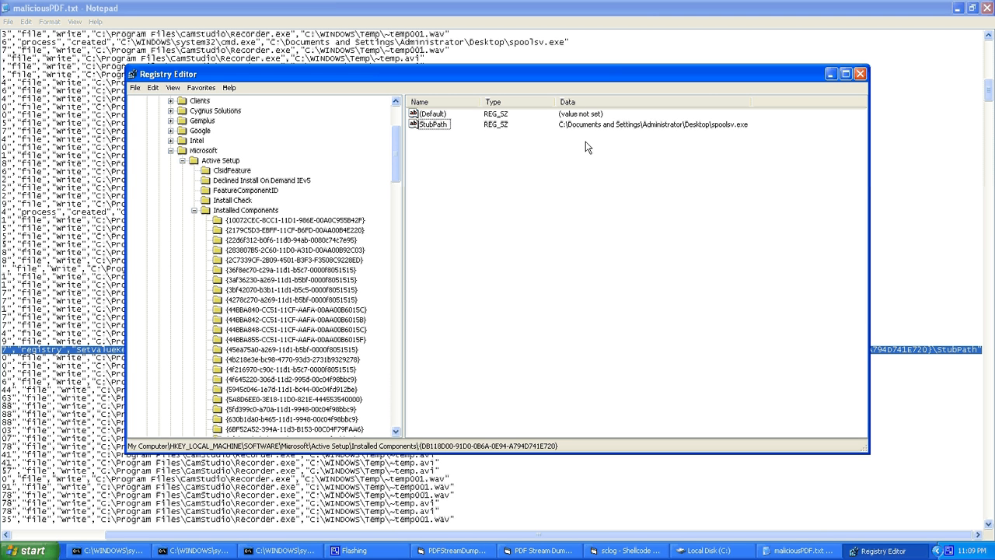
pyautogui.moveTo(605, 138)
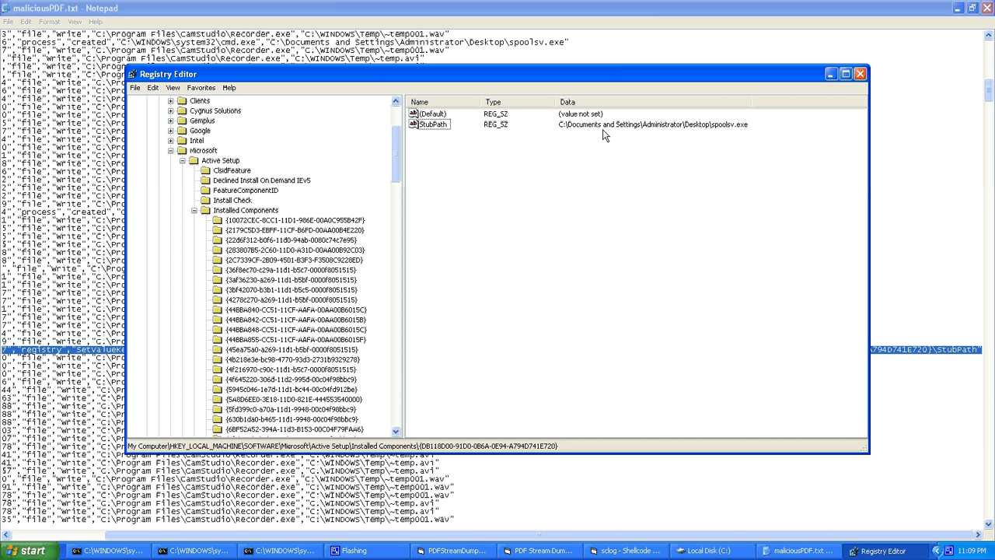
pyautogui.moveTo(616, 134)
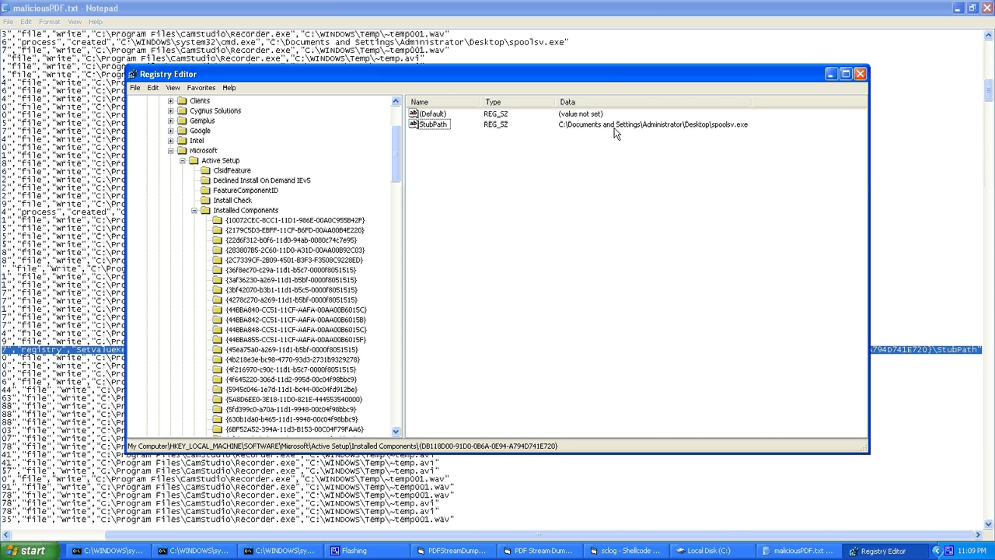
pyautogui.moveTo(709, 144)
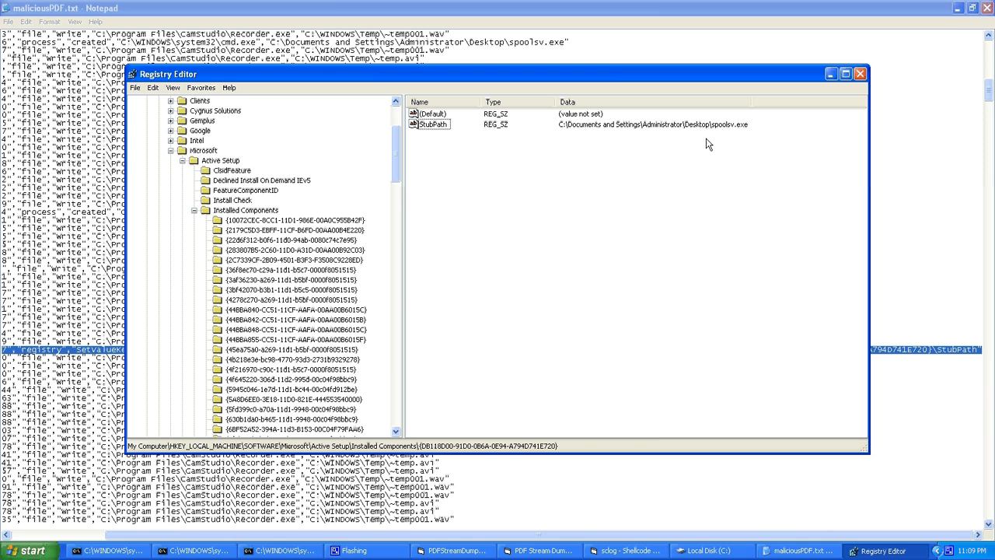
pyautogui.moveTo(859, 73)
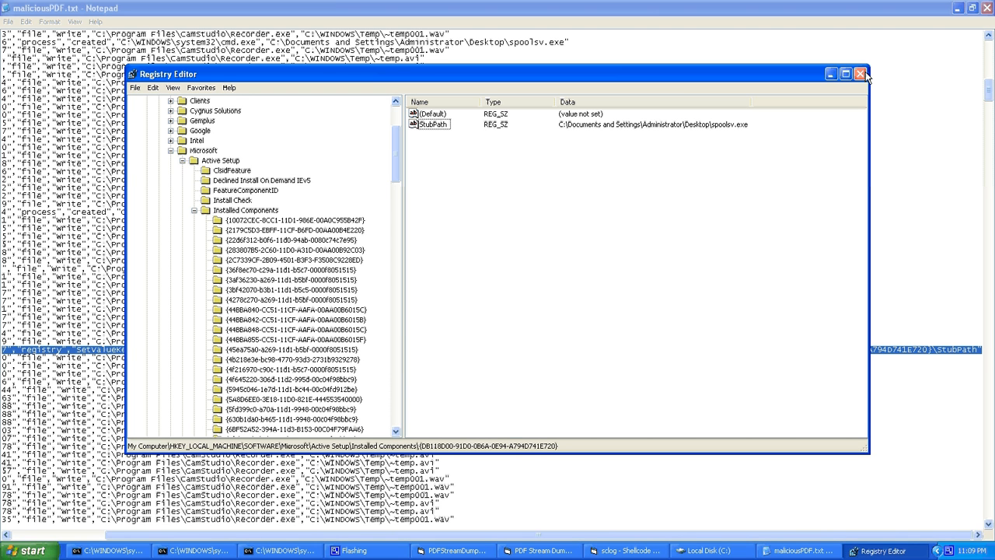
pyautogui.moveTo(855, 86)
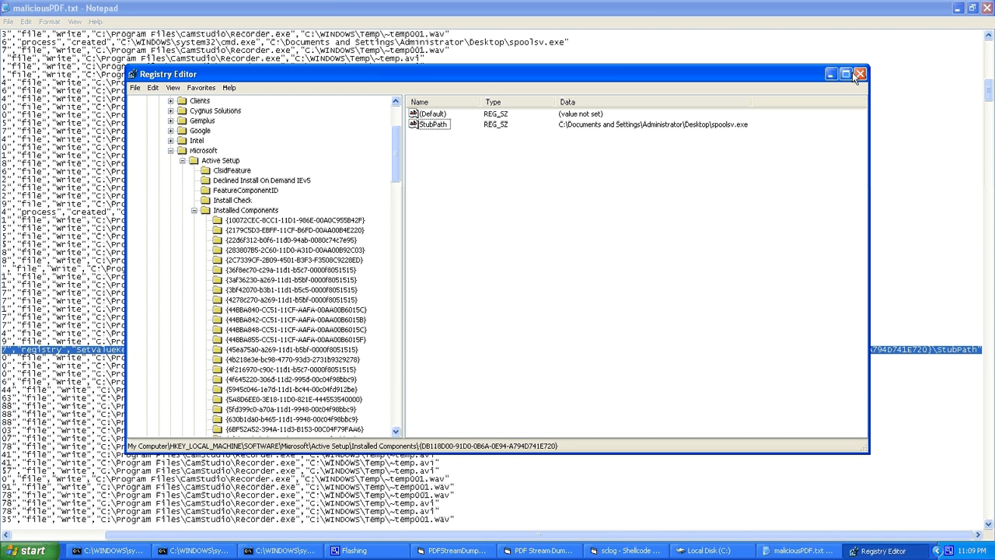
pyautogui.moveTo(845, 74)
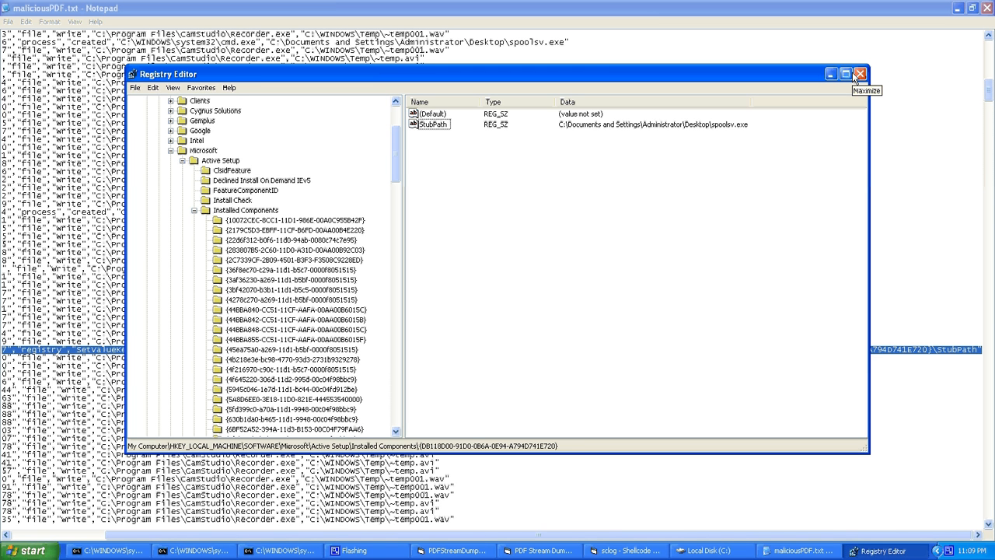
pyautogui.moveTo(863, 72)
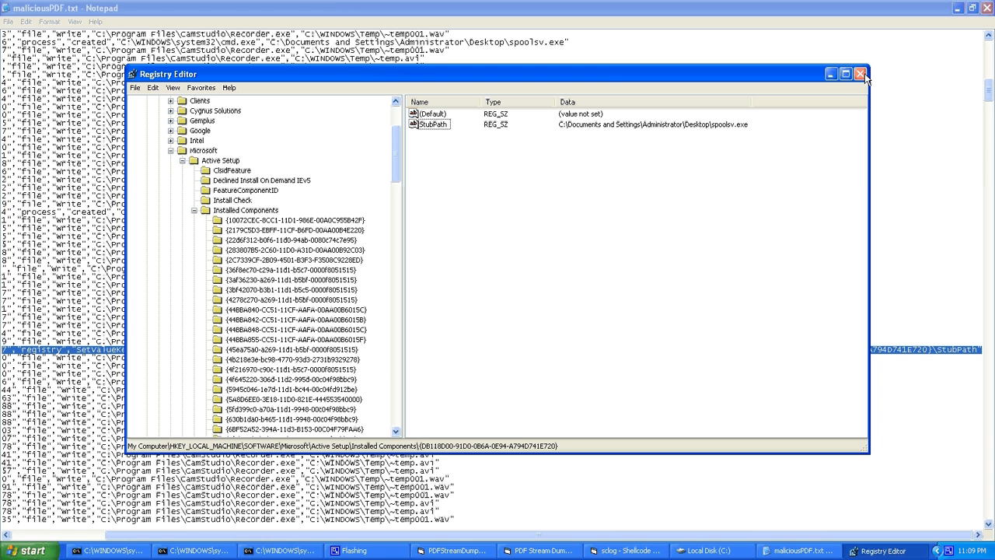
# Close Registry Editor to return to the Local Disk (C:) Explorer window
pyautogui.click(858, 74)
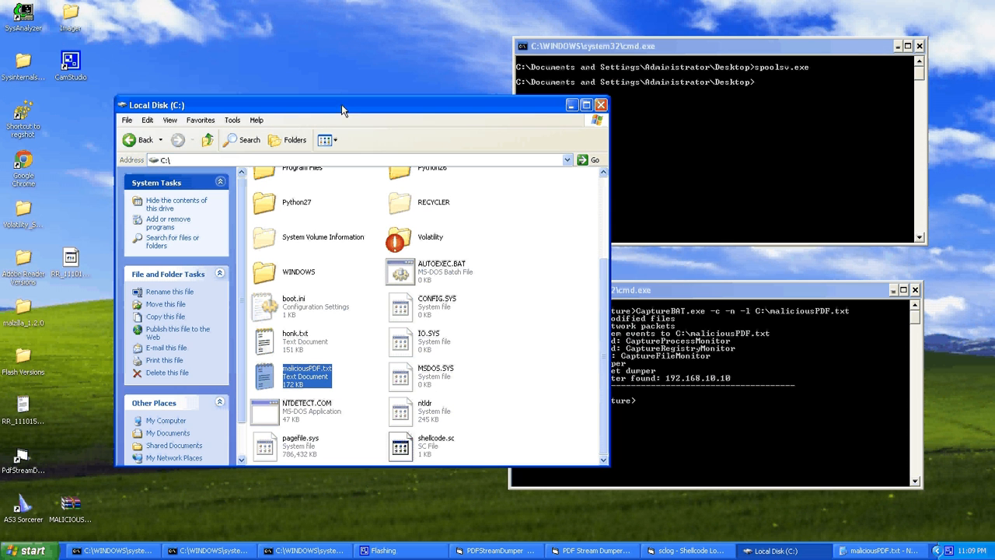
pyautogui.moveTo(31, 406)
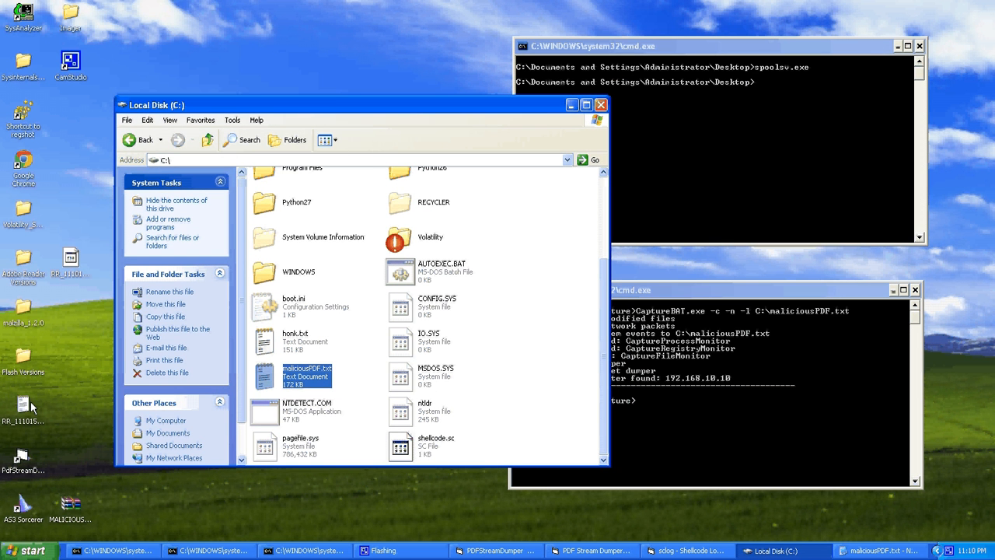
pyautogui.moveTo(29, 458)
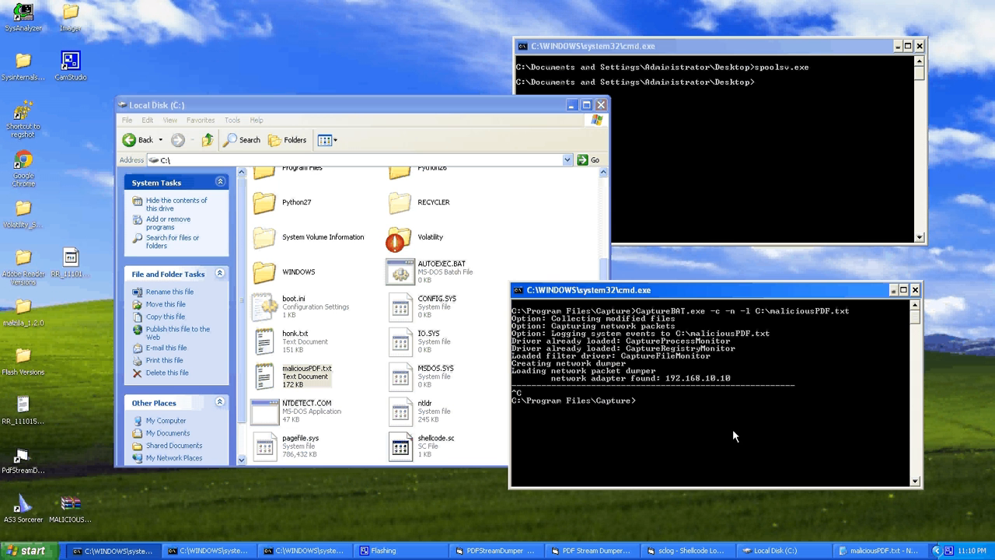
pyautogui.moveTo(172, 189)
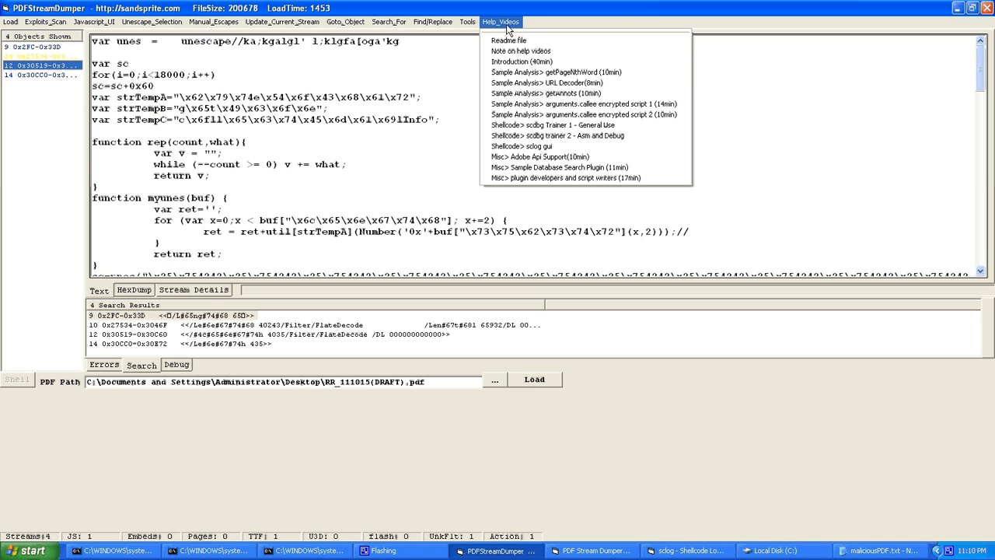
pyautogui.moveTo(523, 62)
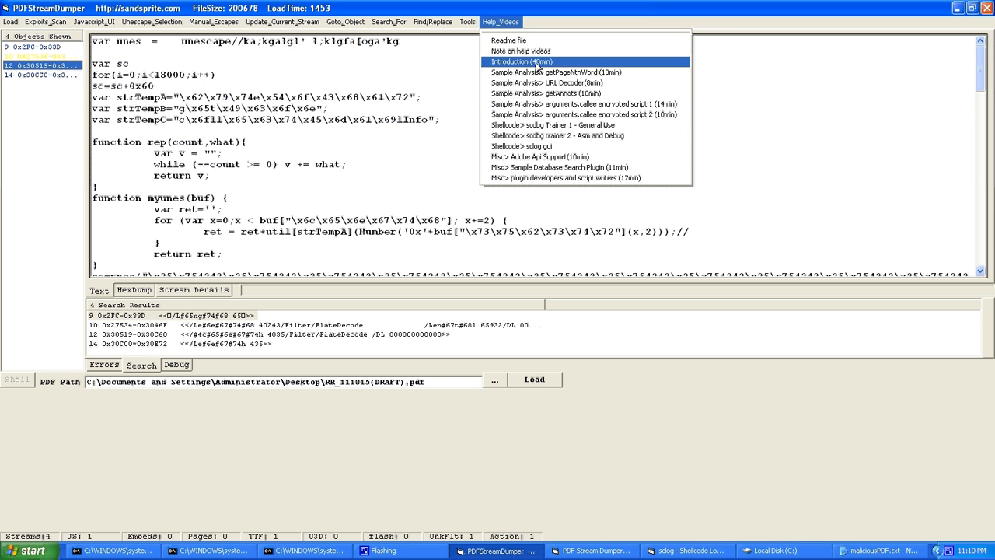
pyautogui.moveTo(530, 85)
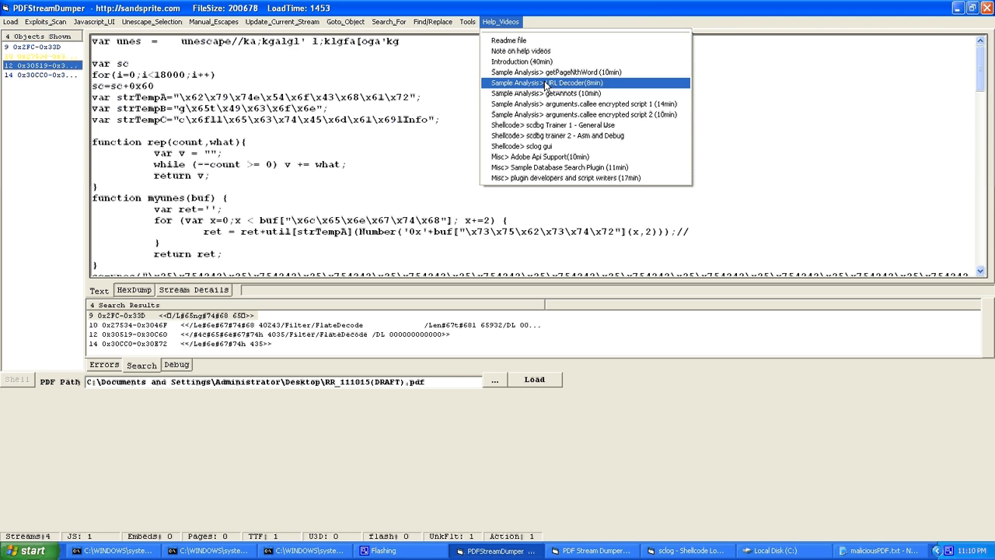